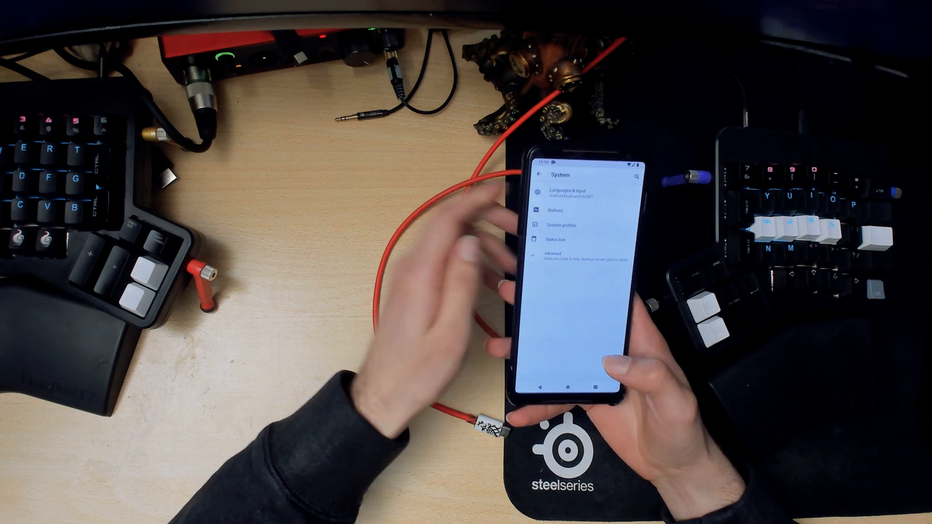
Leave Settings > System and return to the launcher home screen.
{"action": "left_click", "coordinate": [571, 255]}
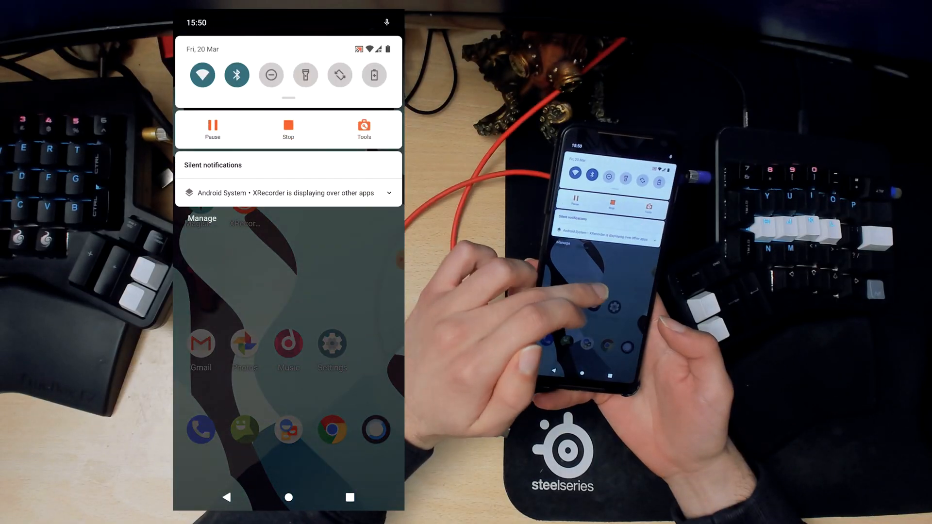
{"action": "scroll", "scroll_direction": "down", "scroll_amount": 3}
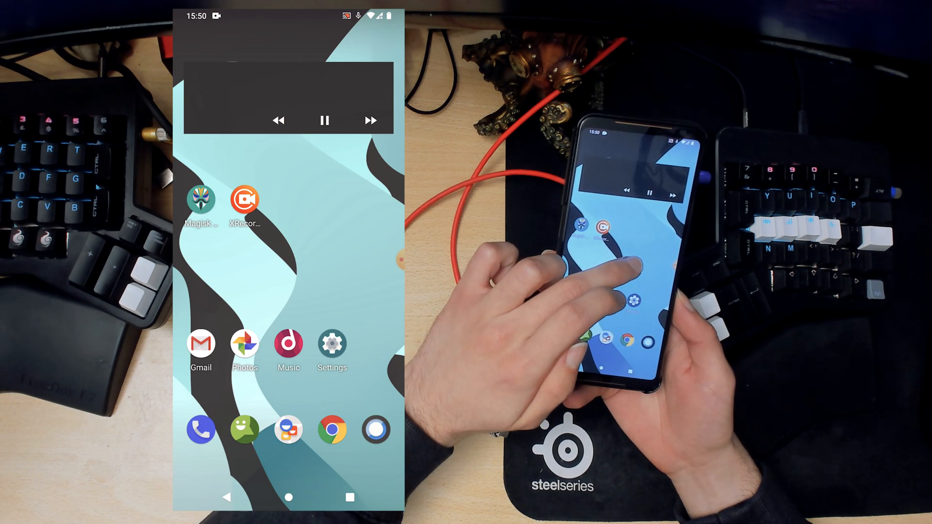
Edit the quick settings tiles, adding Dark theme, Invert colours, Night Light, System profiles and VPN.
{"action": "left_click_drag", "start_coordinate": [289, 17], "coordinate": [288, 179]}
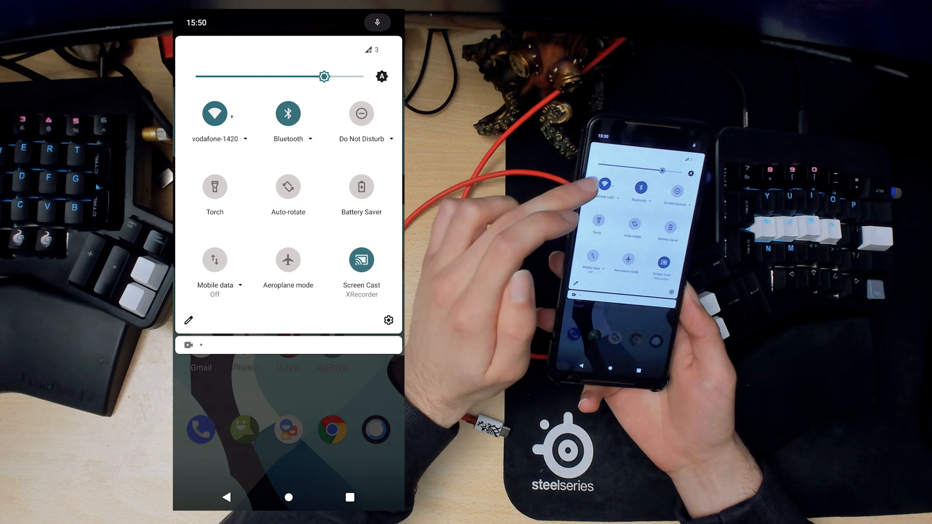
{"action": "left_click", "coordinate": [188, 319]}
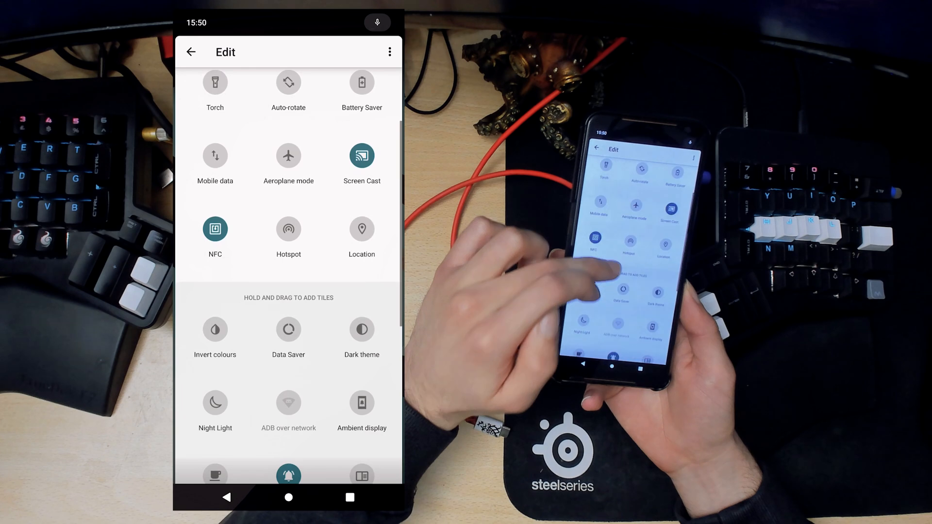
{"action": "scroll", "scroll_direction": "down", "scroll_amount": 3}
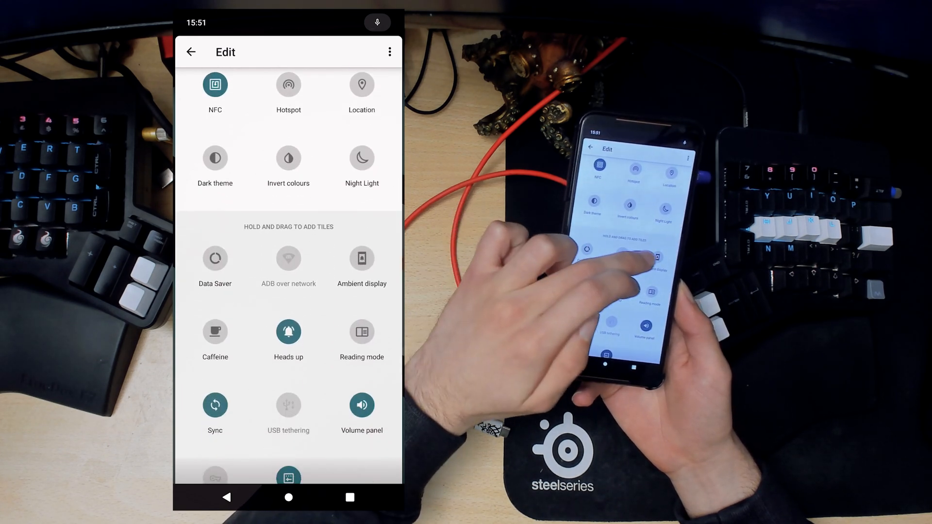
{"action": "scroll", "scroll_direction": "up", "scroll_amount": 3}
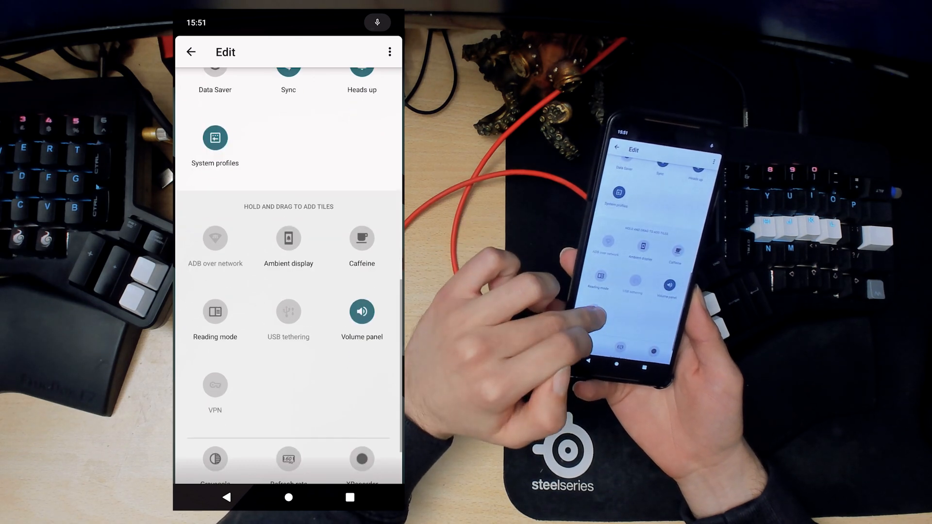
{"action": "scroll", "scroll_direction": "down", "scroll_amount": 3}
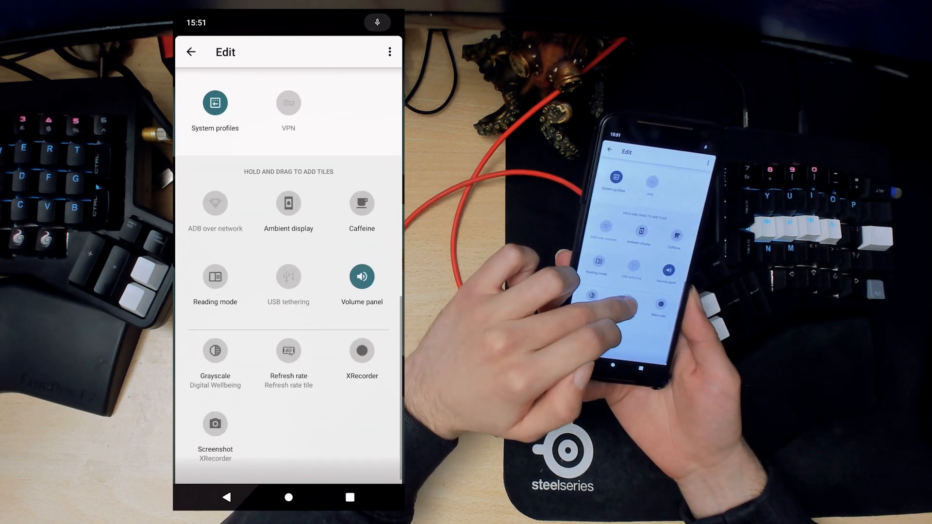
{"action": "scroll", "scroll_direction": "up", "scroll_amount": 3}
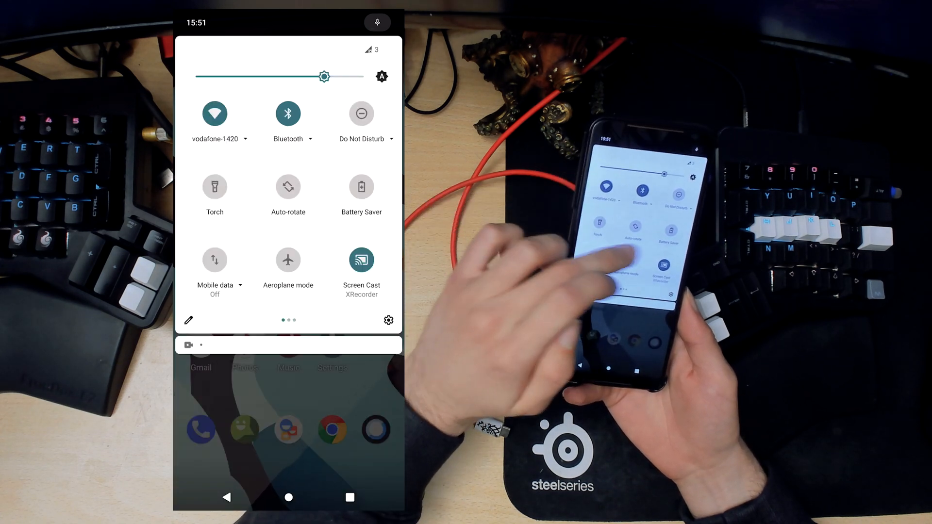
{"action": "scroll", "scroll_direction": "left", "scroll_amount": 3}
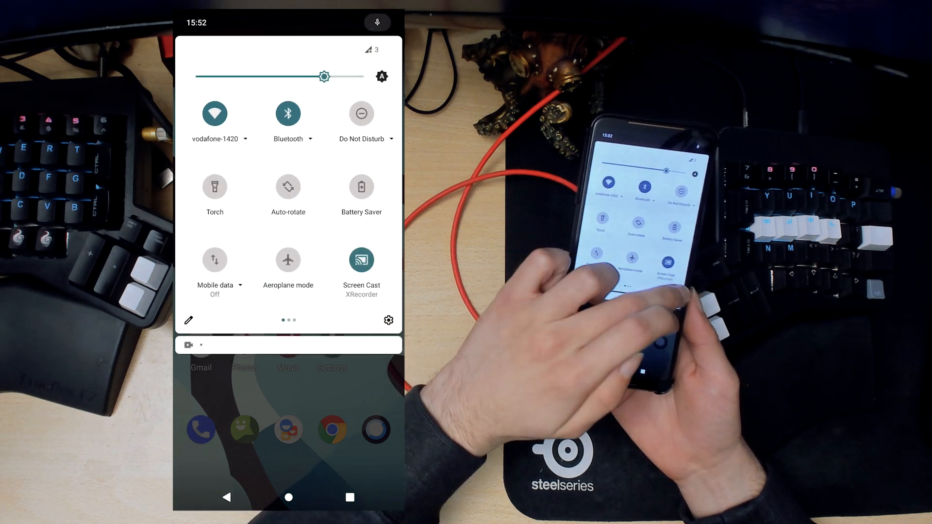
View the connected vodafone-1420 network's details and its sharing QR code with password.
{"action": "left_click", "coordinate": [388, 320]}
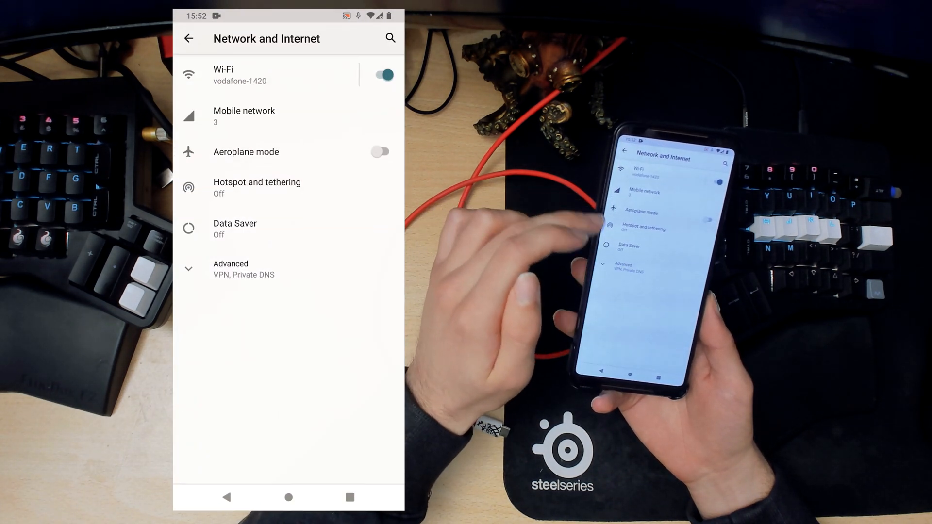
{"action": "left_click", "coordinate": [231, 269]}
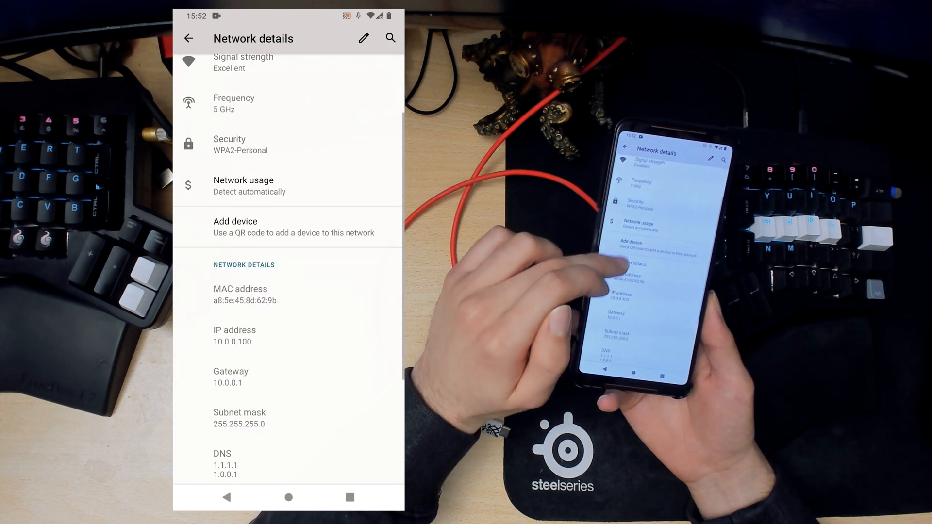
{"action": "scroll", "scroll_direction": "down", "scroll_amount": 3}
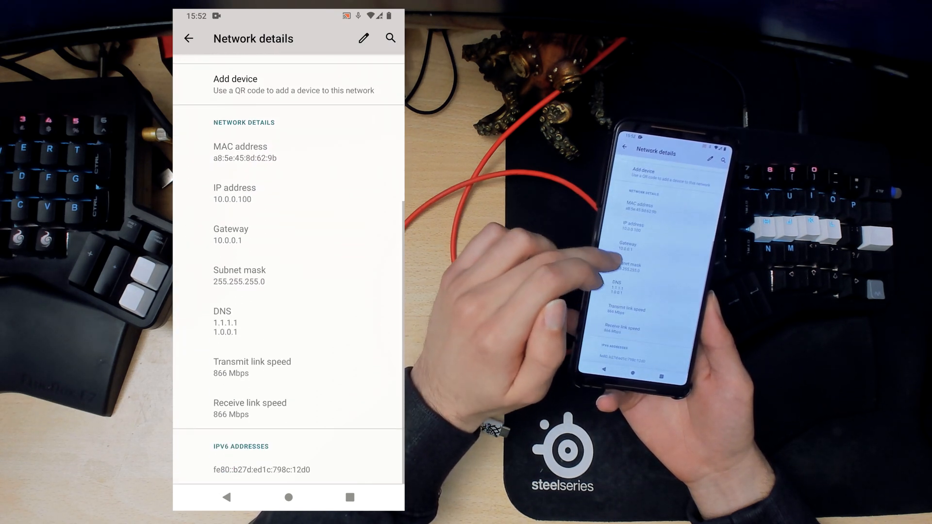
{"action": "scroll", "scroll_direction": "down", "scroll_amount": 3}
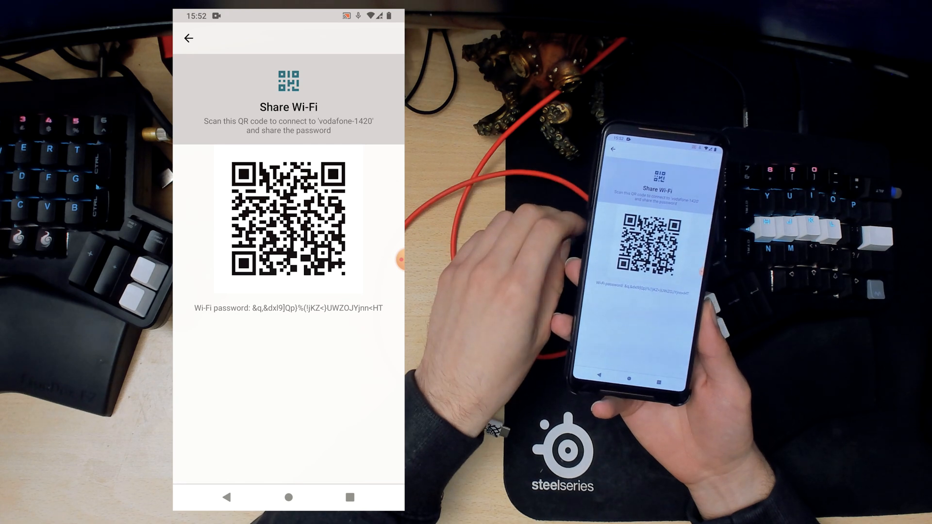
{"action": "left_click", "coordinate": [188, 38]}
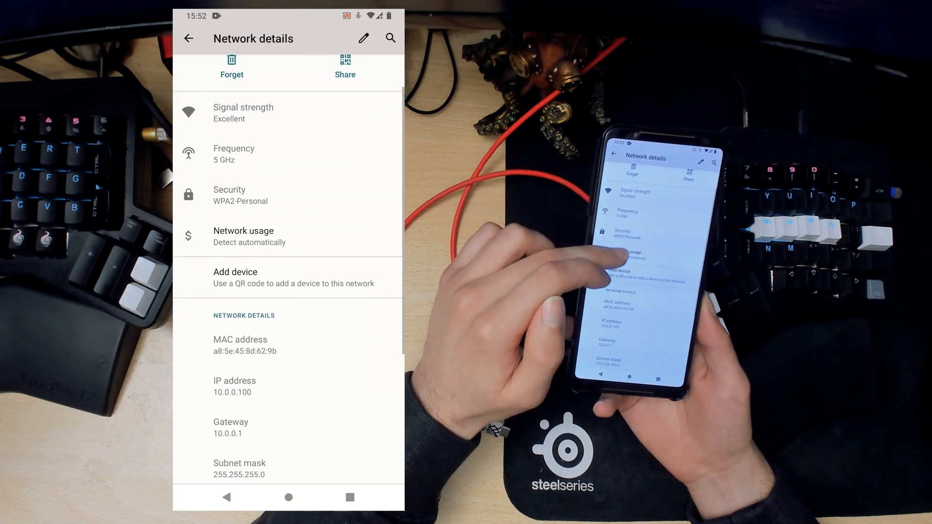
Review the Mobile network page and its Advanced options, then return to Network and internet.
{"action": "left_click", "coordinate": [190, 38]}
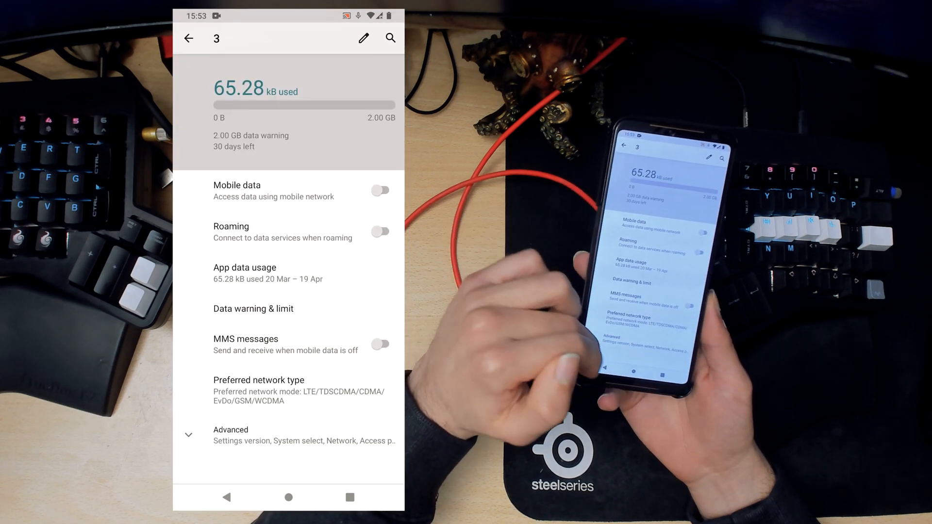
{"action": "scroll", "scroll_direction": "down", "scroll_amount": 3}
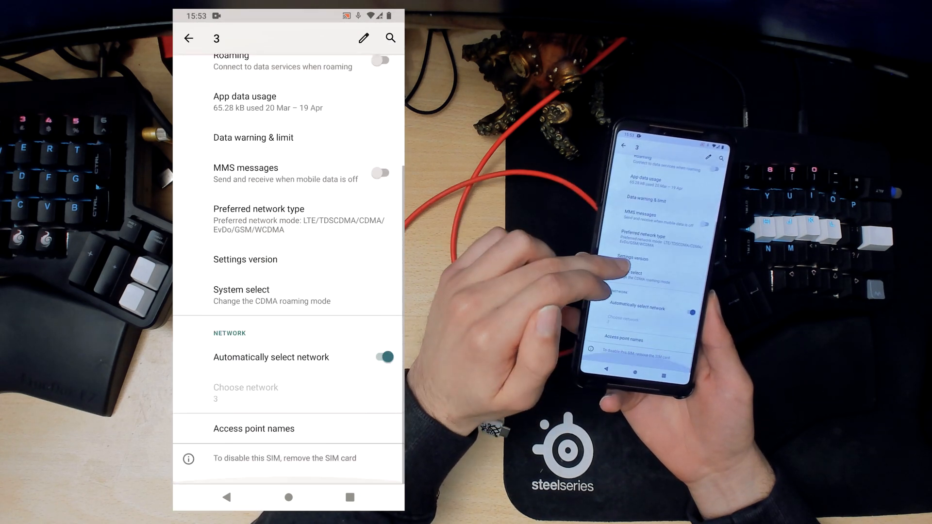
{"action": "left_click", "coordinate": [188, 38]}
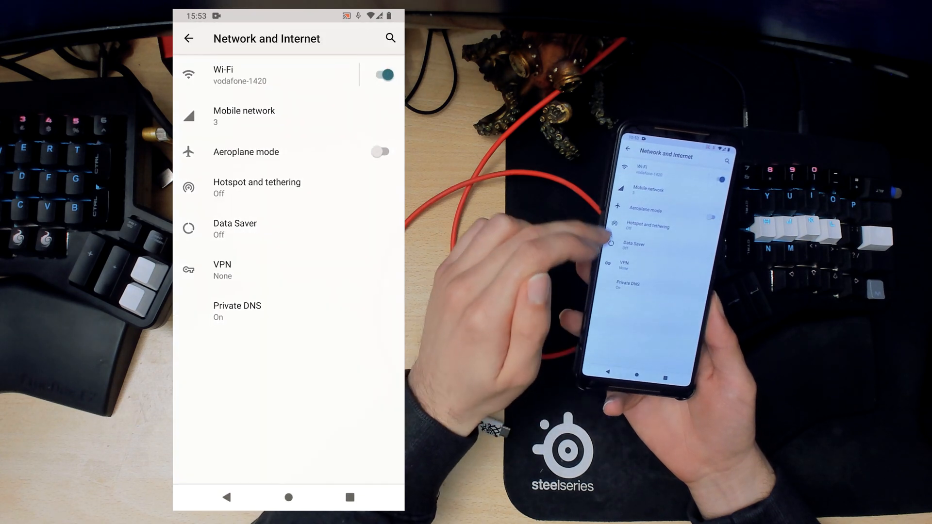
Check the Wi-Fi hotspot settings and return to the main Settings list.
{"action": "left_click", "coordinate": [256, 187]}
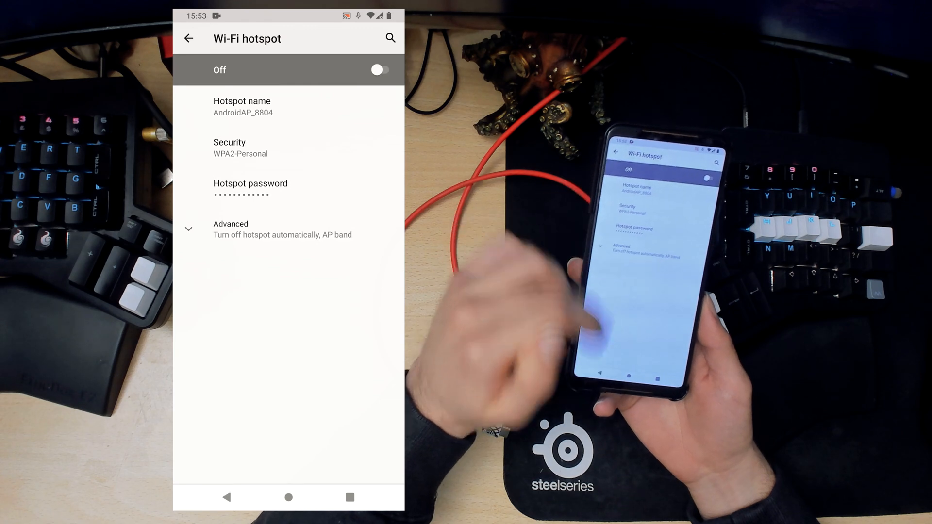
{"action": "left_click", "coordinate": [188, 38]}
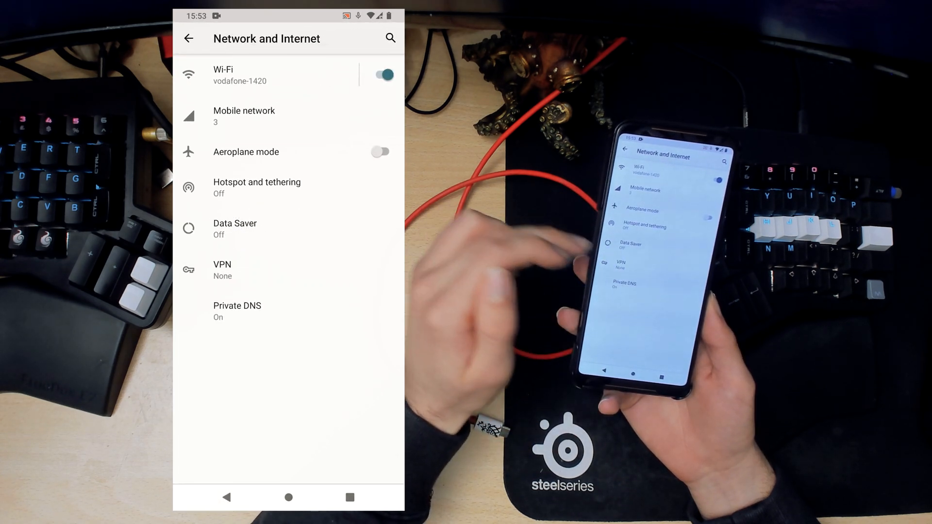
{"action": "left_click", "coordinate": [188, 38]}
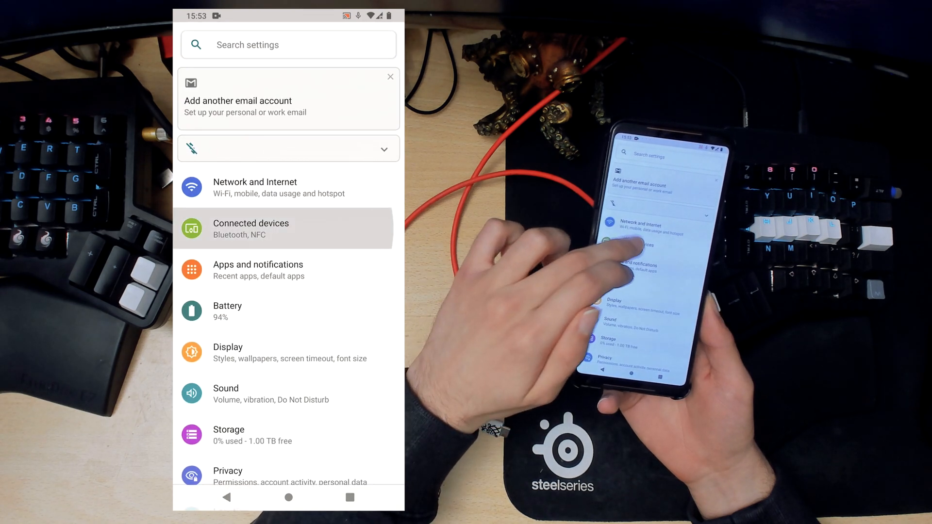
Switch NFC off in Connection preferences and view the Bluetooth settings.
{"action": "left_click", "coordinate": [284, 228]}
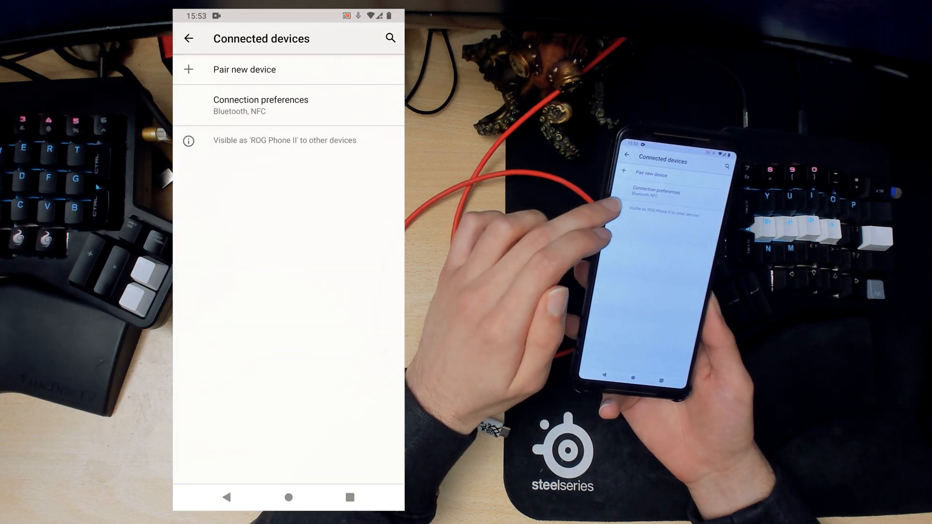
{"action": "left_click", "coordinate": [260, 105]}
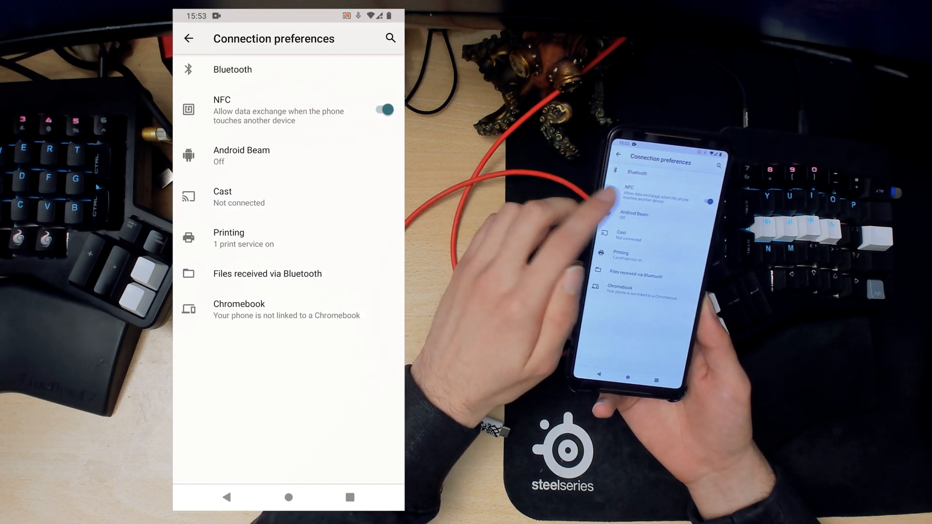
{"action": "left_click", "coordinate": [383, 110]}
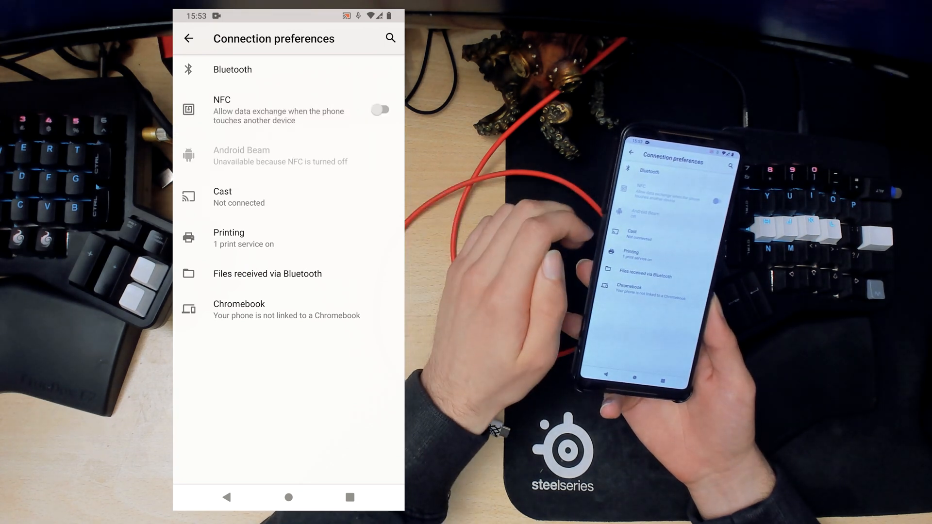
{"action": "left_click", "coordinate": [232, 70]}
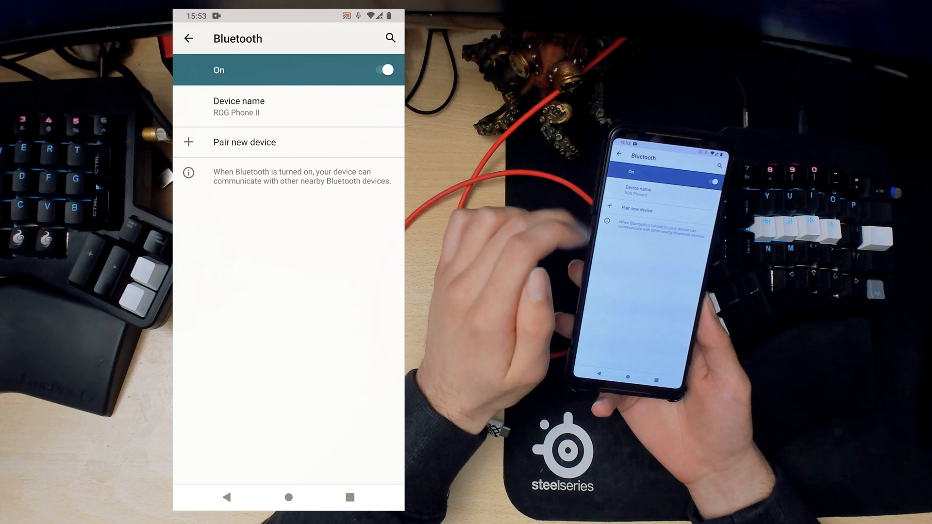
Back out of connected devices to the main Settings list.
{"action": "left_click", "coordinate": [189, 38]}
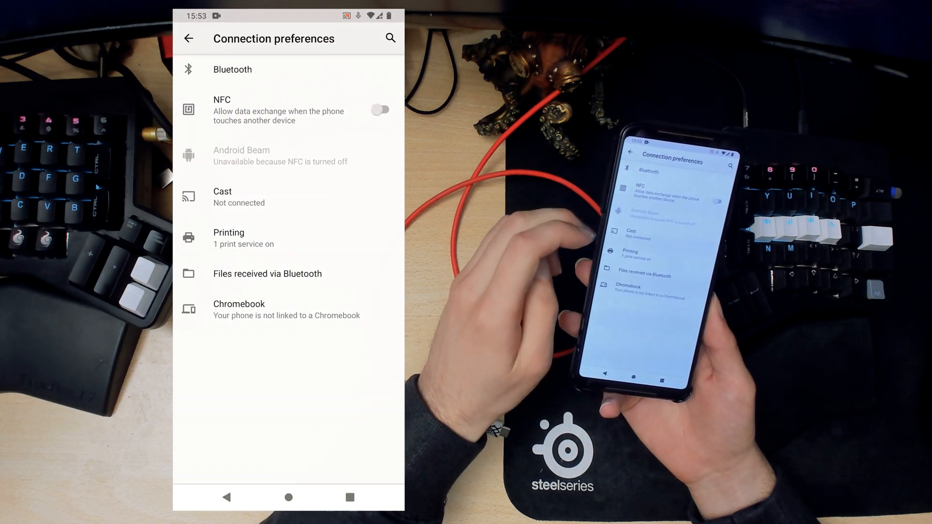
{"action": "left_click", "coordinate": [188, 37]}
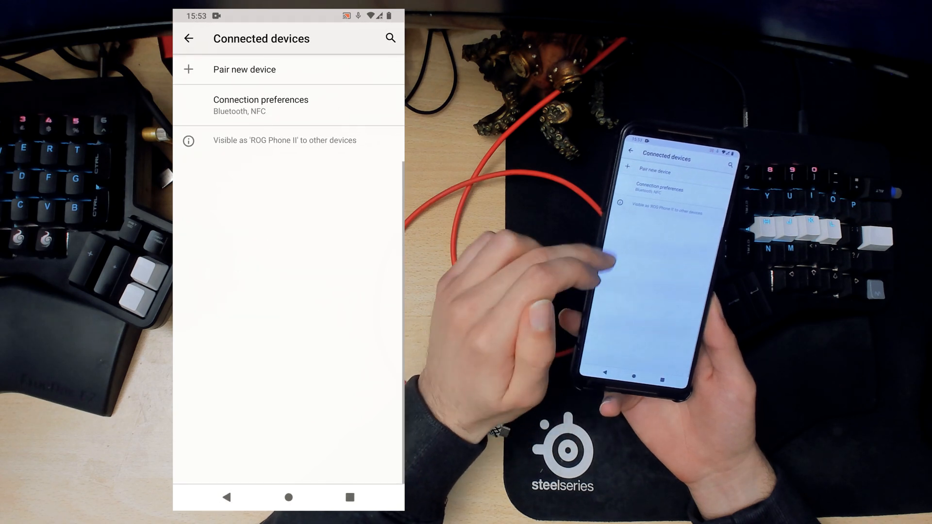
{"action": "left_click", "coordinate": [189, 39]}
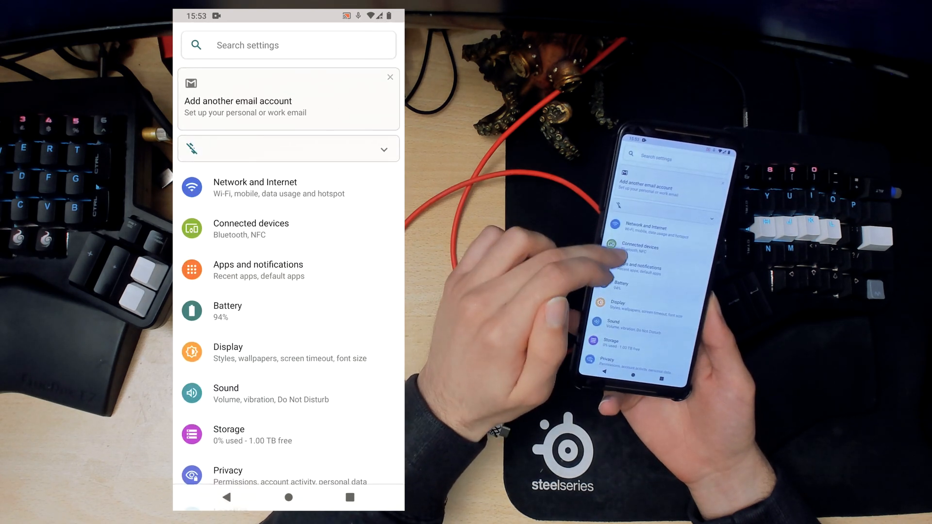
Filter the full list of 33 apps to Disabled apps (none), switch back to All apps.
{"action": "left_click", "coordinate": [258, 270]}
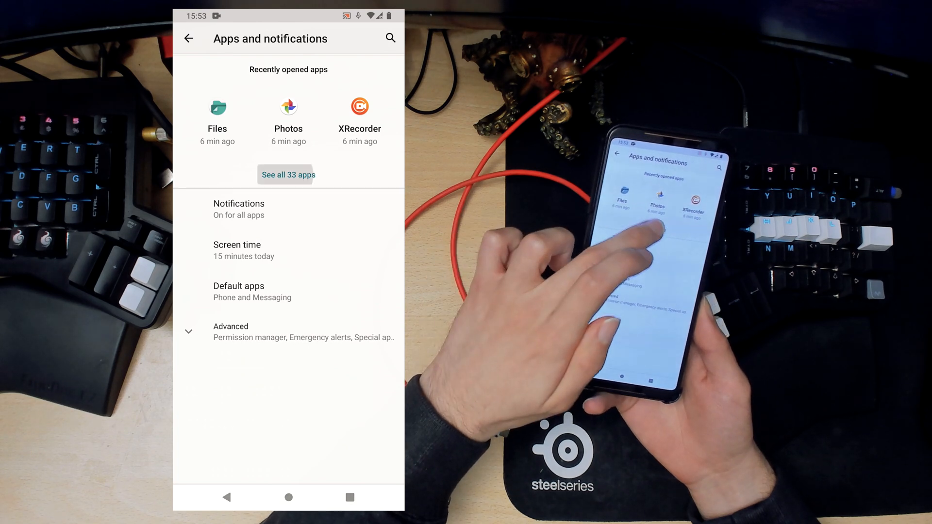
{"action": "left_click", "coordinate": [288, 174]}
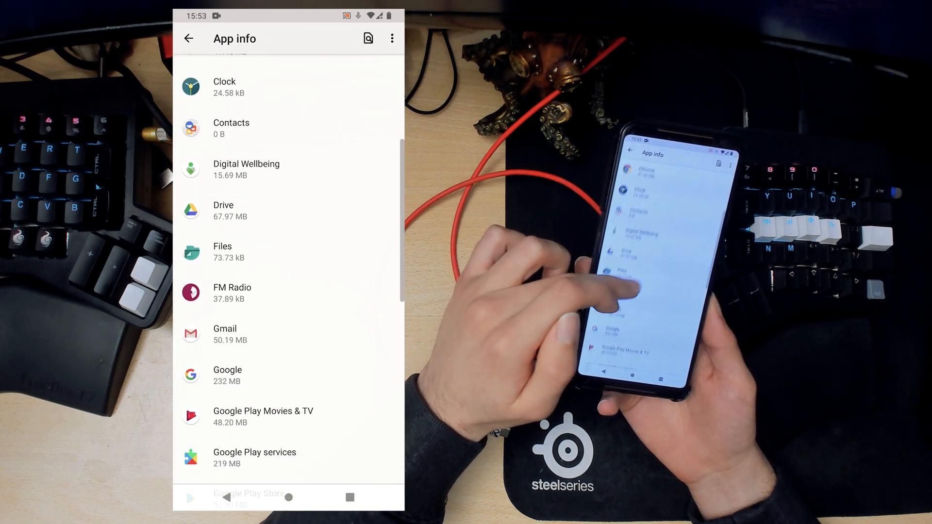
{"action": "scroll", "scroll_direction": "down", "scroll_amount": 3}
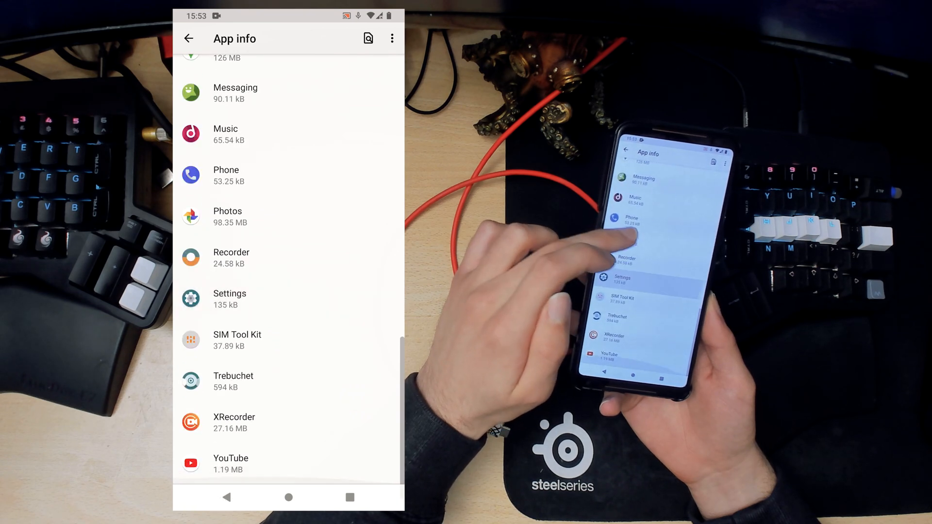
{"action": "left_click", "coordinate": [391, 38]}
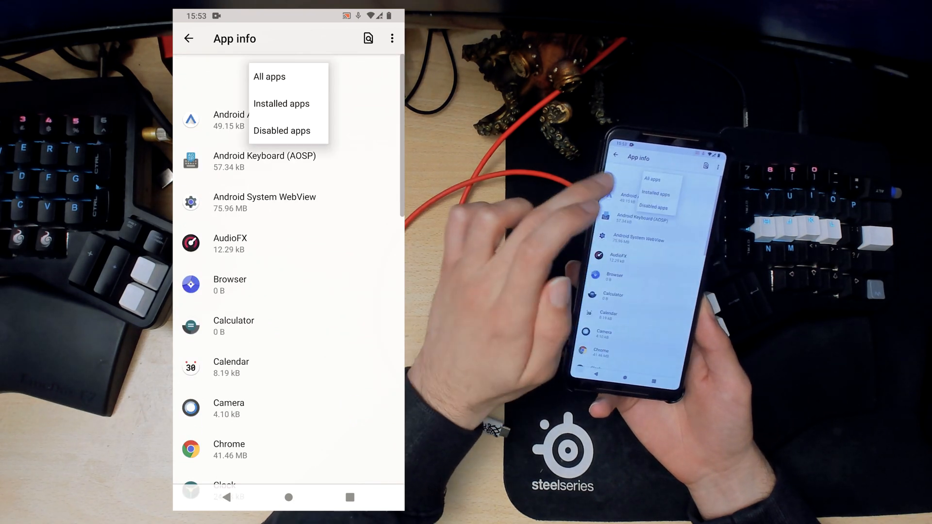
{"action": "left_click", "coordinate": [281, 130]}
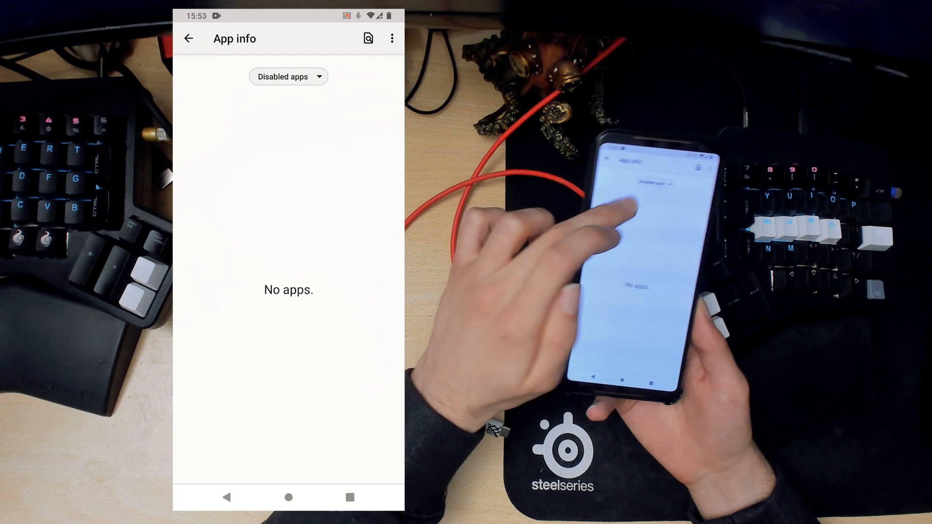
{"action": "left_click", "coordinate": [289, 76]}
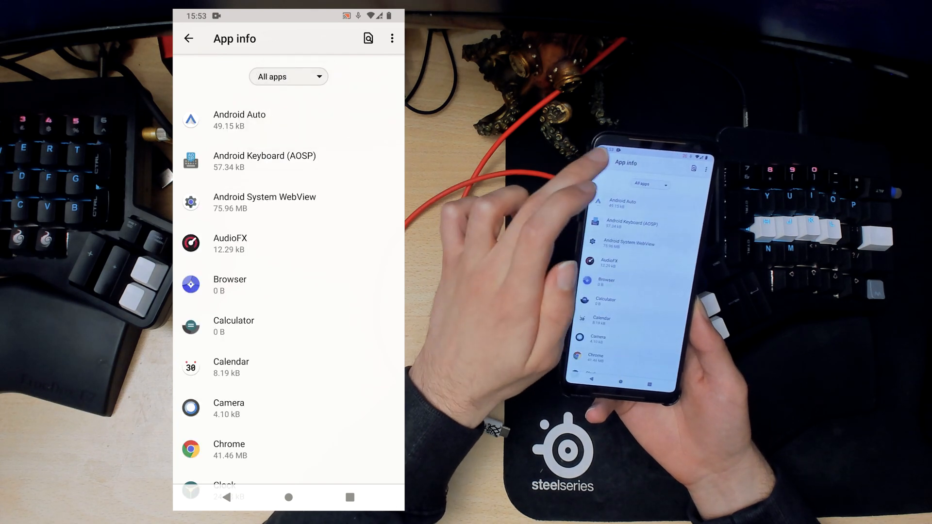
{"action": "left_click", "coordinate": [188, 37]}
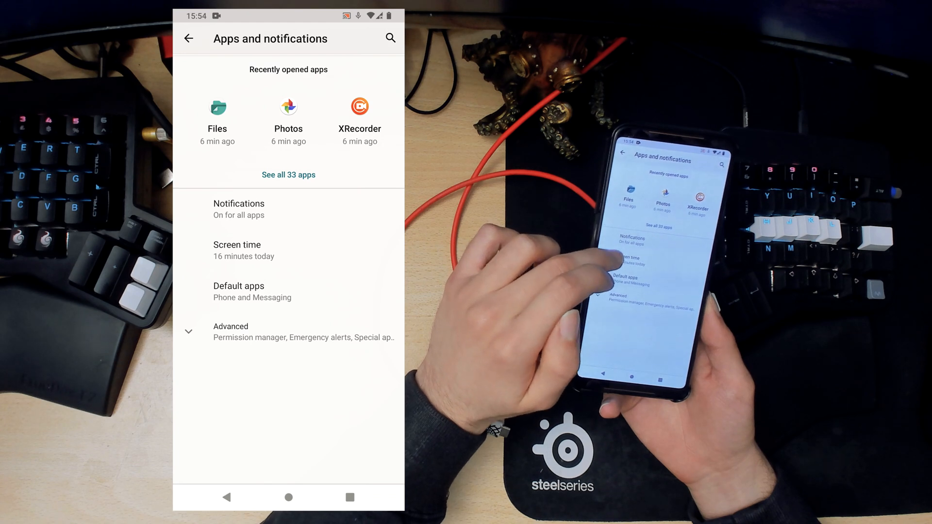
Check the Notifications on lockscreen choices and cancel without changing them.
{"action": "left_click", "coordinate": [239, 209]}
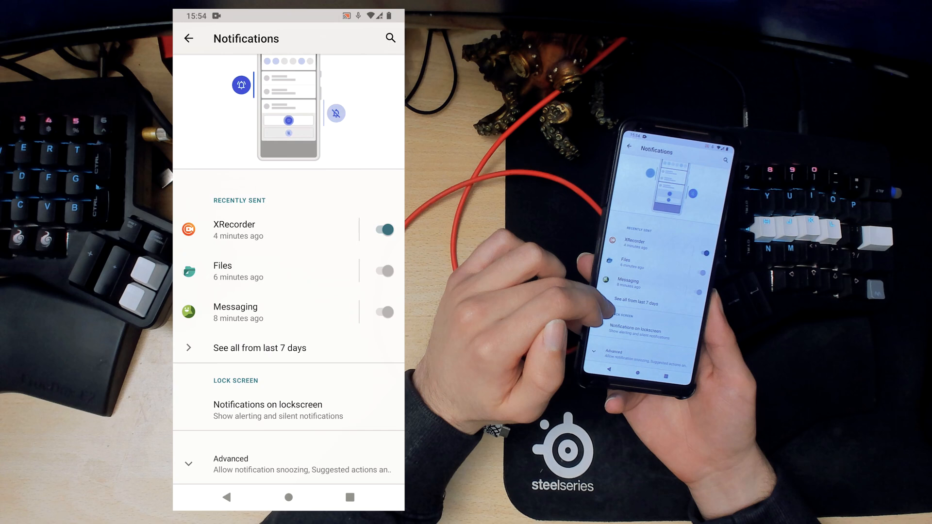
{"action": "left_click", "coordinate": [268, 404]}
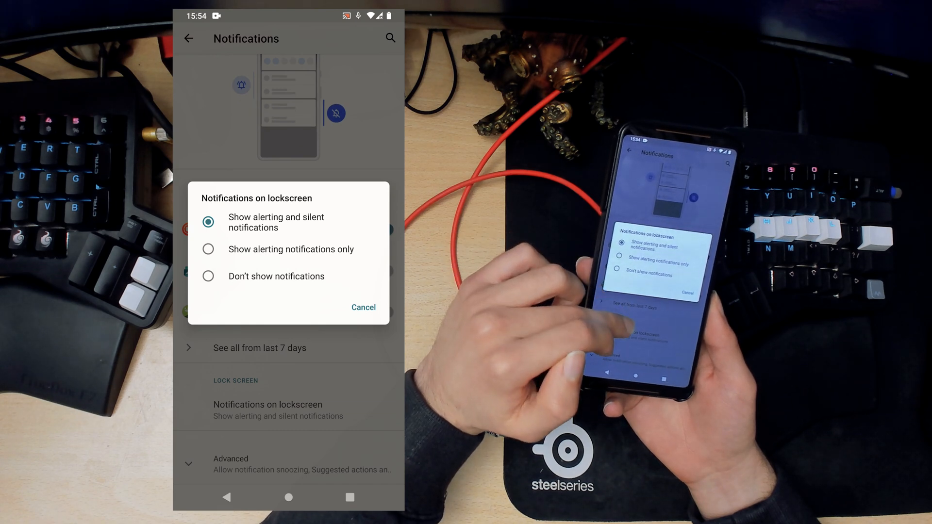
{"action": "left_click", "coordinate": [363, 308]}
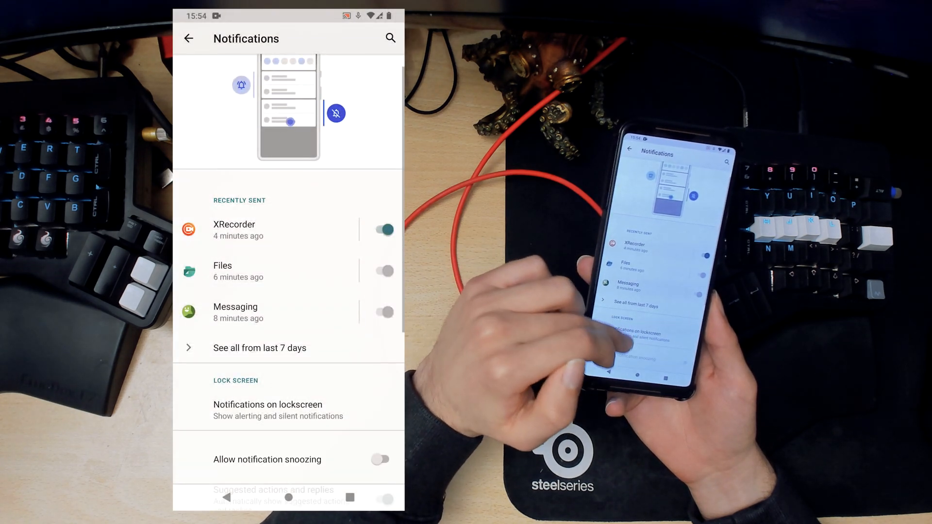
{"action": "scroll", "scroll_direction": "down", "scroll_amount": 3}
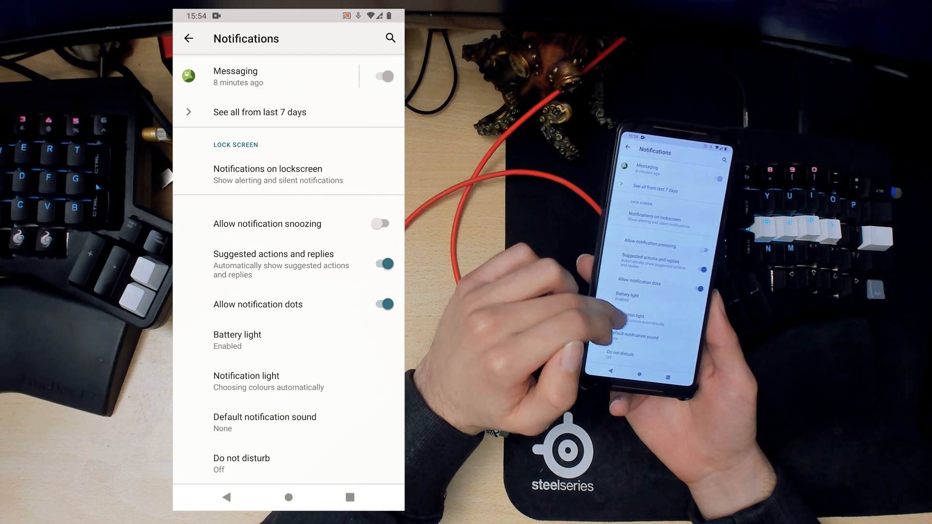
Enable 'Lights with screen on' for the notification light, then reach the default notification sound entry.
{"action": "left_click", "coordinate": [245, 380]}
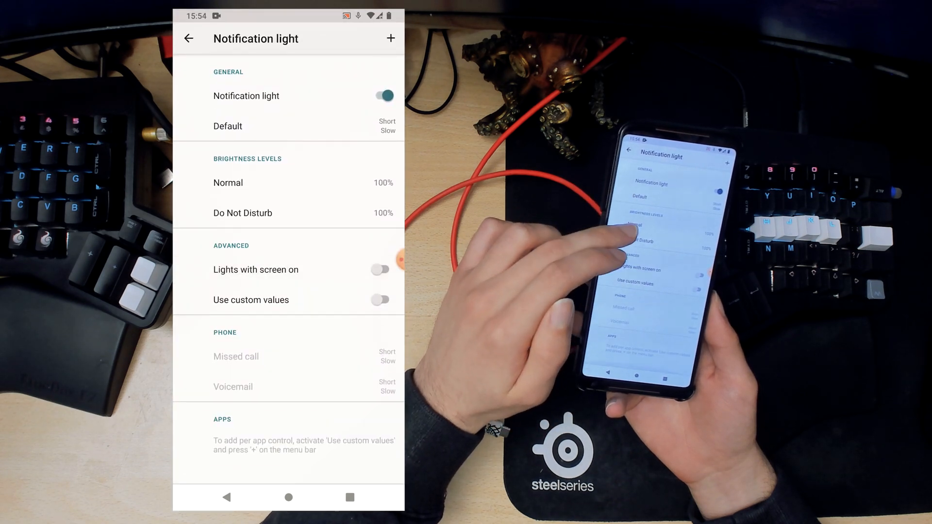
{"action": "left_click", "coordinate": [188, 38]}
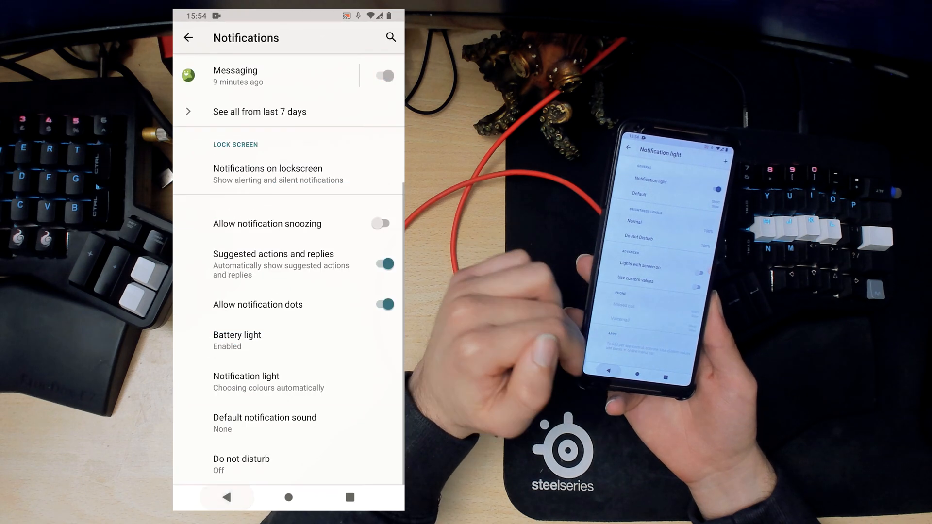
{"action": "left_click", "coordinate": [245, 376]}
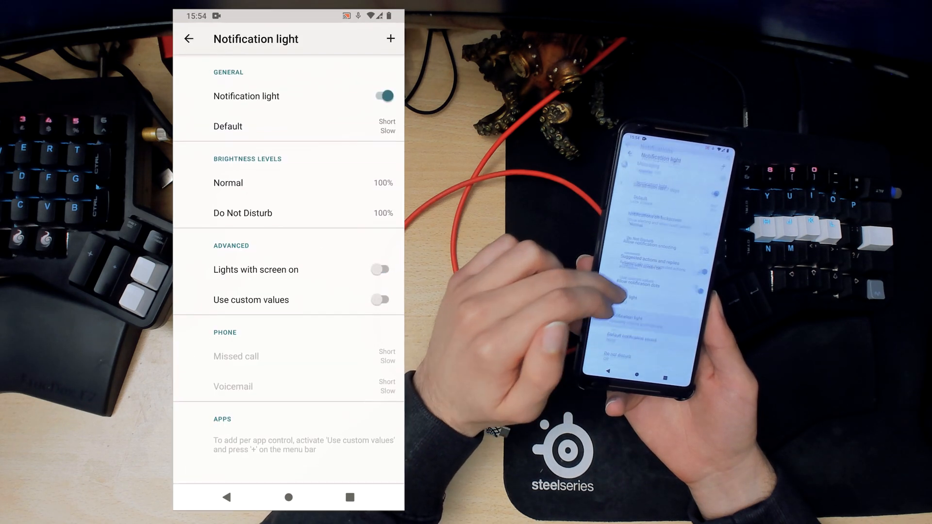
{"action": "left_click", "coordinate": [379, 269]}
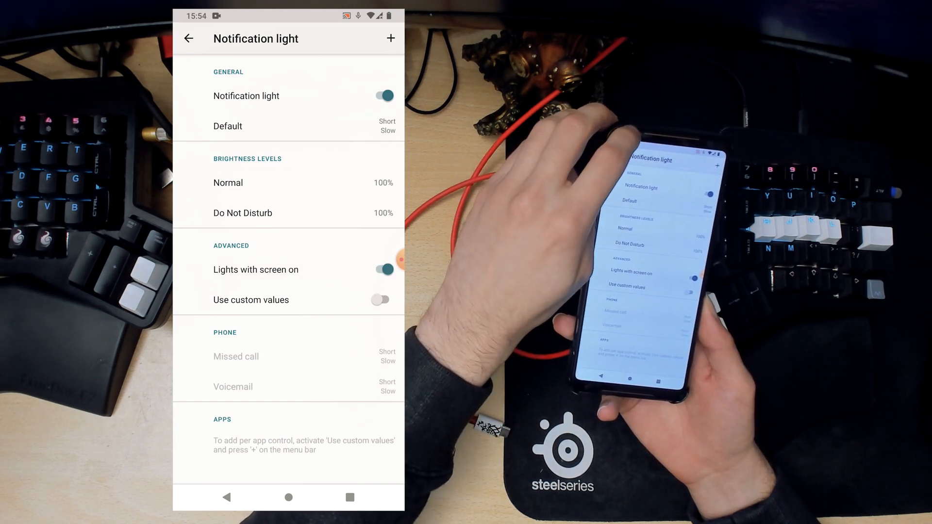
{"action": "left_click", "coordinate": [188, 38]}
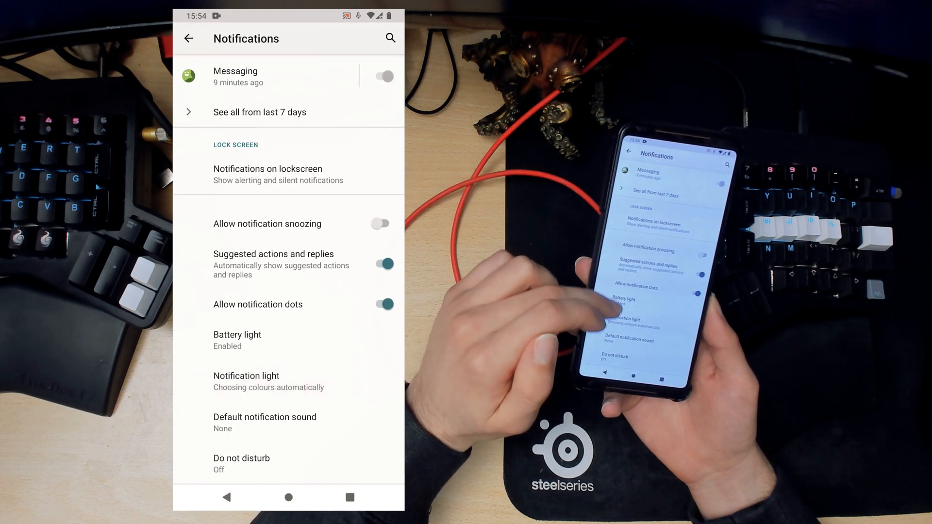
{"action": "left_click", "coordinate": [264, 422]}
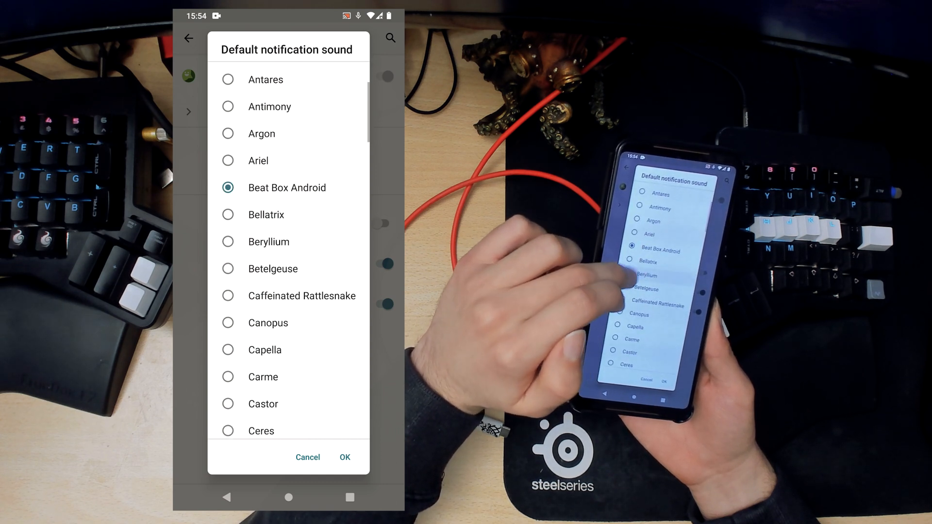
Preview Cobalt, CyanDoink and Cricket, and confirm CyanDoink as the default notification sound.
{"action": "left_click", "coordinate": [227, 242]}
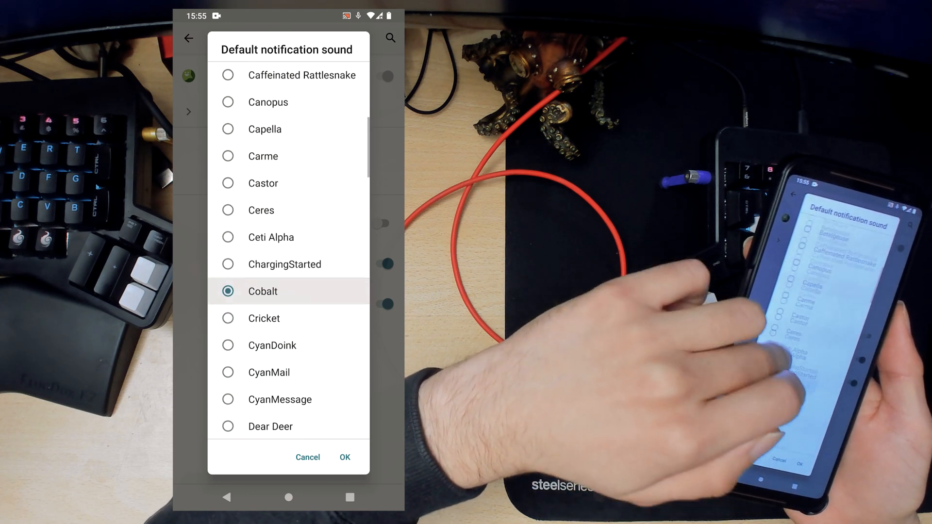
{"action": "left_click", "coordinate": [227, 345]}
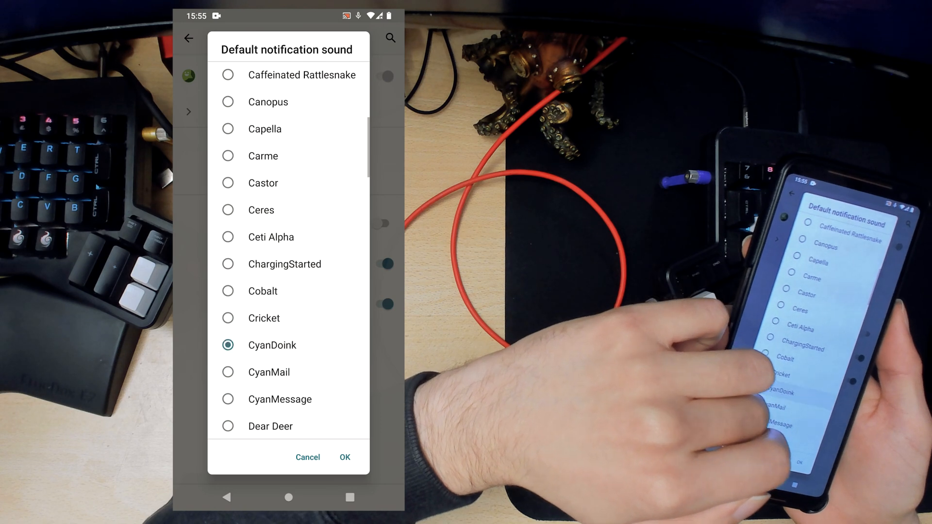
{"action": "left_click", "coordinate": [227, 318]}
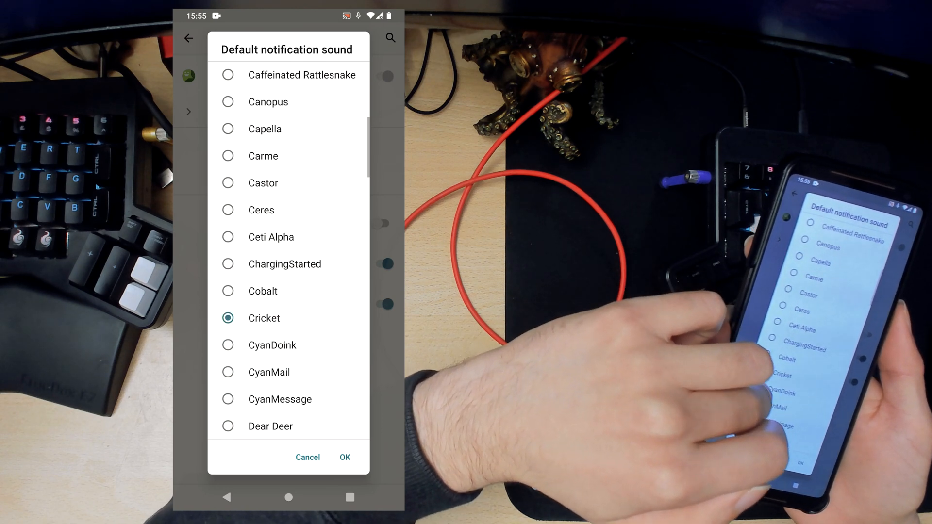
{"action": "left_click", "coordinate": [227, 344]}
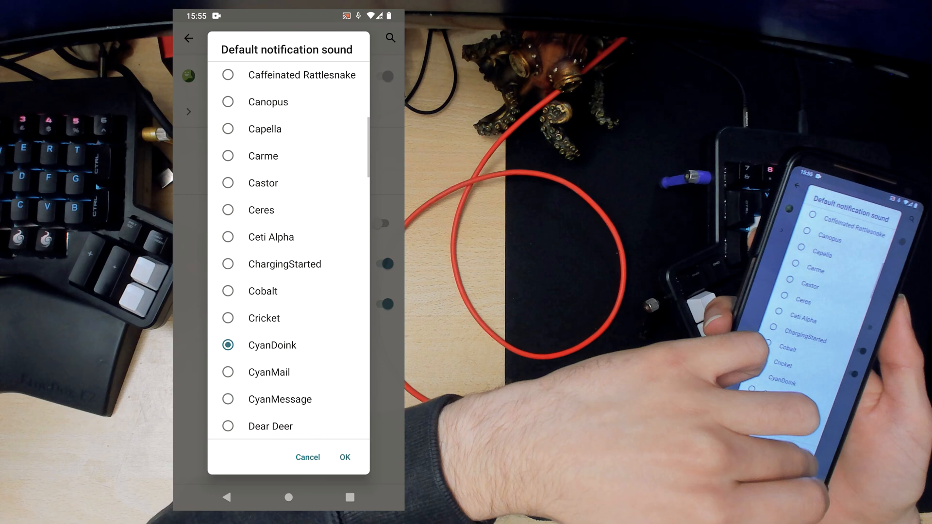
{"action": "left_click", "coordinate": [344, 457]}
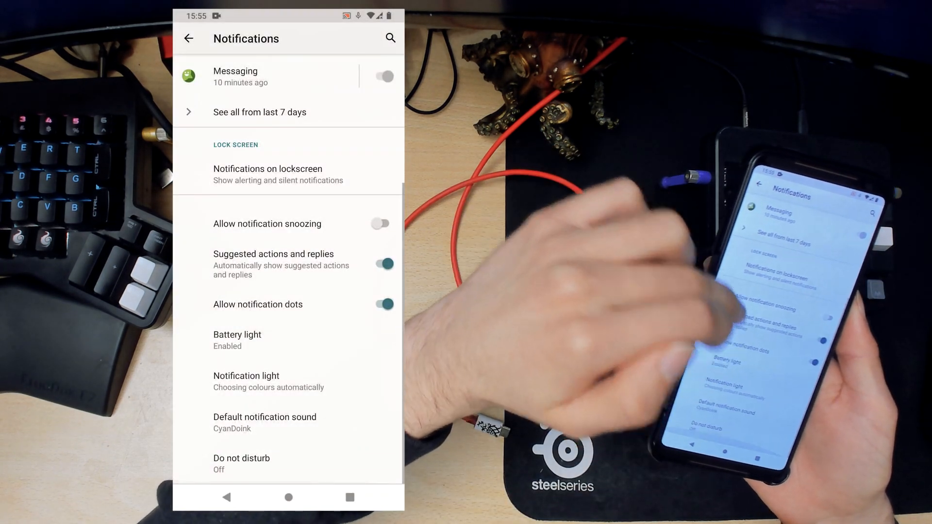
Review the Screen time dashboard, then go to the Default apps settings.
{"action": "left_click", "coordinate": [188, 38]}
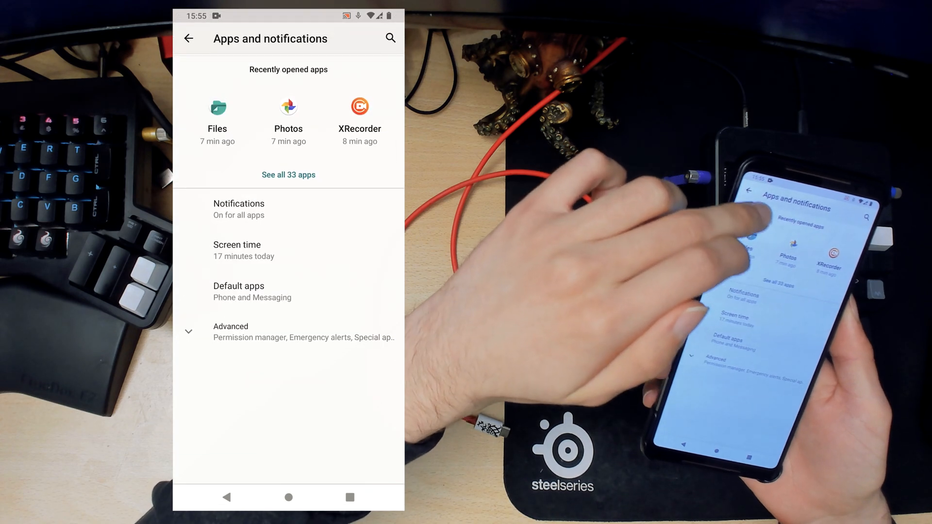
{"action": "left_click", "coordinate": [237, 250]}
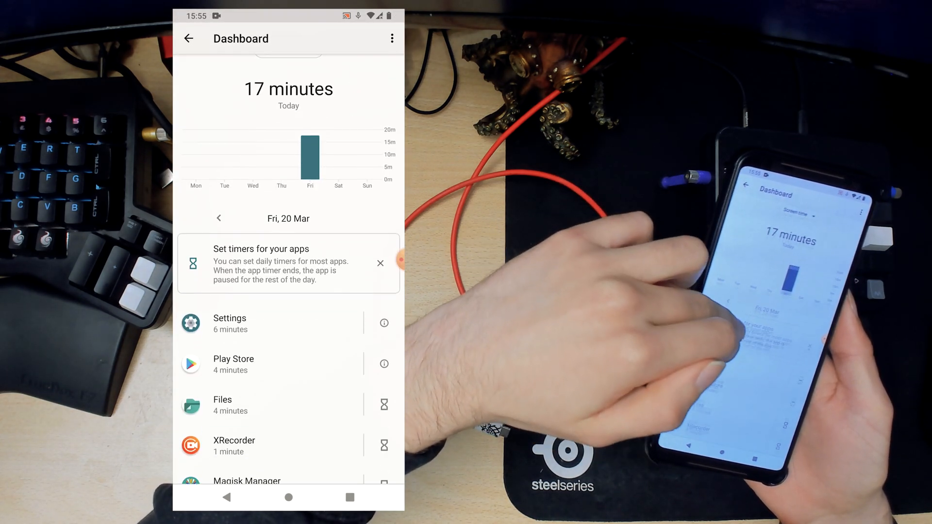
{"action": "scroll", "scroll_direction": "down", "scroll_amount": 3}
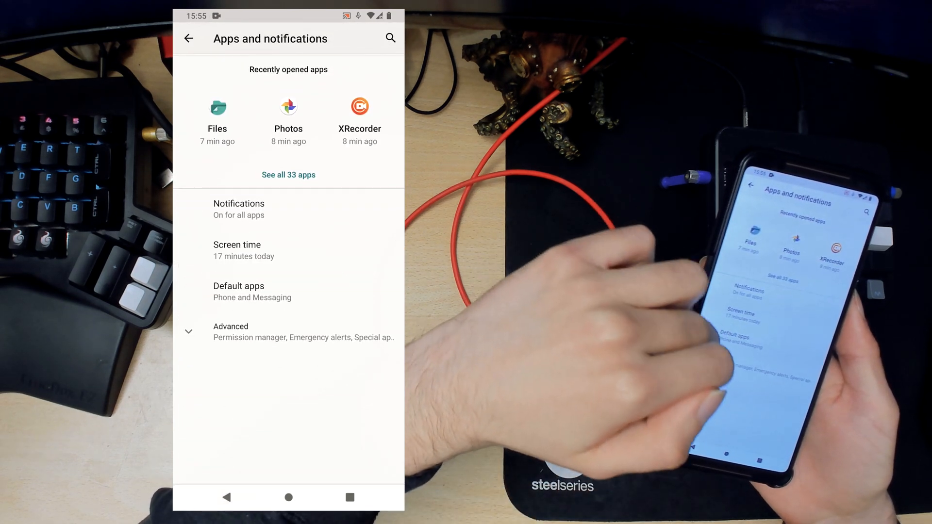
{"action": "left_click", "coordinate": [239, 291]}
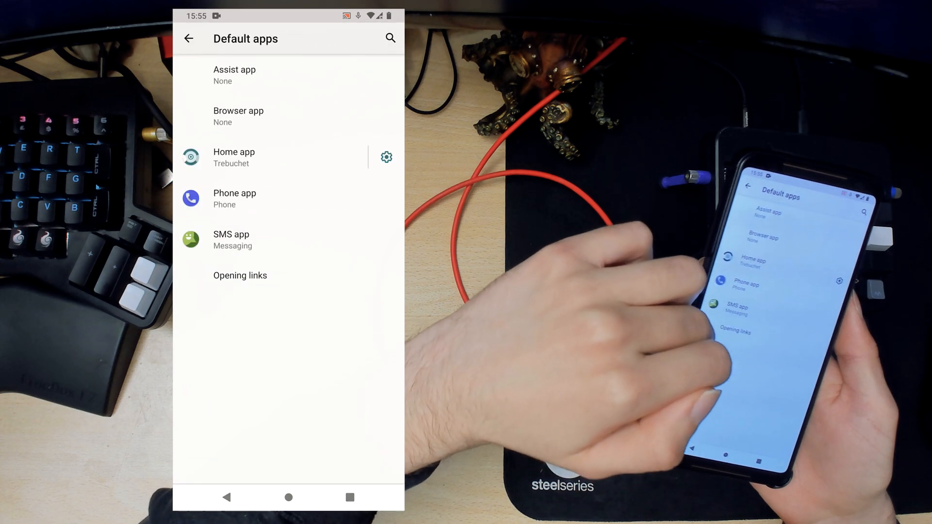
Look at the Browser app and Assist app choices, then return to Apps and notifications.
{"action": "left_click", "coordinate": [237, 117]}
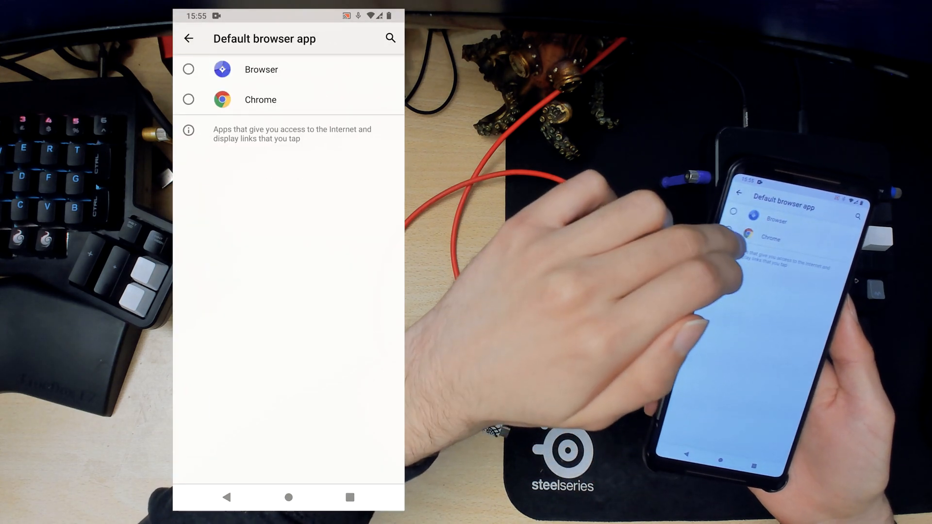
{"action": "left_click", "coordinate": [188, 38]}
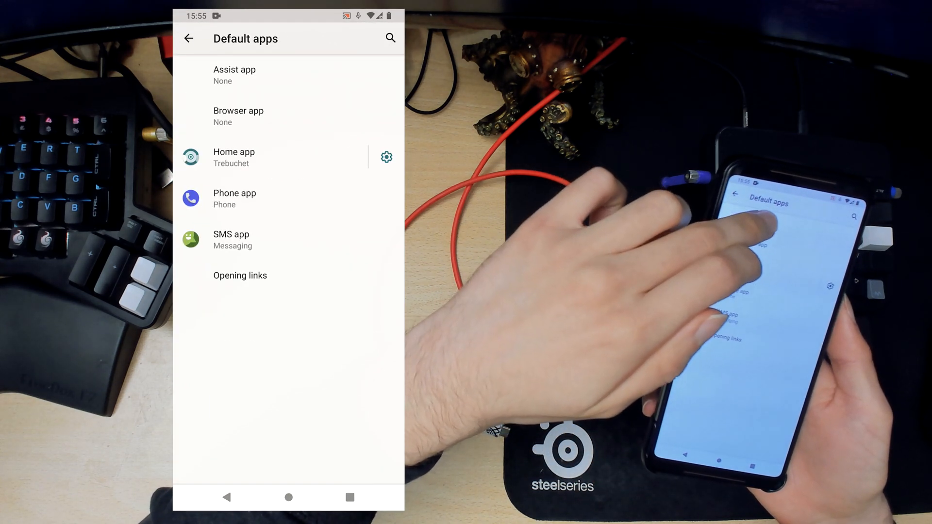
{"action": "left_click", "coordinate": [234, 75]}
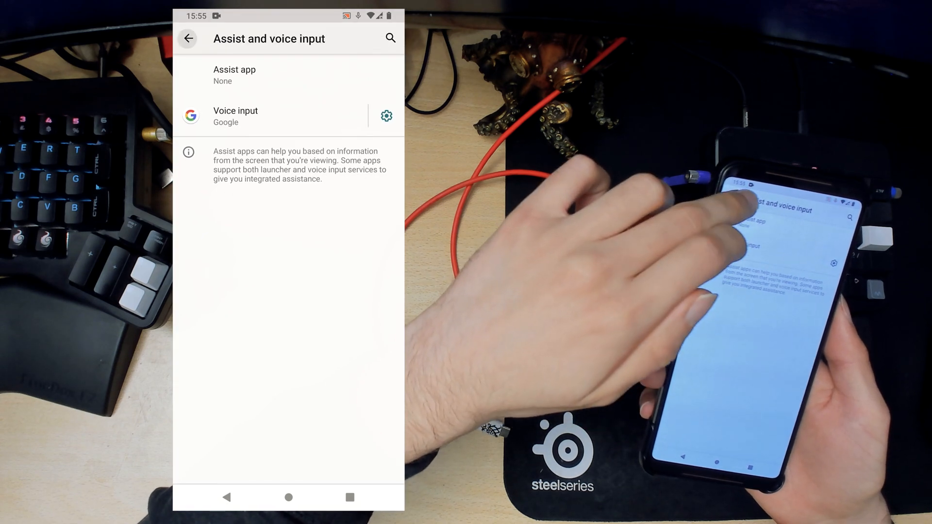
{"action": "left_click", "coordinate": [187, 38]}
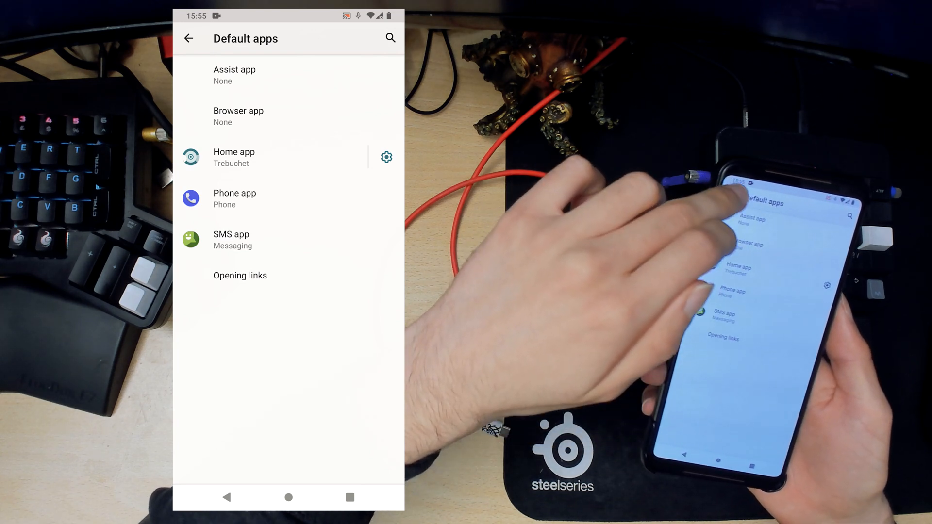
{"action": "left_click", "coordinate": [188, 38]}
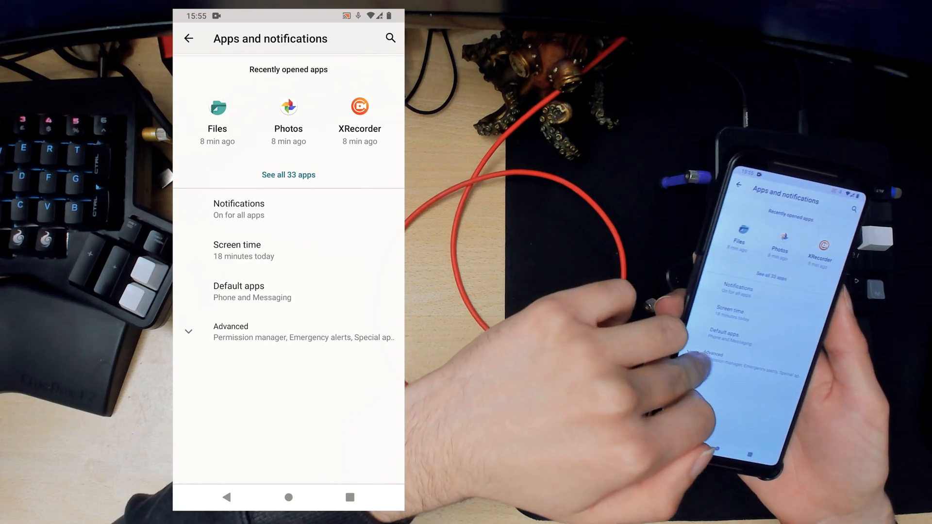
Browse the advanced app options and permission listings, returning to Apps and notifications.
{"action": "left_click", "coordinate": [230, 326]}
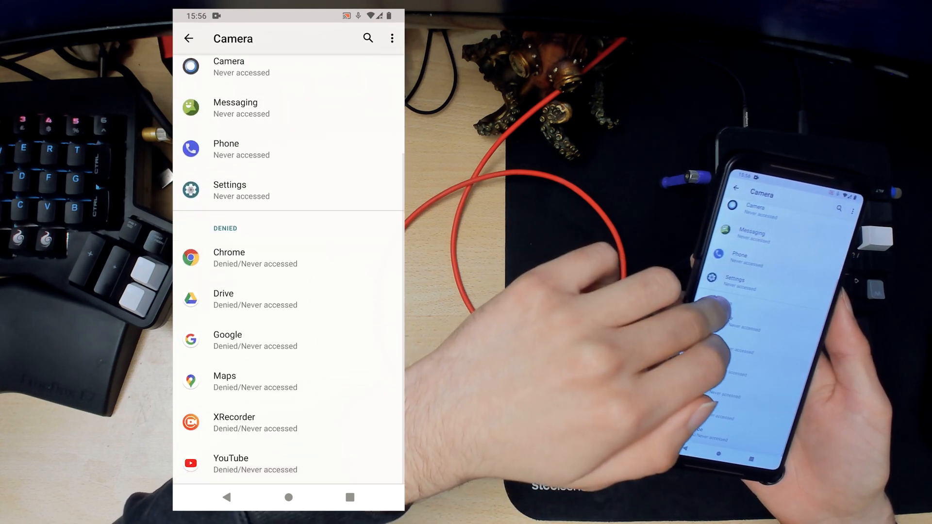
{"action": "scroll", "scroll_direction": "down", "scroll_amount": 3}
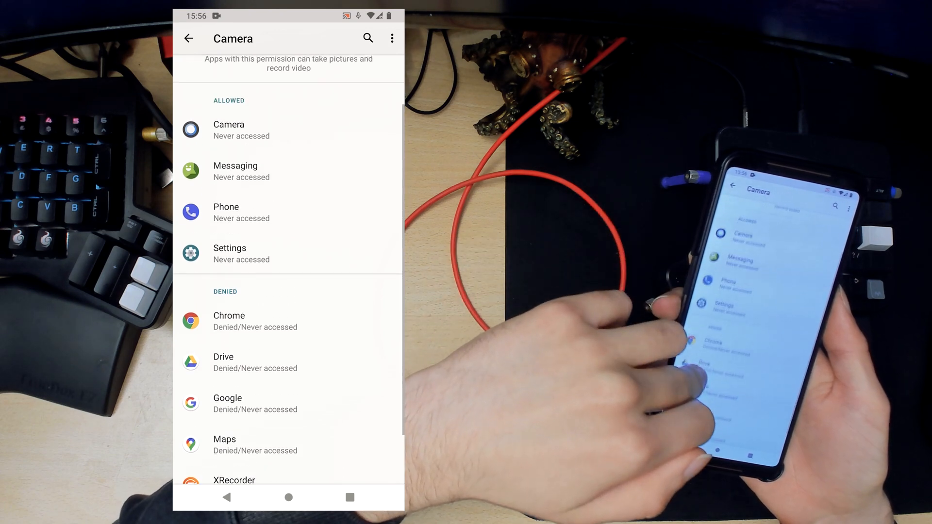
{"action": "left_click", "coordinate": [188, 38]}
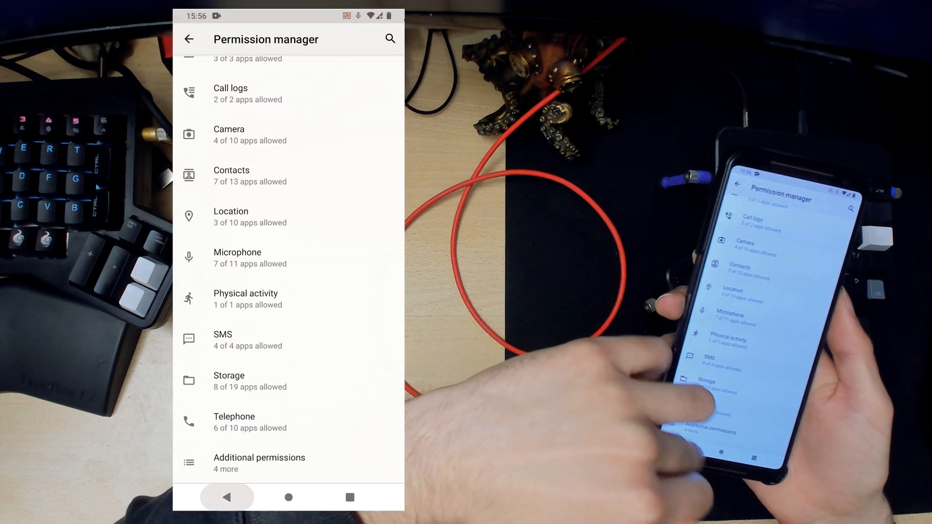
{"action": "left_click", "coordinate": [189, 39]}
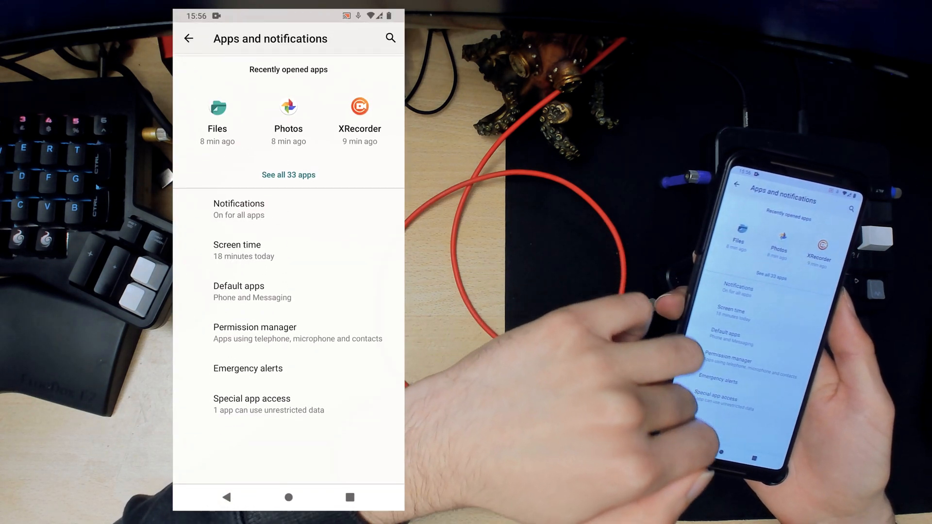
View the Emergency alerts and Battery Manager pages, then leave Battery for the Display settings.
{"action": "left_click", "coordinate": [247, 368]}
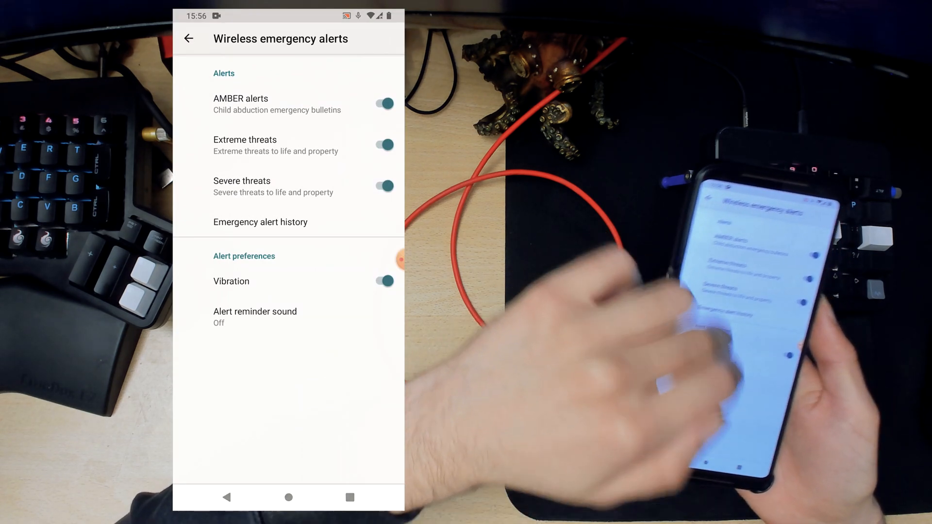
{"action": "left_click", "coordinate": [188, 38]}
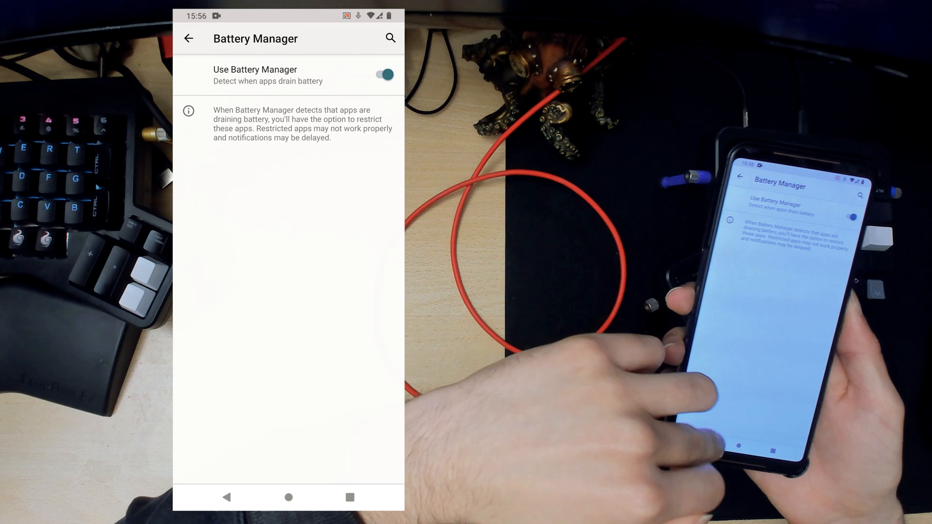
{"action": "left_click", "coordinate": [188, 38]}
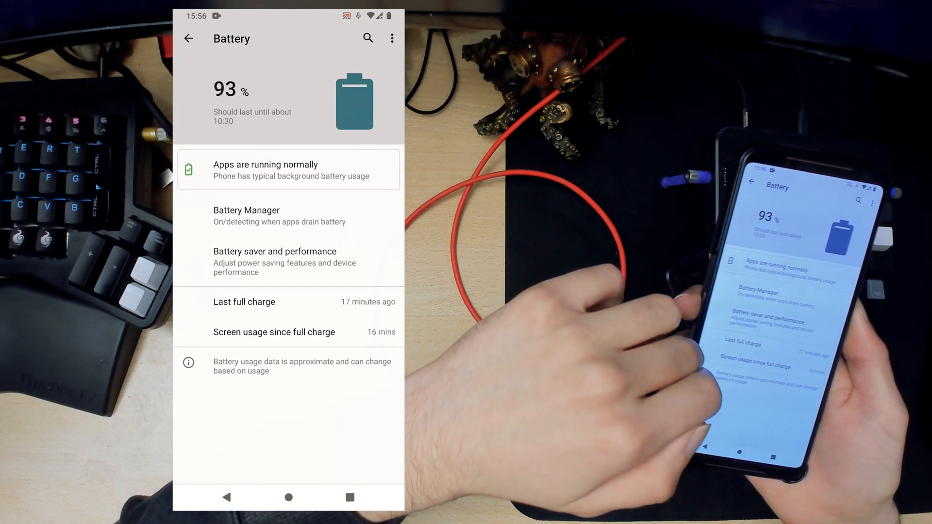
{"action": "left_click", "coordinate": [188, 38]}
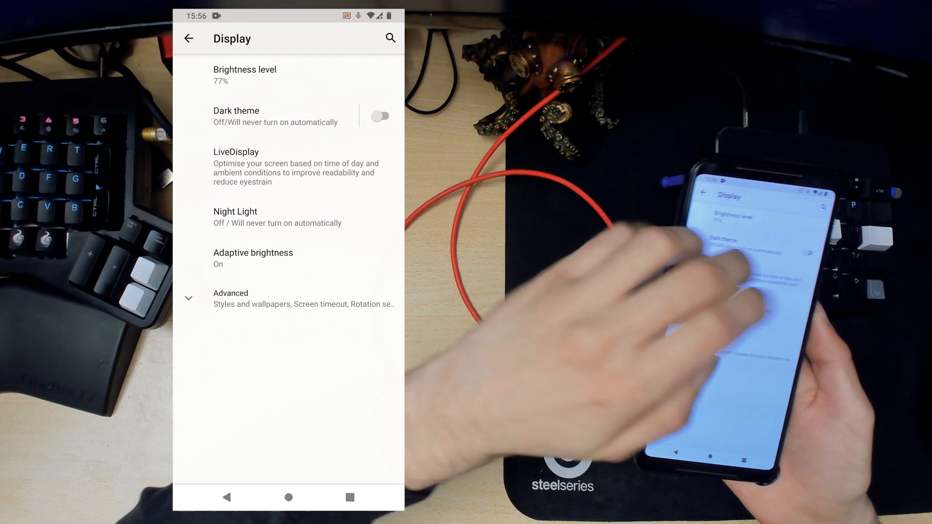
Turn Dark theme on and switch Adaptive brightness off in Display settings.
{"action": "left_click", "coordinate": [379, 116]}
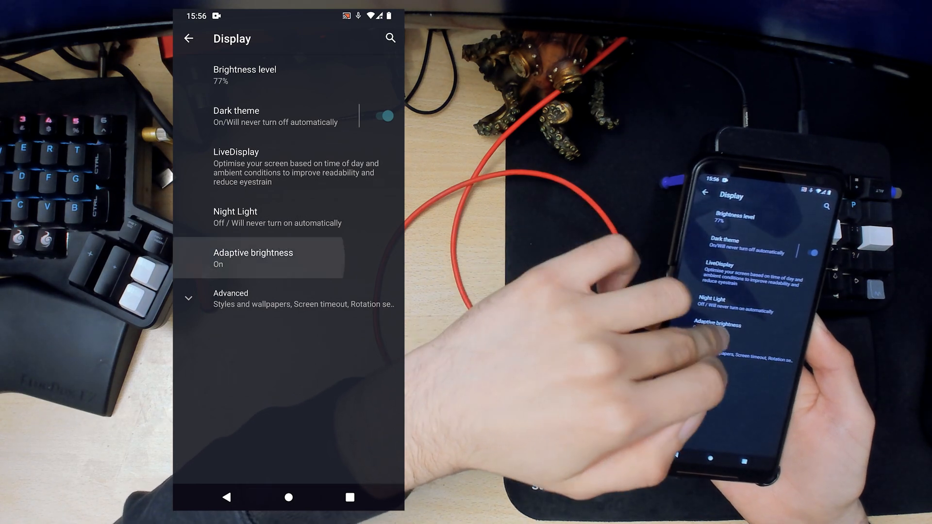
{"action": "left_click", "coordinate": [258, 258]}
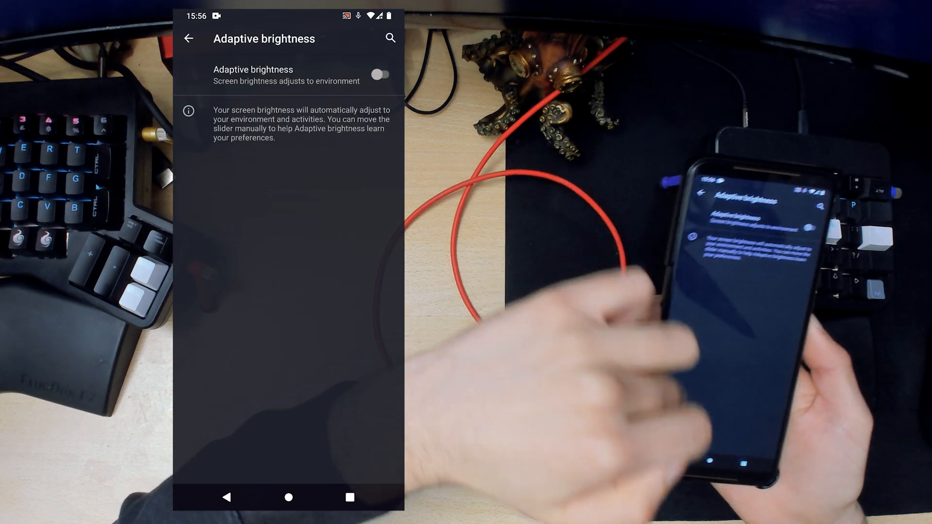
{"action": "left_click", "coordinate": [188, 37]}
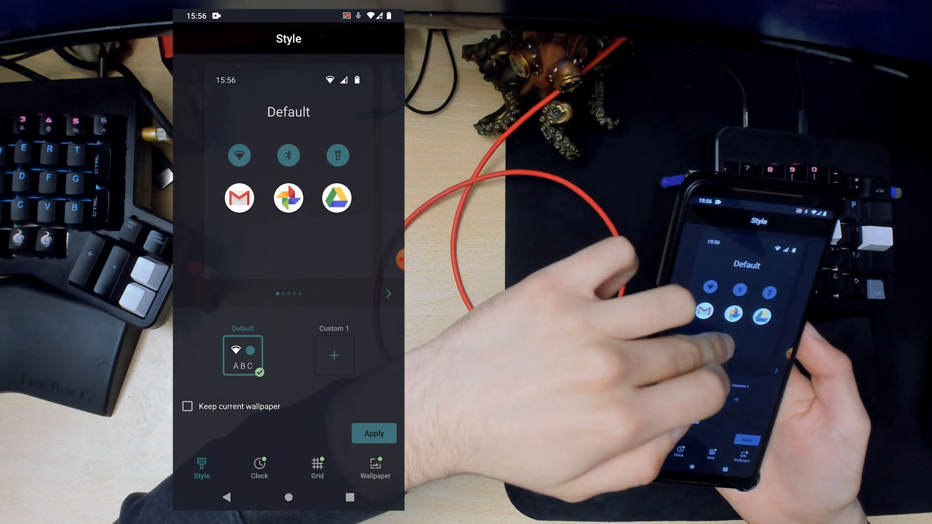
Preview the Default and Analogue clock faces and the grid sizes, then return to Display.
{"action": "left_click", "coordinate": [259, 469]}
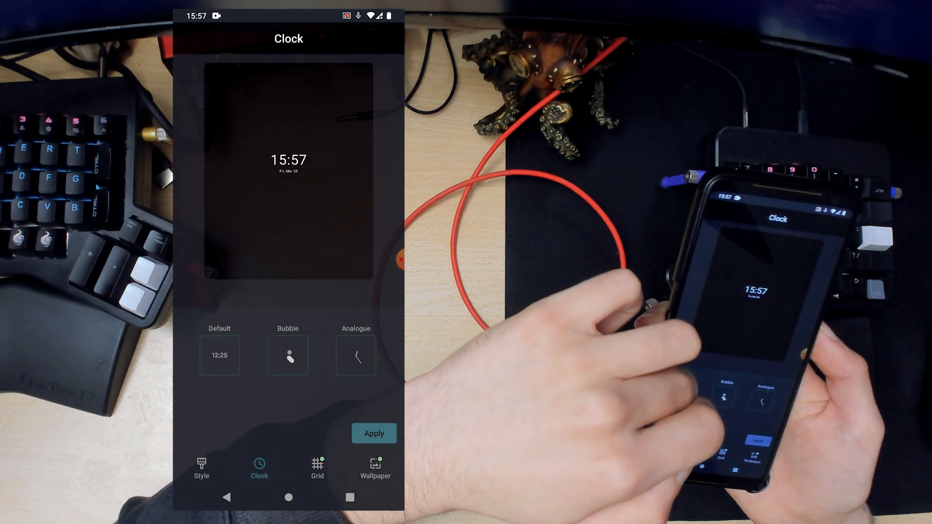
{"action": "left_click", "coordinate": [220, 355]}
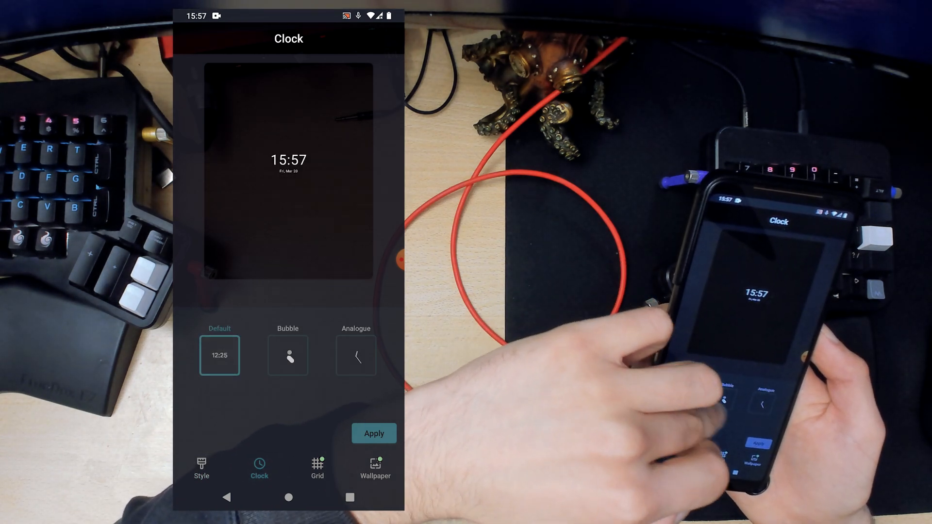
{"action": "left_click", "coordinate": [357, 356]}
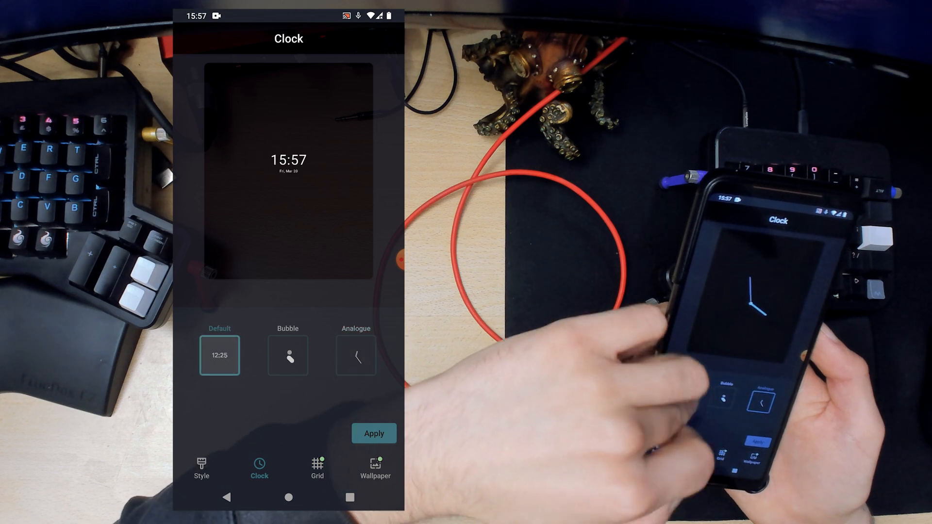
{"action": "left_click", "coordinate": [316, 466]}
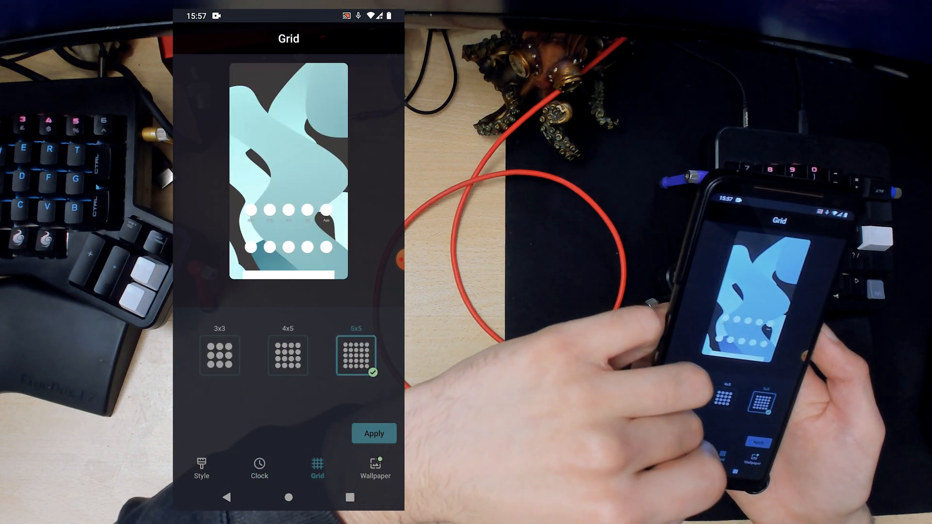
{"action": "left_click", "coordinate": [374, 468]}
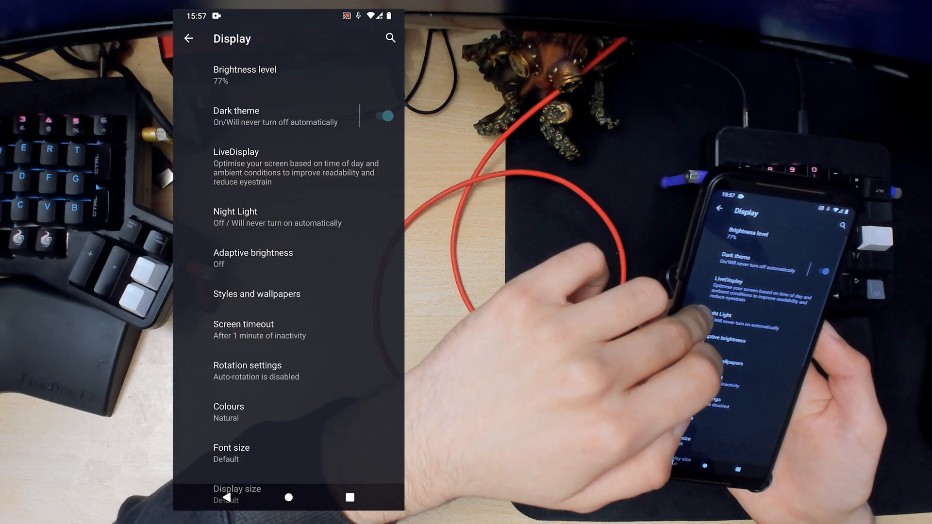
Set Screen timeout to 30 minutes and review the Rotation settings.
{"action": "scroll", "scroll_direction": "up", "scroll_amount": 3}
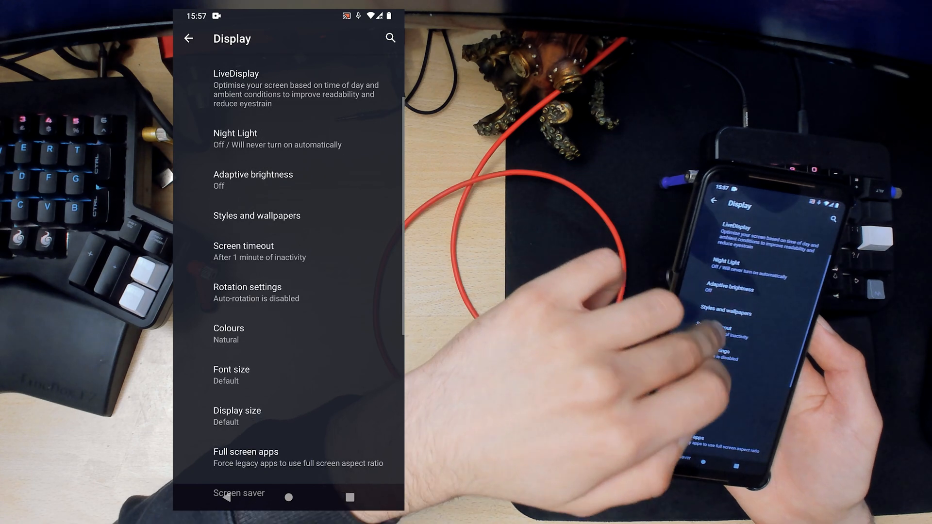
{"action": "left_click", "coordinate": [243, 246]}
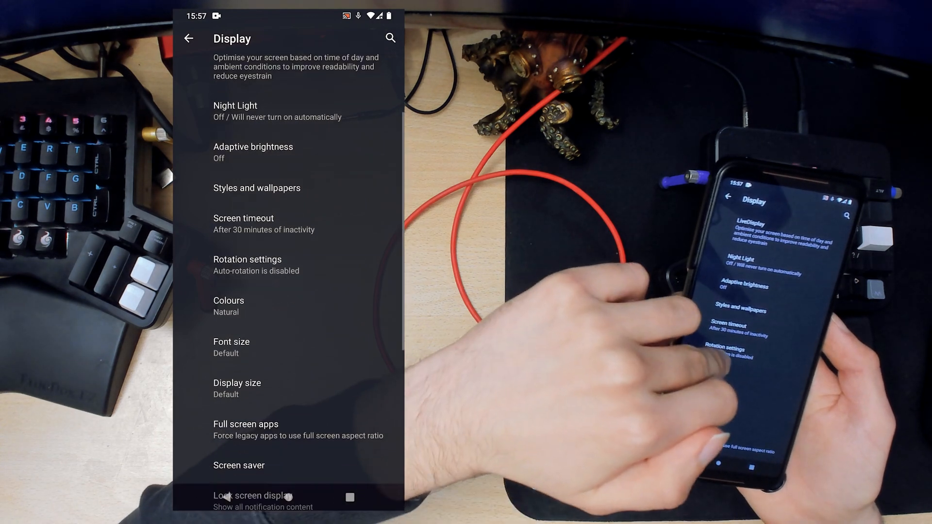
{"action": "left_click", "coordinate": [247, 265]}
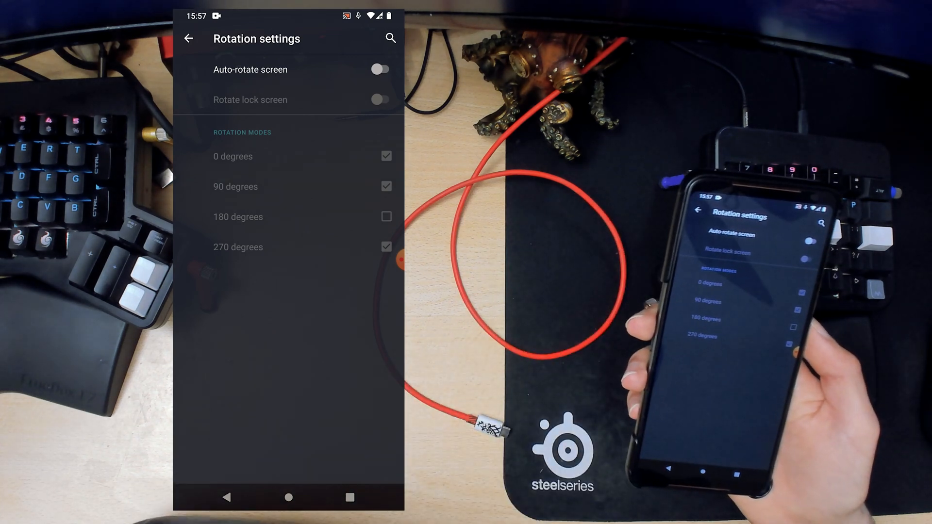
{"action": "left_click", "coordinate": [189, 38]}
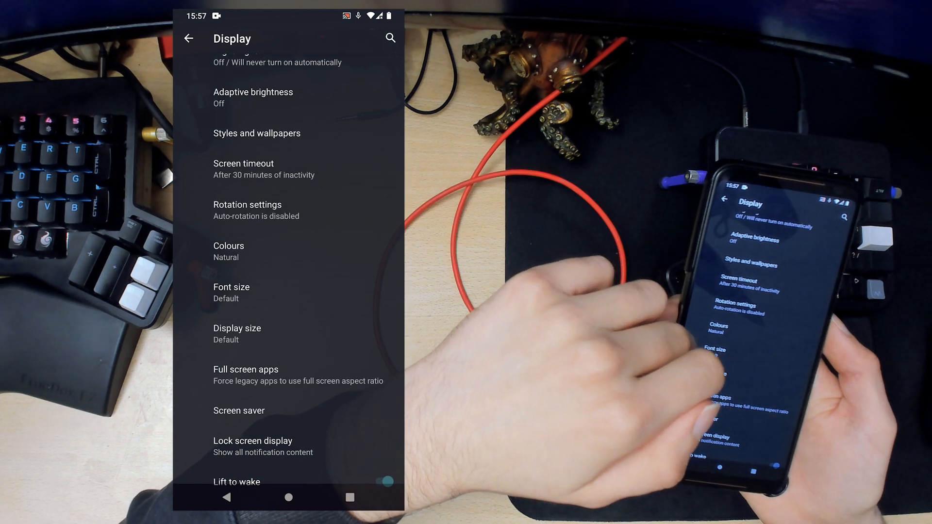
Try the Boosted colour mode, revert to Natural, and review Font size.
{"action": "left_click", "coordinate": [228, 245]}
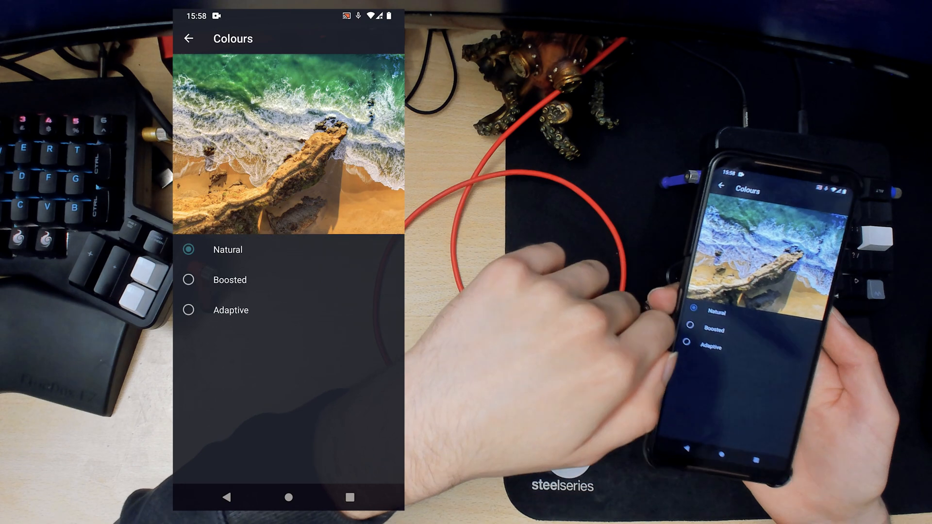
{"action": "left_click", "coordinate": [188, 280]}
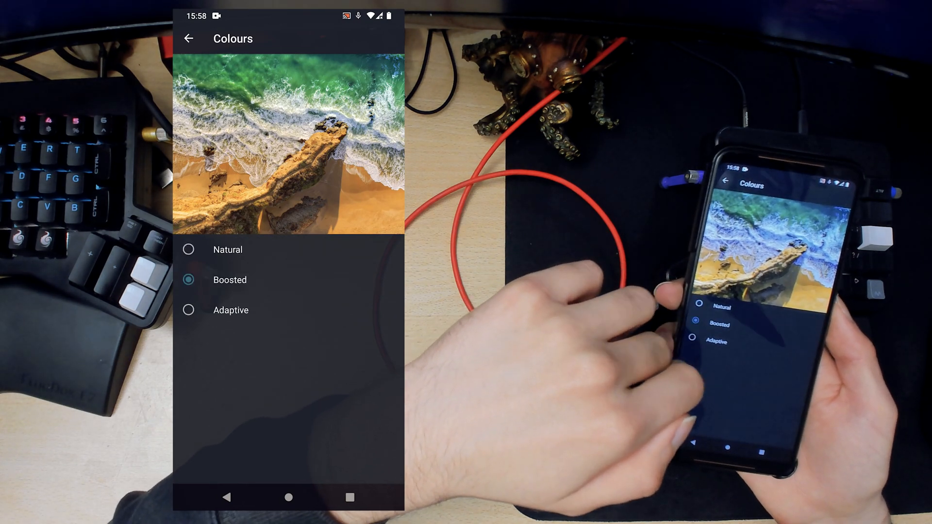
{"action": "left_click", "coordinate": [189, 309]}
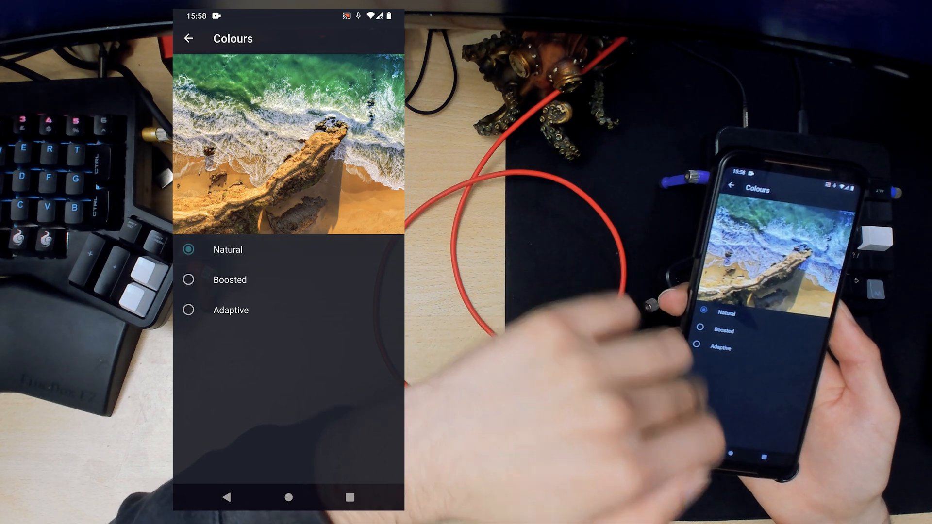
{"action": "left_click", "coordinate": [188, 38]}
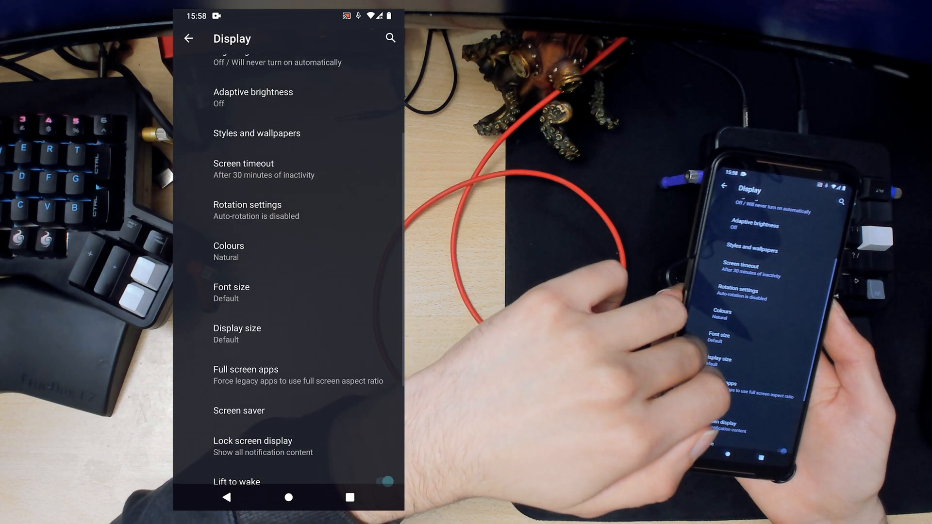
{"action": "left_click", "coordinate": [231, 292]}
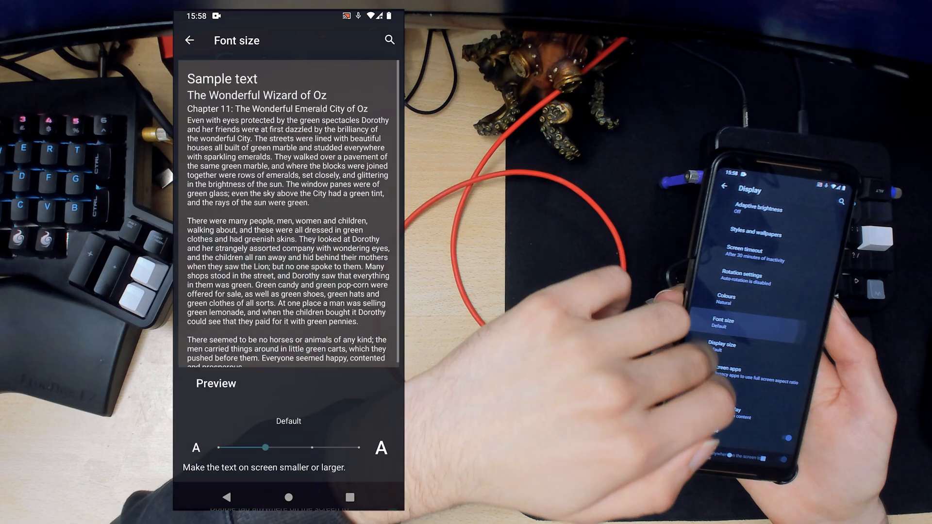
{"action": "left_click", "coordinate": [189, 39]}
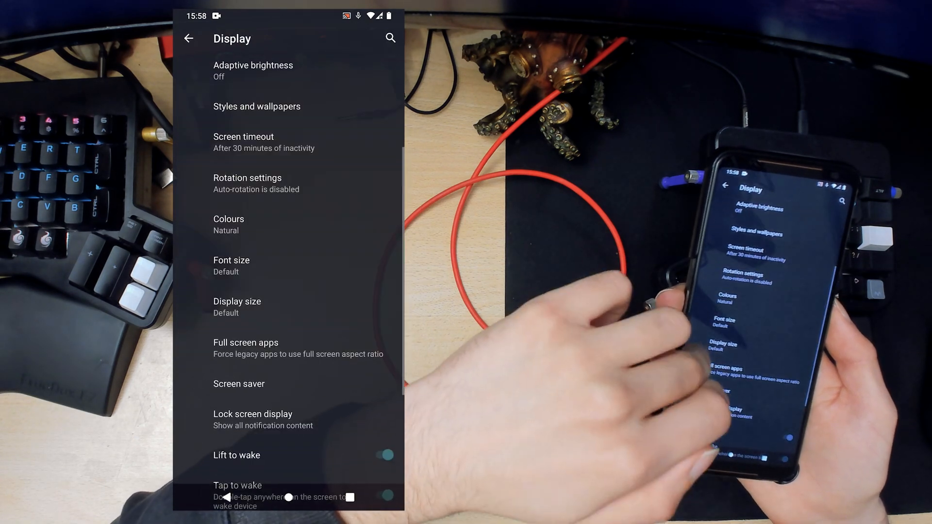
Set Display size to Small and review the Screen saver options.
{"action": "left_click", "coordinate": [237, 300]}
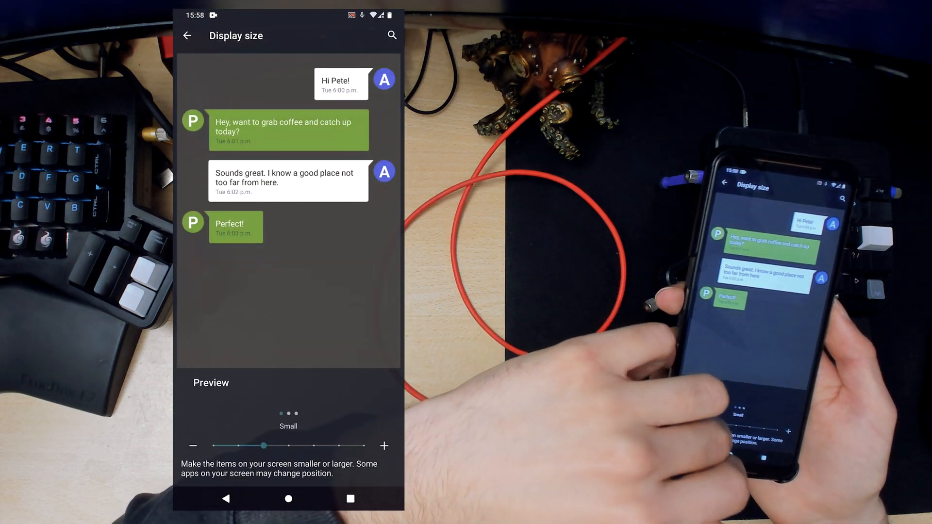
{"action": "left_click", "coordinate": [187, 36]}
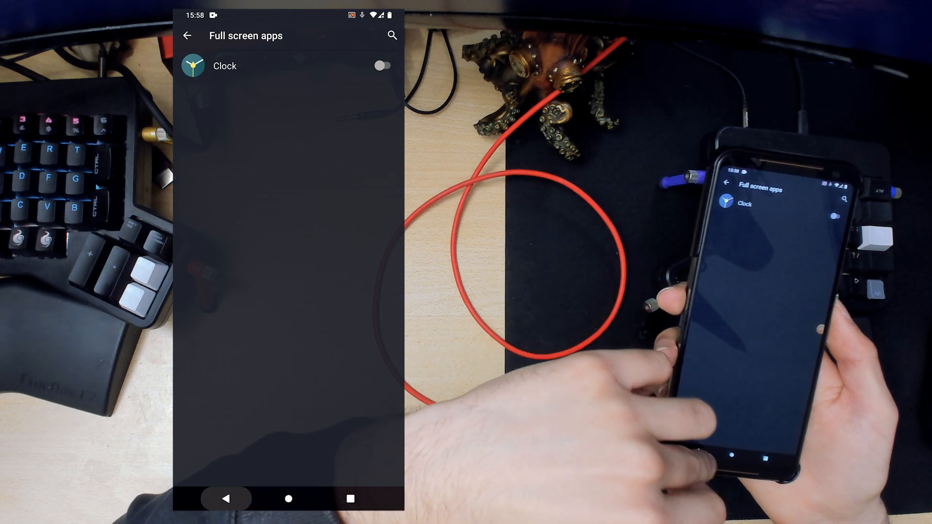
{"action": "left_click", "coordinate": [186, 36]}
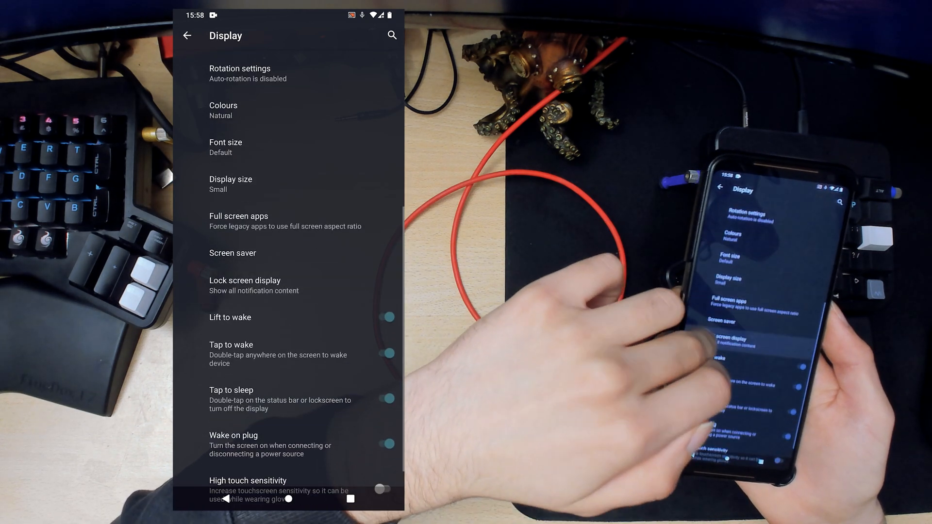
{"action": "left_click", "coordinate": [232, 252]}
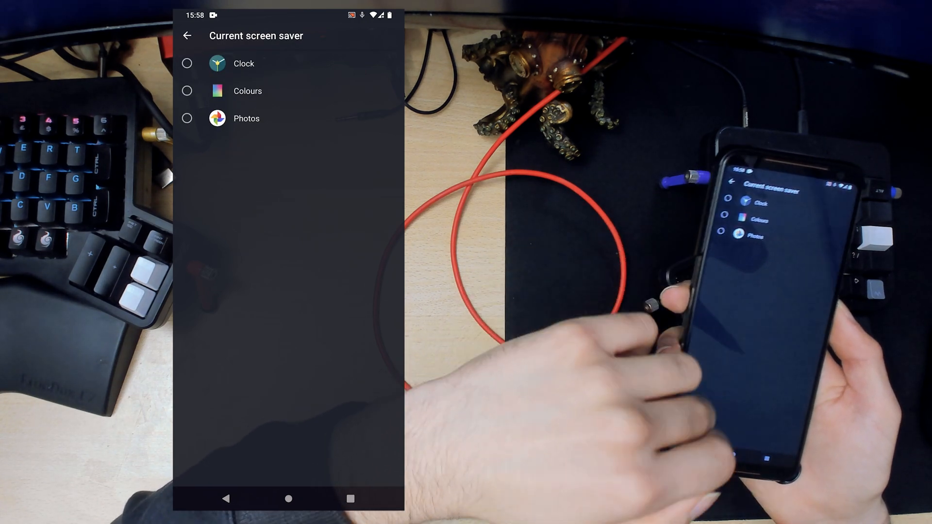
{"action": "left_click", "coordinate": [186, 36]}
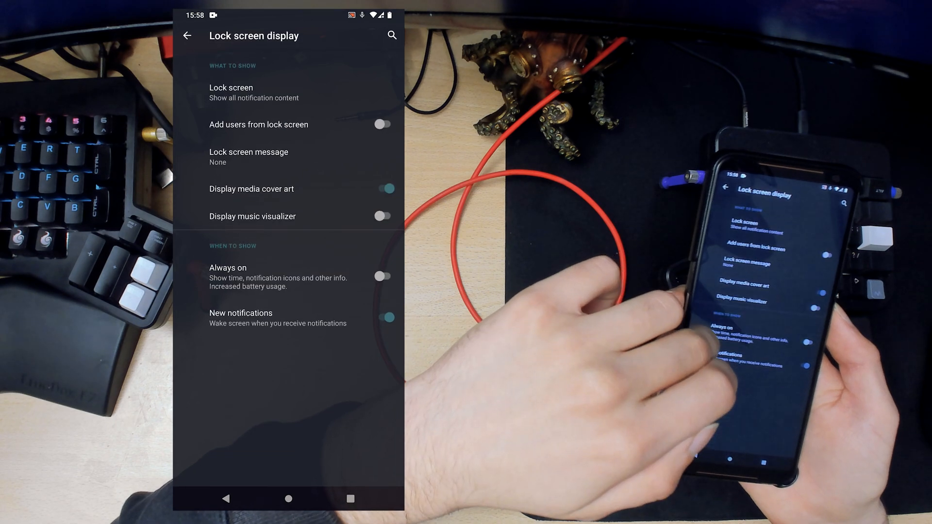
Keep all notification content shown and save 'Hello' as the lock screen message.
{"action": "left_click", "coordinate": [231, 93]}
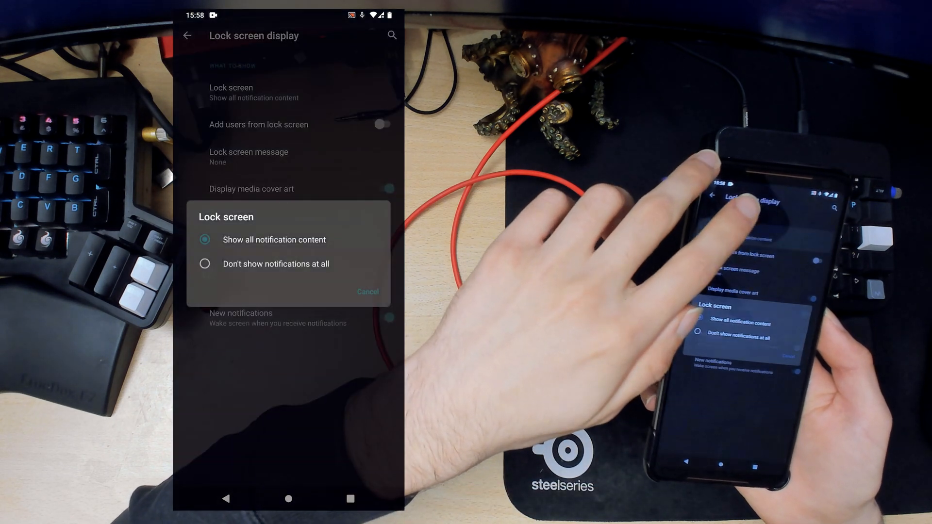
{"action": "left_click", "coordinate": [367, 292]}
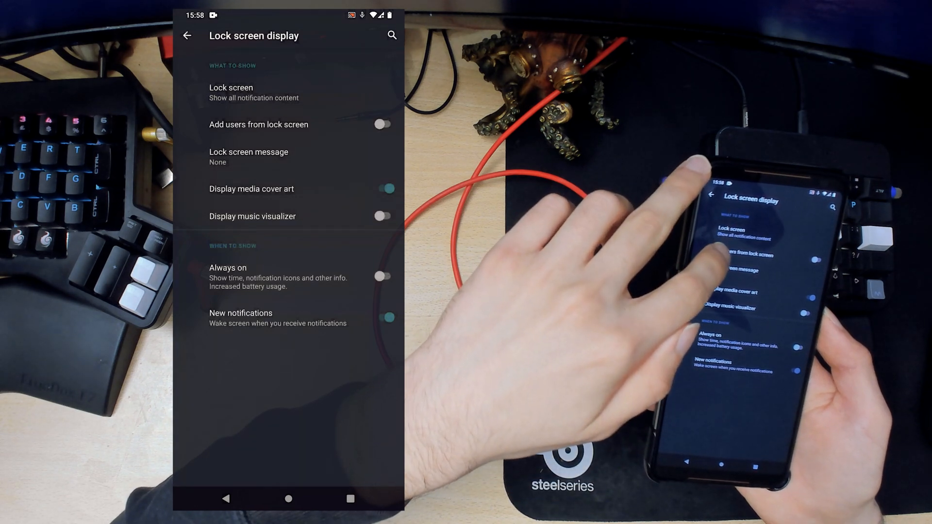
{"action": "left_click", "coordinate": [249, 157]}
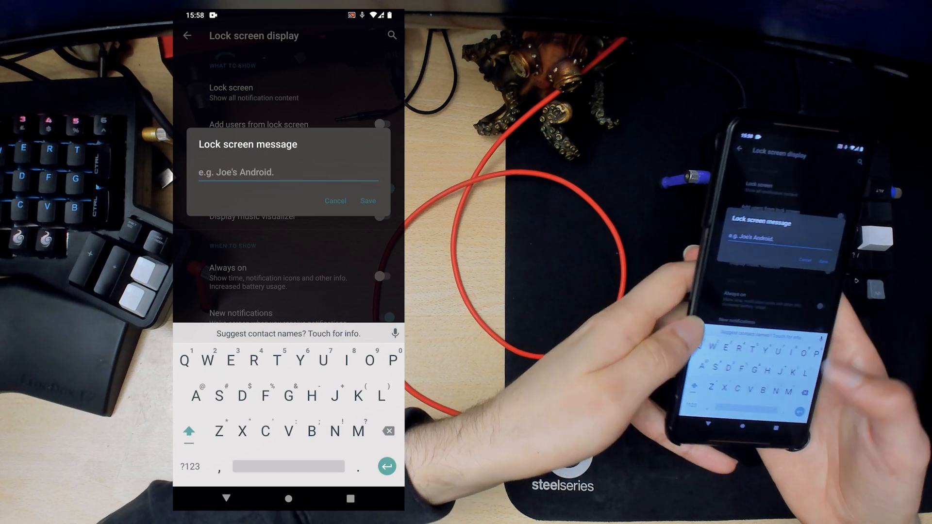
{"action": "type", "text": "He"}
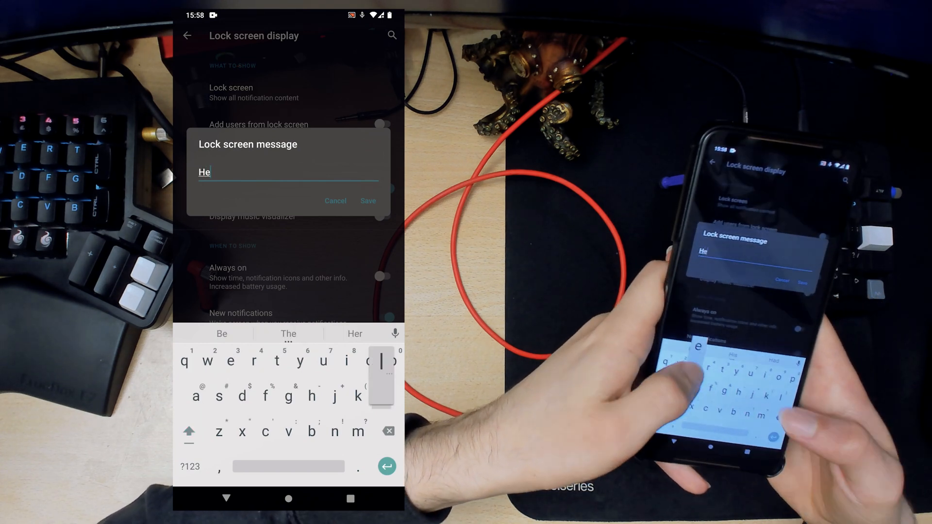
{"action": "type", "text": "llo"}
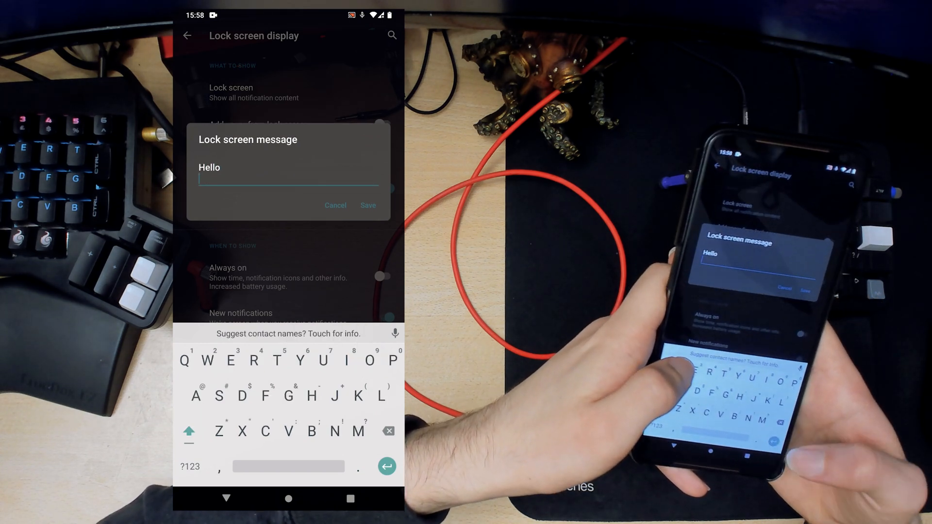
{"action": "left_click", "coordinate": [367, 205]}
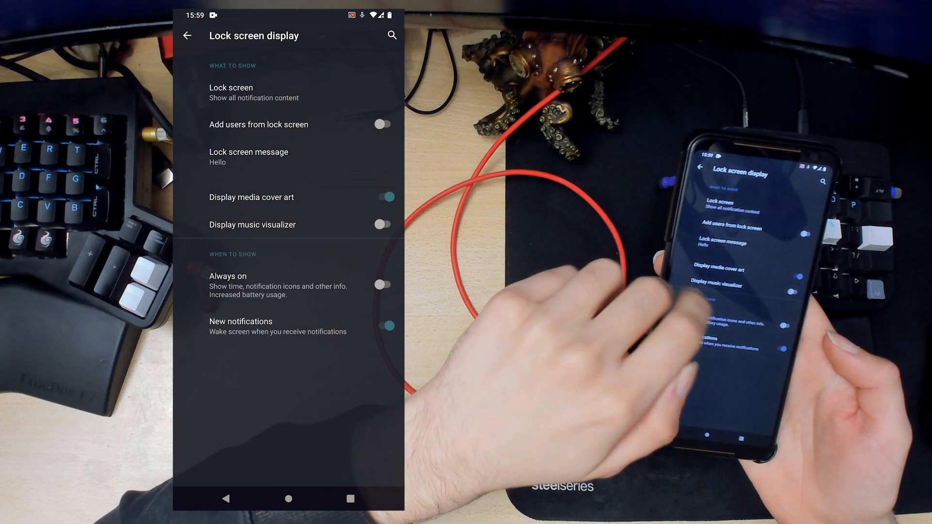
Enable the lock screen music visualizer and Always on display, then return to Display.
{"action": "left_click", "coordinate": [382, 224]}
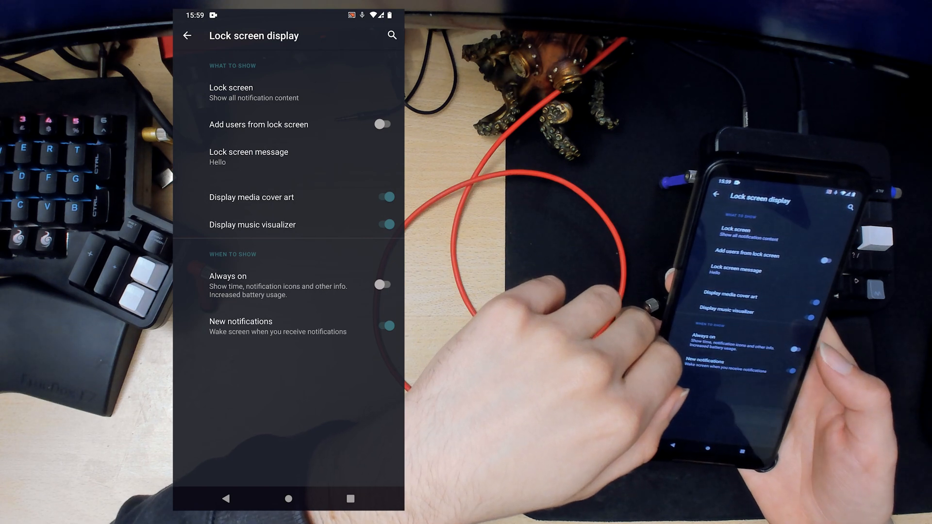
{"action": "left_click", "coordinate": [382, 284]}
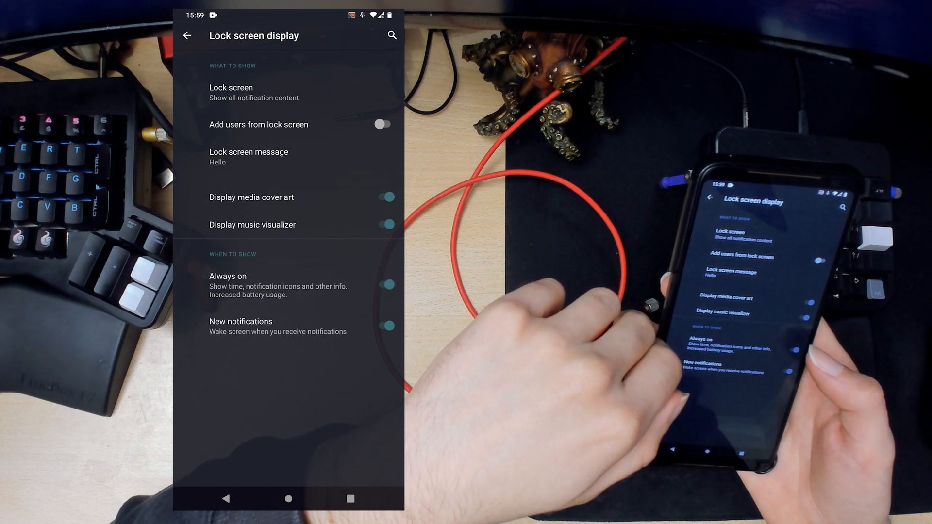
{"action": "left_click", "coordinate": [186, 36]}
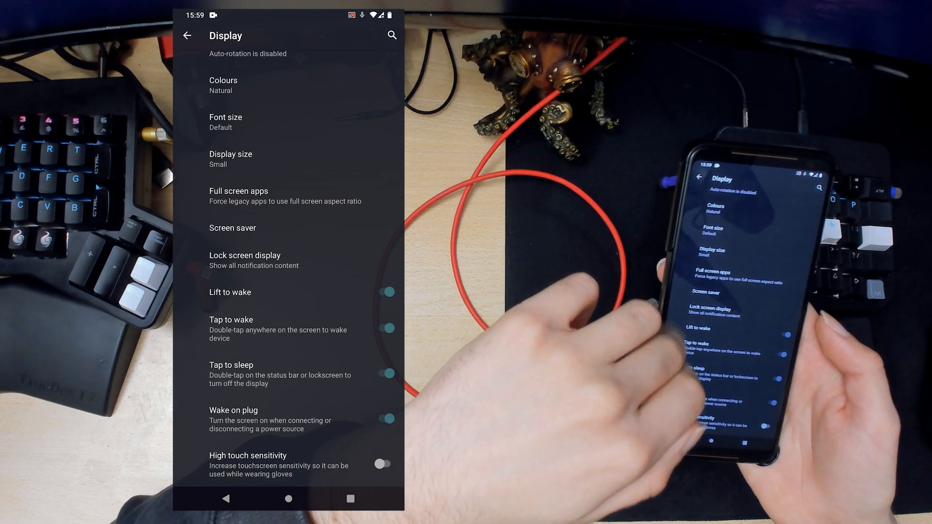
In Sound settings, switch off Touch sounds and Dial pad tones, ending on the main list.
{"action": "left_click", "coordinate": [188, 36]}
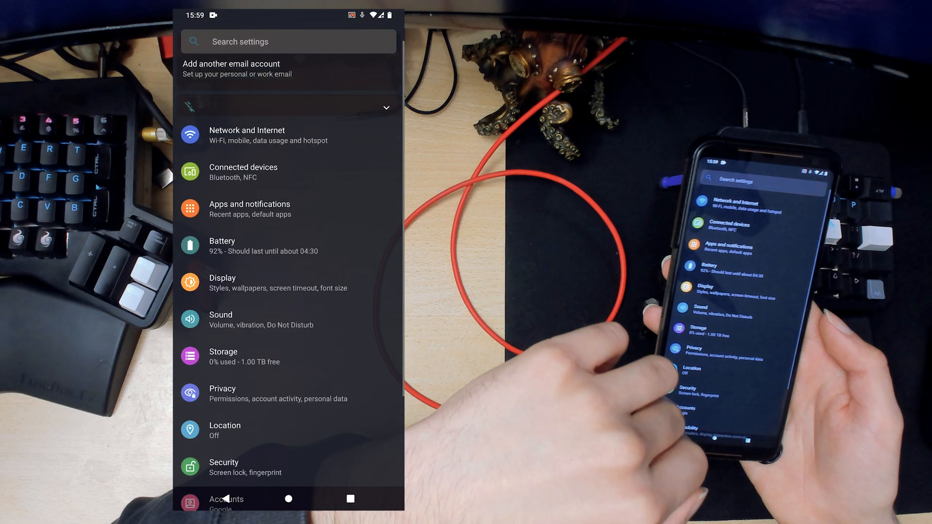
{"action": "left_click", "coordinate": [249, 319]}
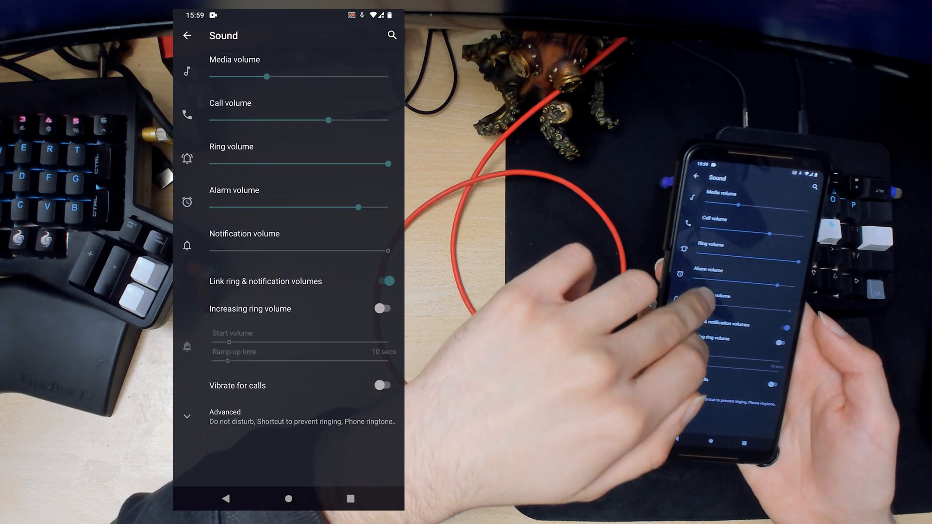
{"action": "scroll", "scroll_direction": "down", "scroll_amount": 3}
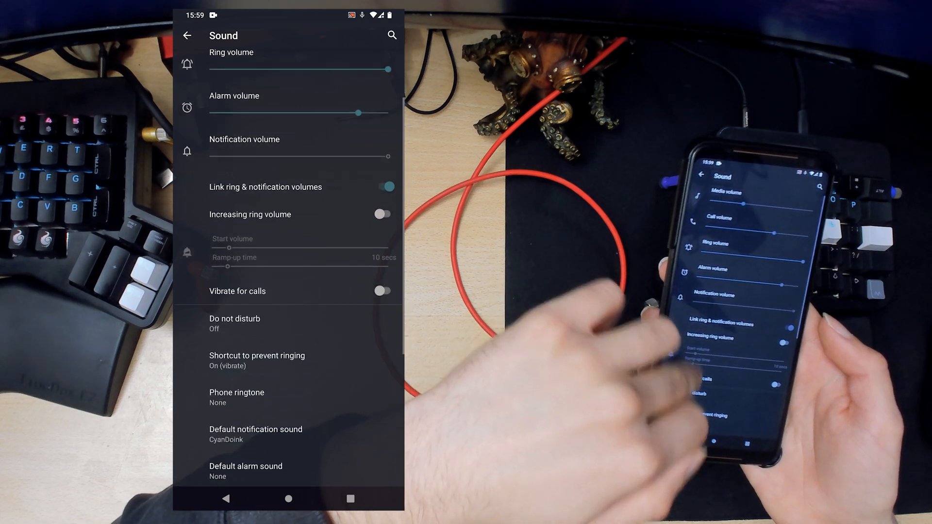
{"action": "scroll", "scroll_direction": "down", "scroll_amount": 3}
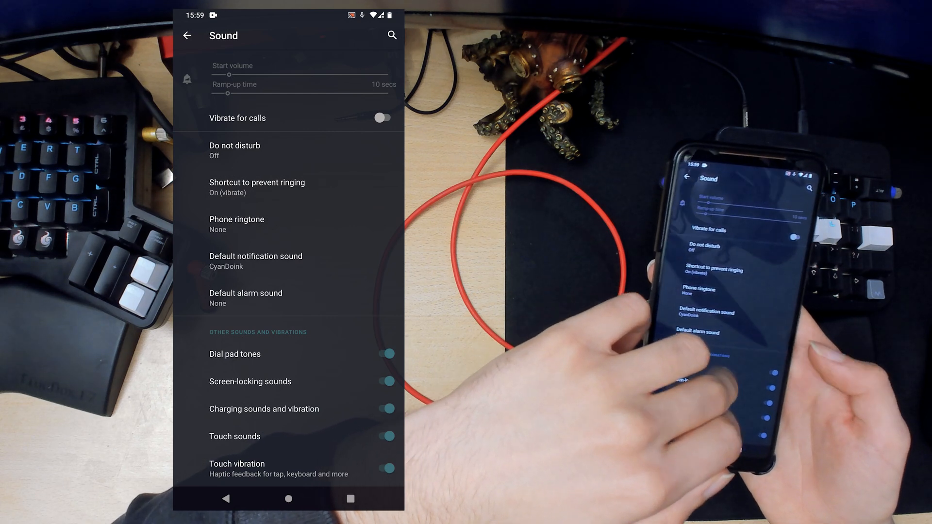
{"action": "left_click", "coordinate": [386, 436]}
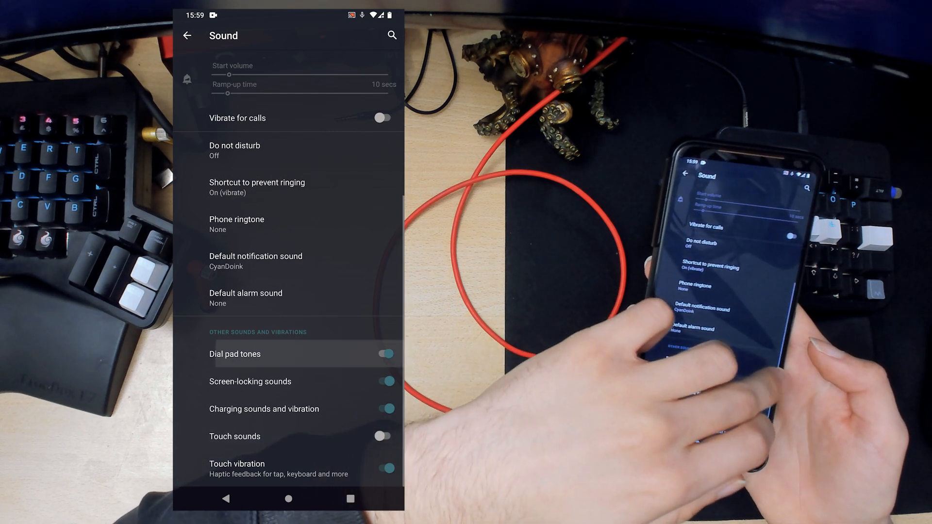
{"action": "left_click", "coordinate": [383, 353]}
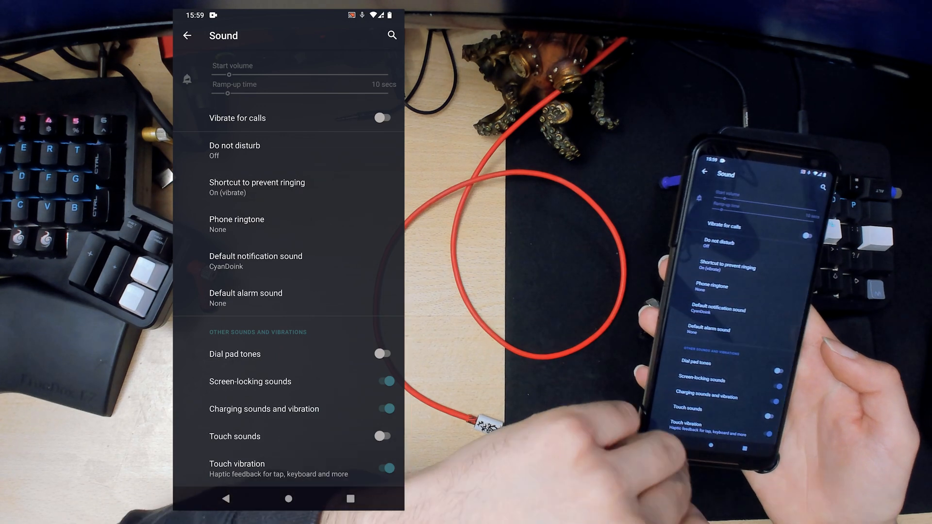
{"action": "left_click", "coordinate": [187, 36]}
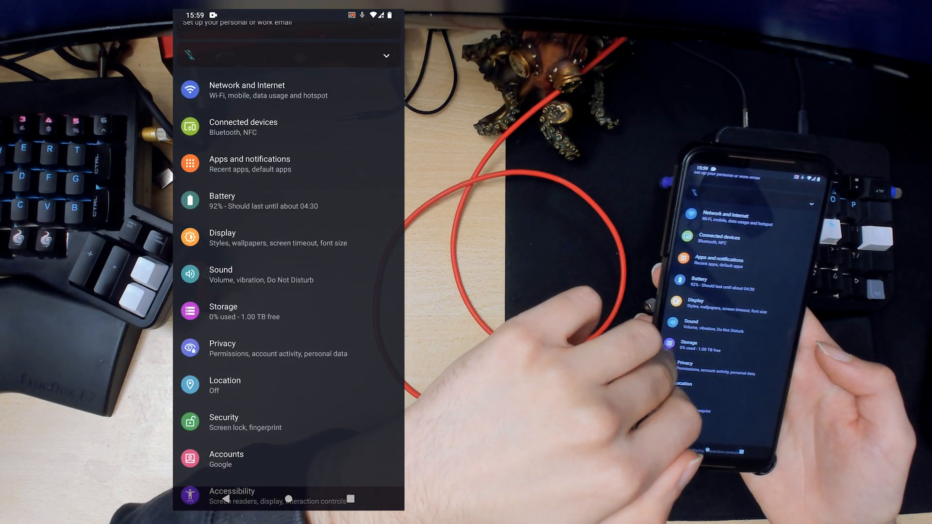
Switch on Storage manager in Storage, then move on to the Privacy settings.
{"action": "left_click", "coordinate": [223, 312]}
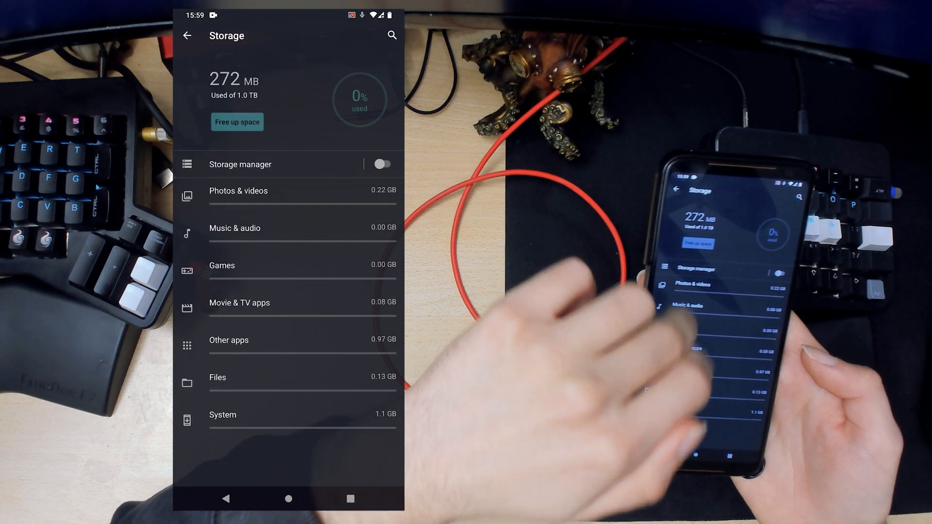
{"action": "left_click", "coordinate": [381, 164]}
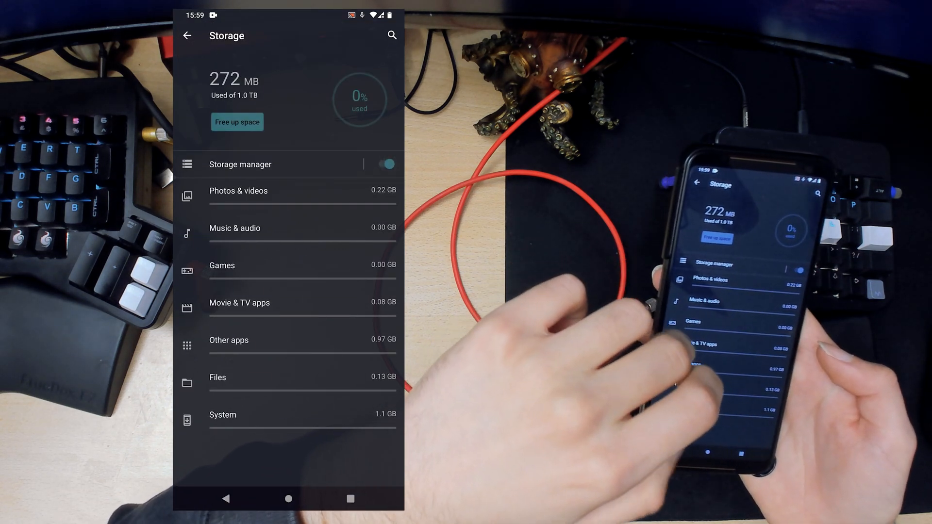
{"action": "left_click", "coordinate": [187, 36]}
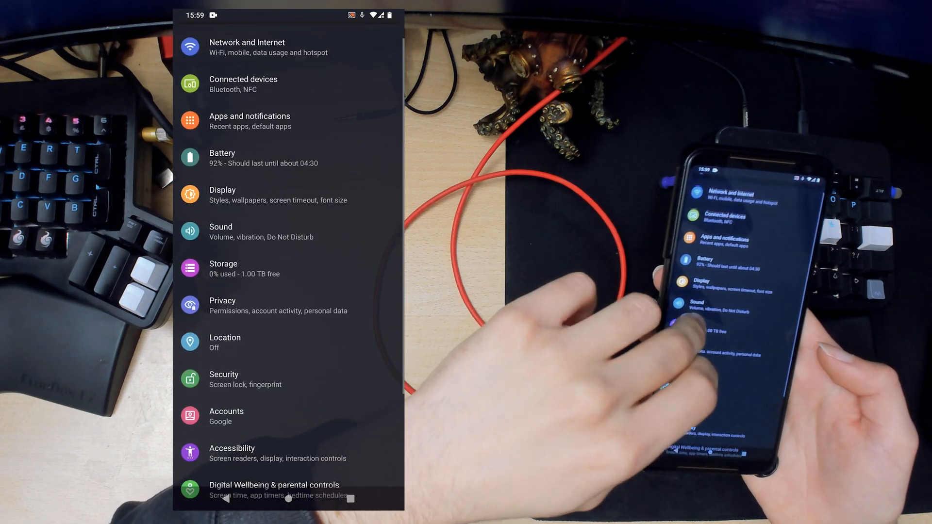
{"action": "left_click", "coordinate": [267, 305]}
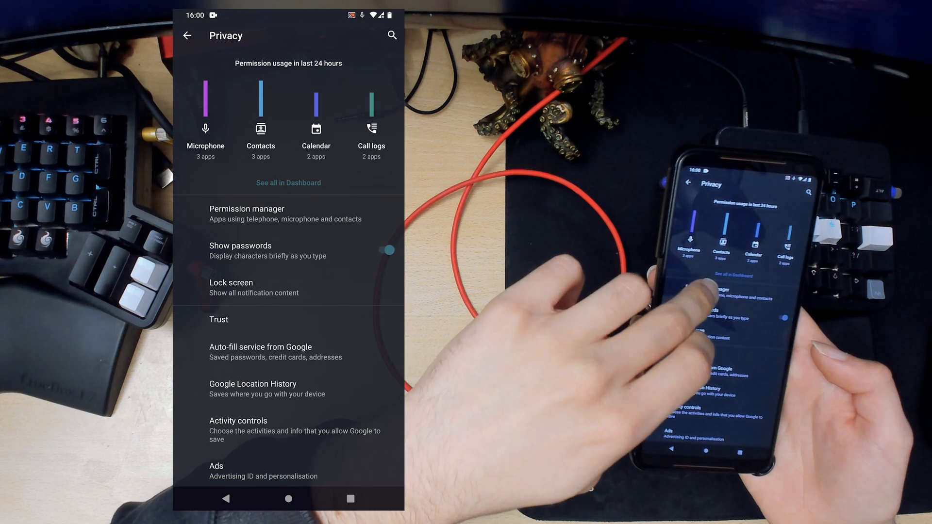
Review Permission manager and enable Opt out of Ads Personalisation.
{"action": "left_click", "coordinate": [246, 214]}
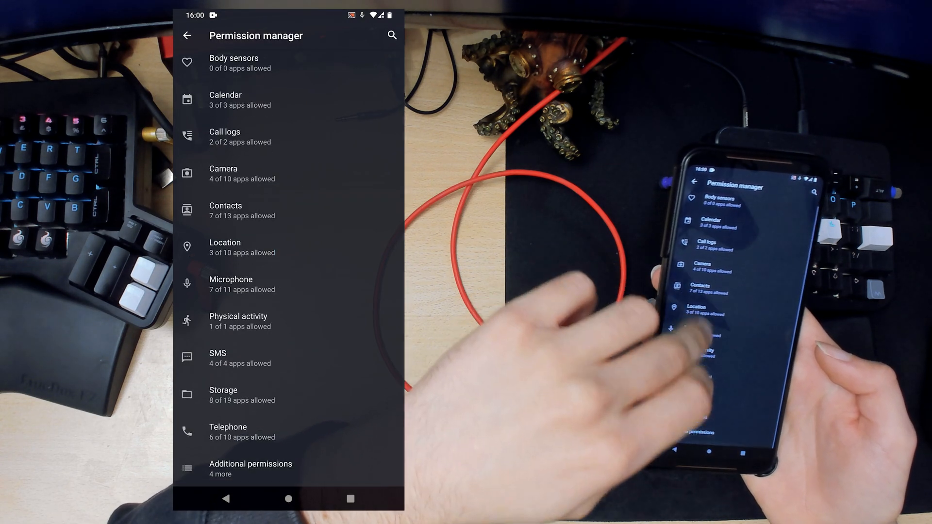
{"action": "left_click", "coordinate": [186, 36]}
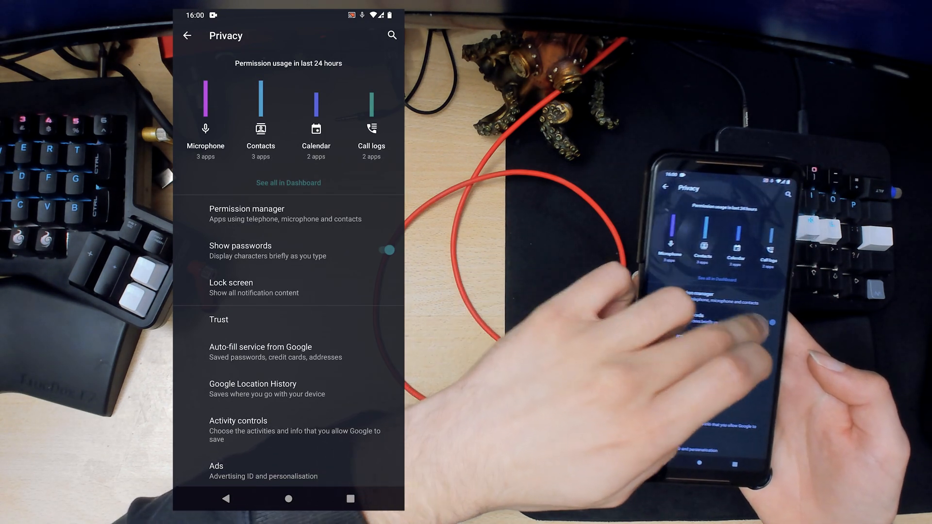
{"action": "scroll", "scroll_direction": "up", "scroll_amount": 3}
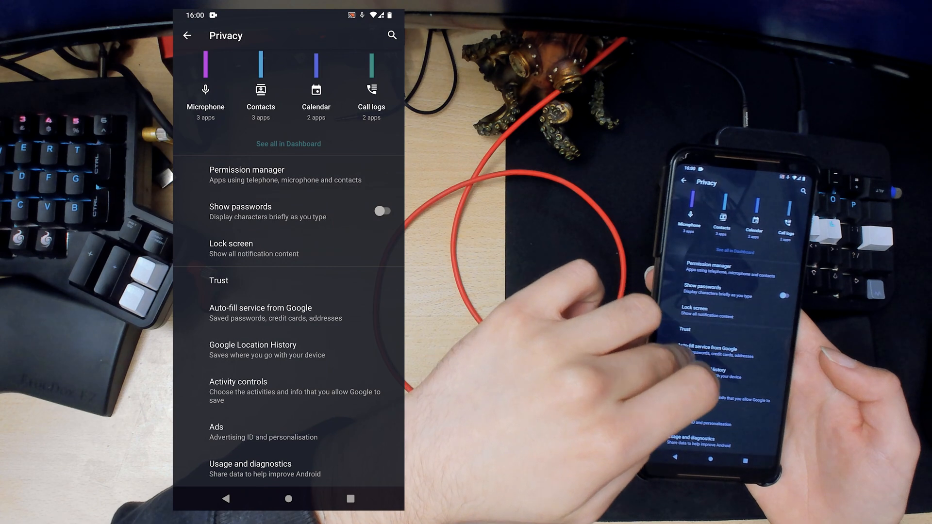
{"action": "left_click", "coordinate": [216, 432]}
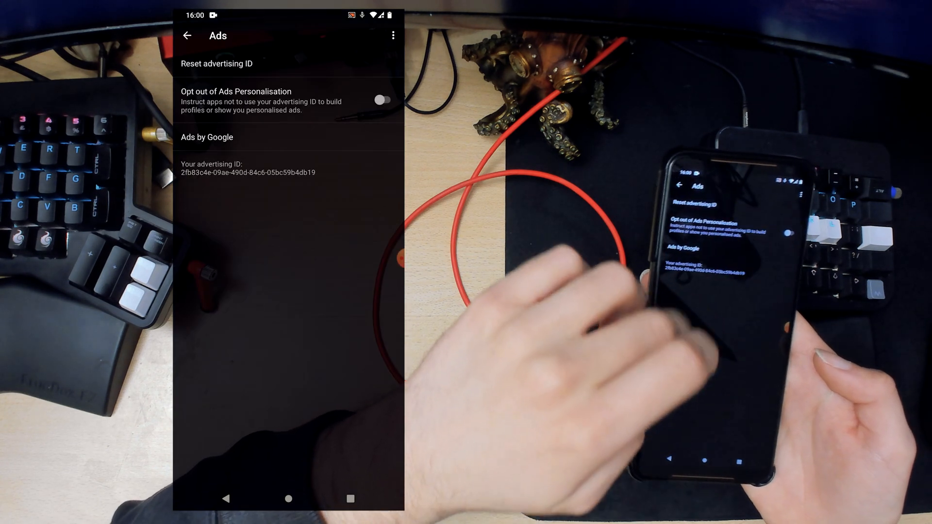
{"action": "left_click", "coordinate": [383, 99]}
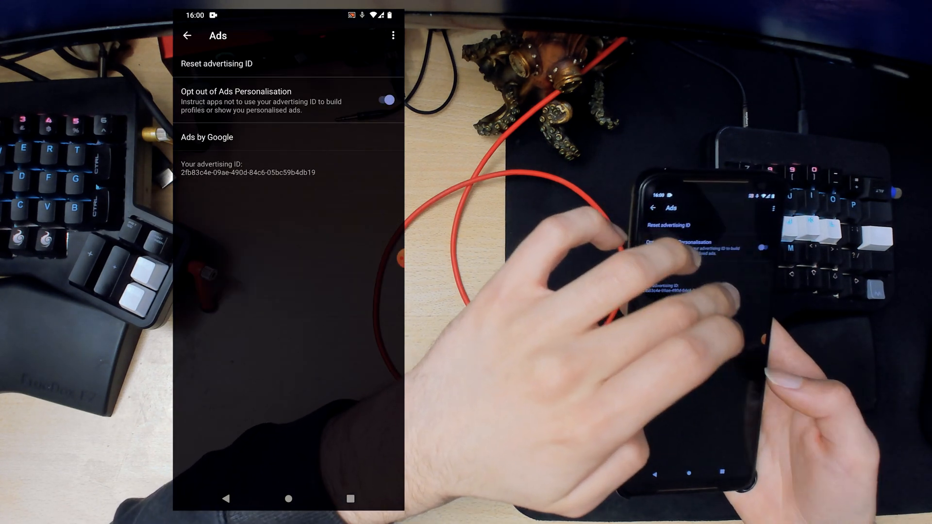
{"action": "left_click", "coordinate": [188, 36]}
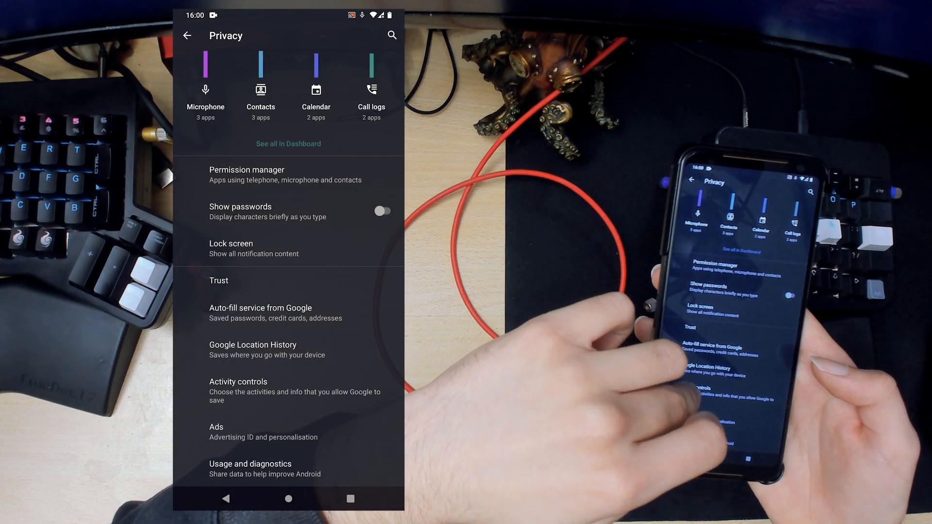
Check the Auto-fill service settings and return to the main Settings list.
{"action": "left_click", "coordinate": [260, 307]}
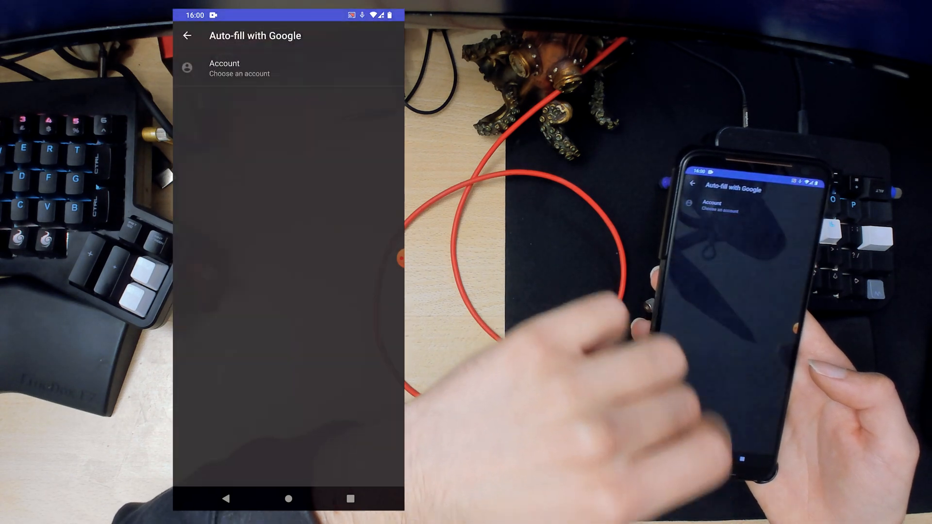
{"action": "left_click", "coordinate": [187, 36]}
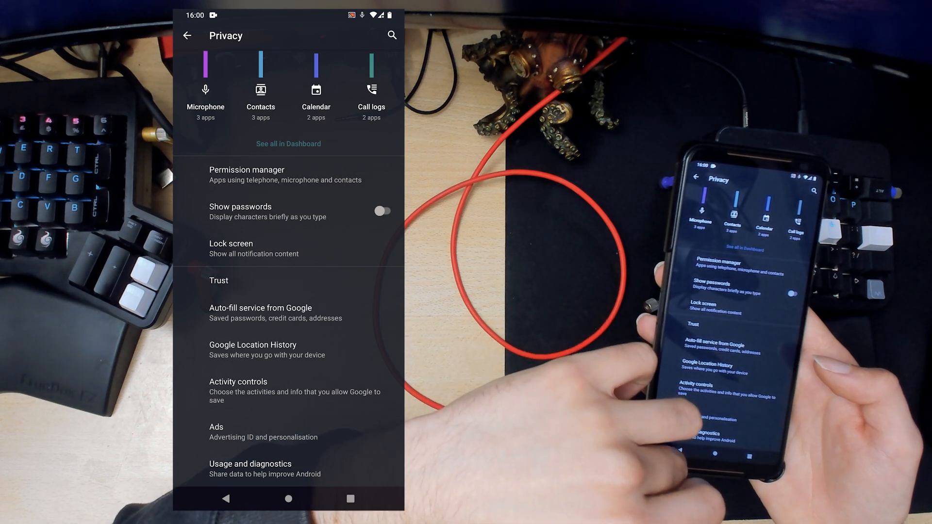
{"action": "left_click", "coordinate": [186, 36]}
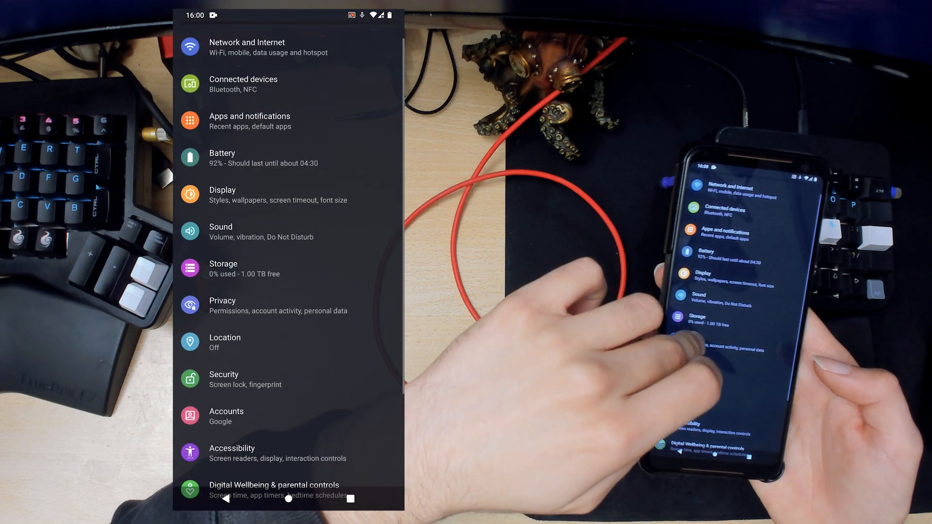
{"action": "left_click", "coordinate": [225, 342]}
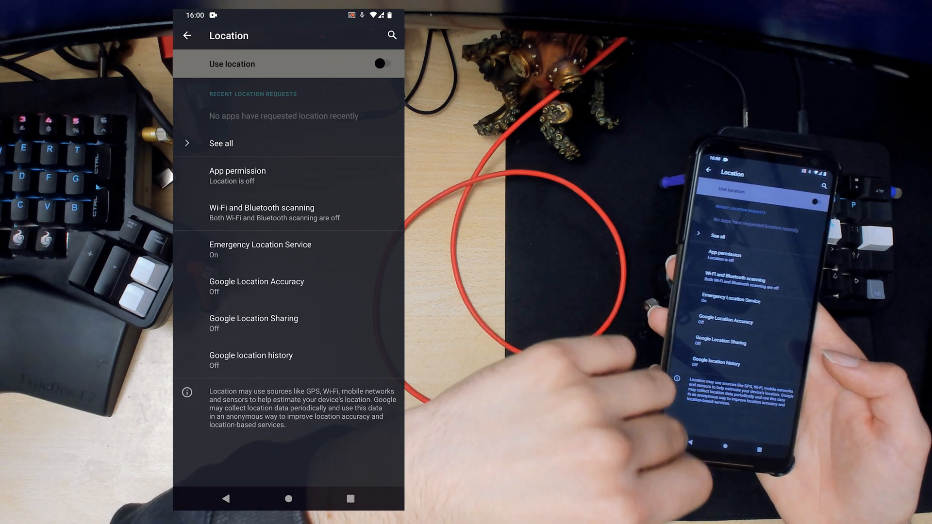
{"action": "left_click", "coordinate": [186, 36]}
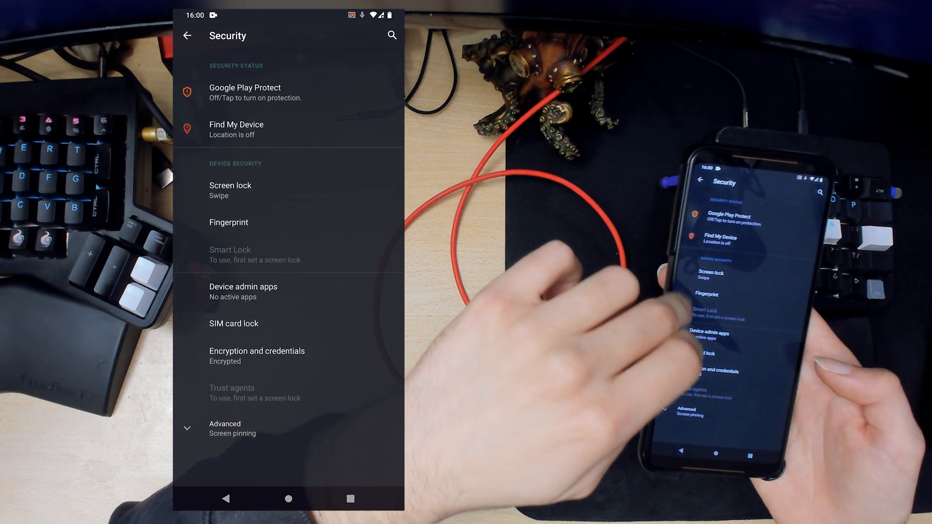
{"action": "left_click", "coordinate": [230, 186]}
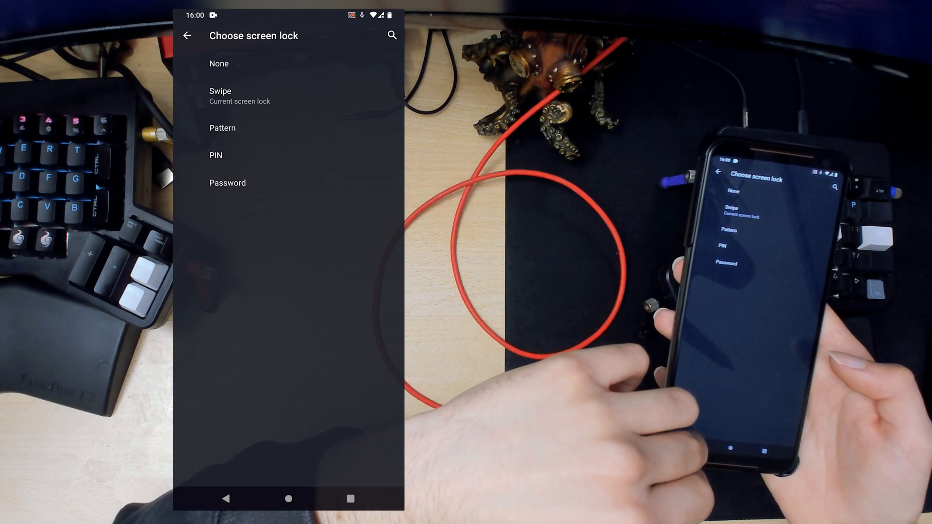
{"action": "left_click", "coordinate": [186, 36]}
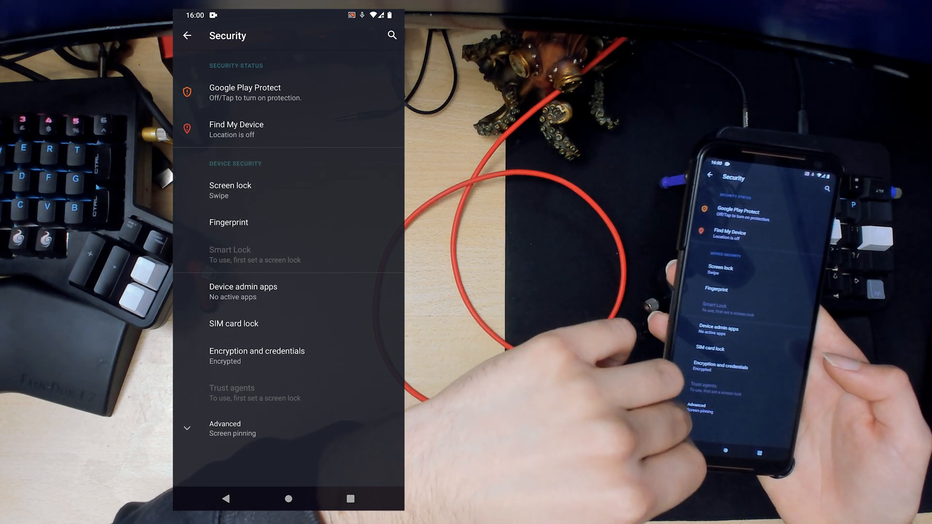
{"action": "left_click", "coordinate": [187, 36]}
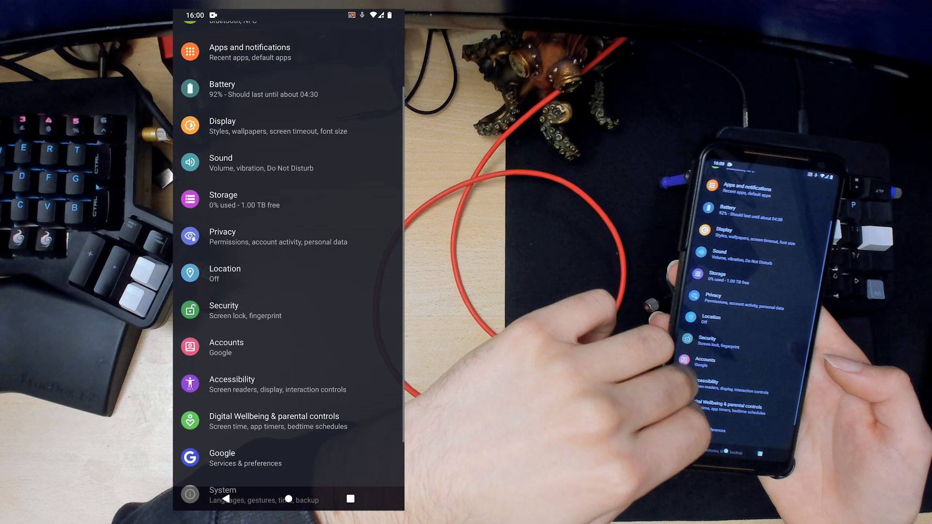
{"action": "left_click", "coordinate": [226, 348]}
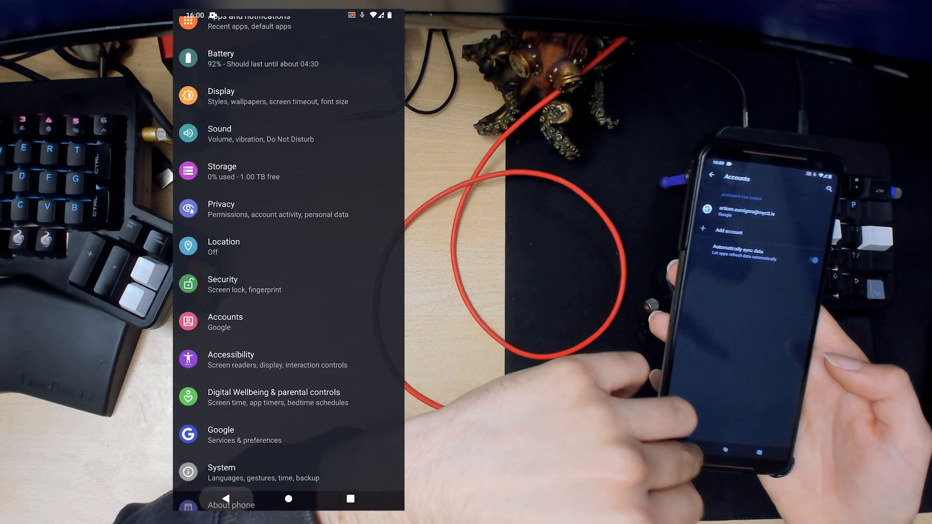
Browse through the Accessibility options and return to the main list.
{"action": "scroll", "scroll_direction": "up", "scroll_amount": 3}
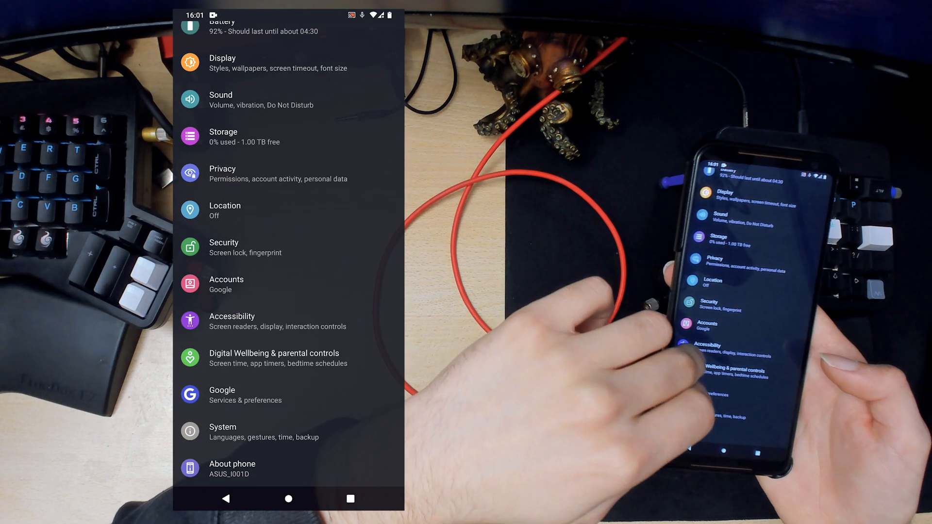
{"action": "left_click", "coordinate": [232, 321]}
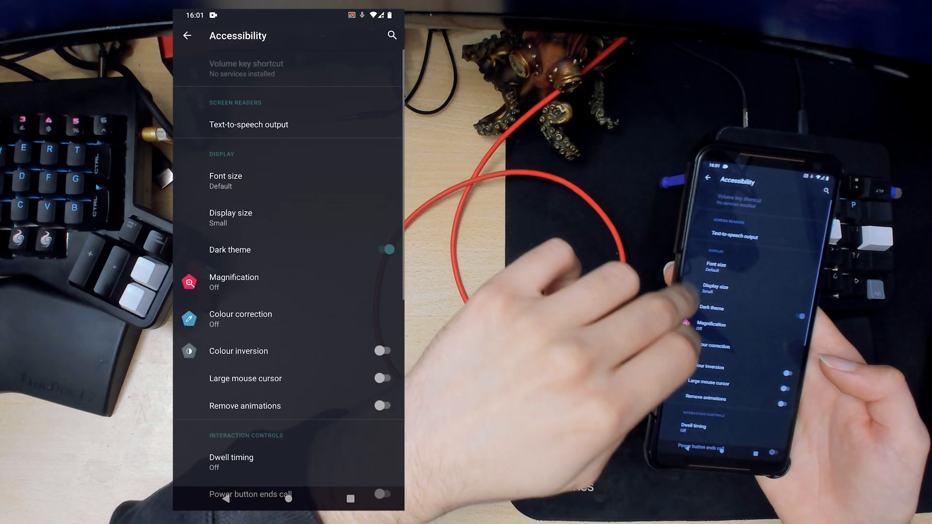
{"action": "scroll", "scroll_direction": "up", "scroll_amount": 3}
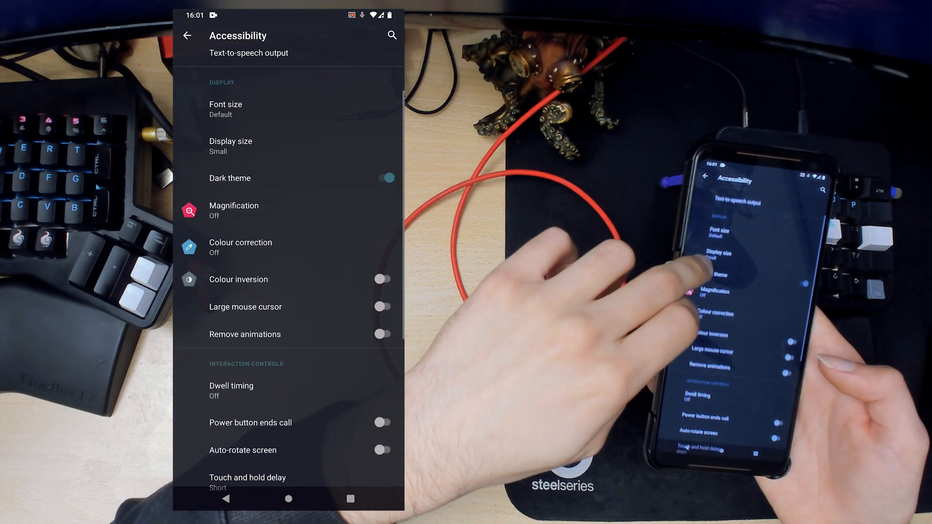
{"action": "scroll", "scroll_direction": "down", "scroll_amount": 3}
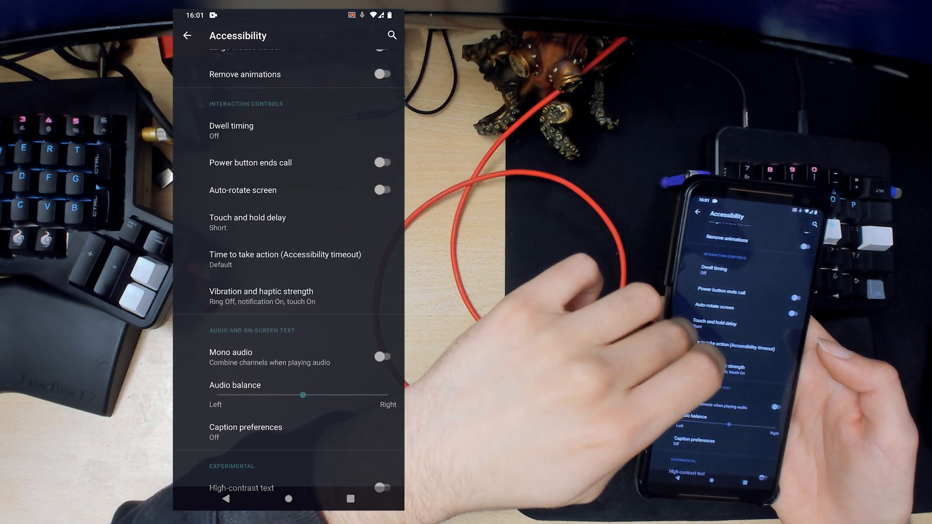
{"action": "scroll", "scroll_direction": "up", "scroll_amount": 3}
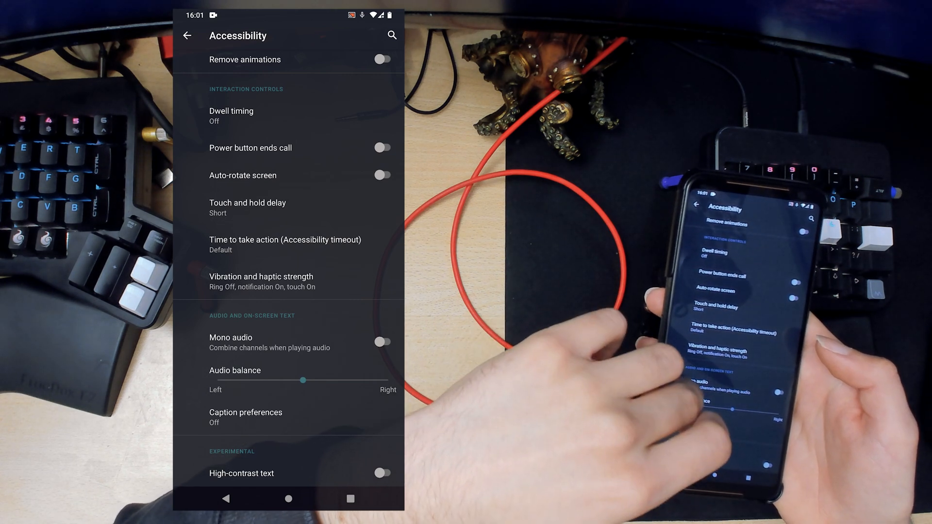
{"action": "left_click", "coordinate": [187, 36]}
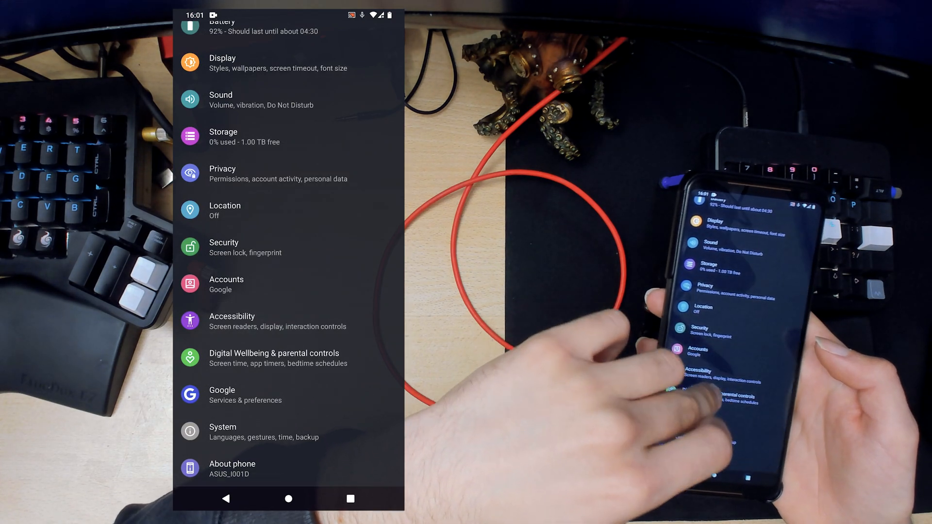
View the Digital Wellbeing & parental controls page and go back.
{"action": "left_click", "coordinate": [273, 358]}
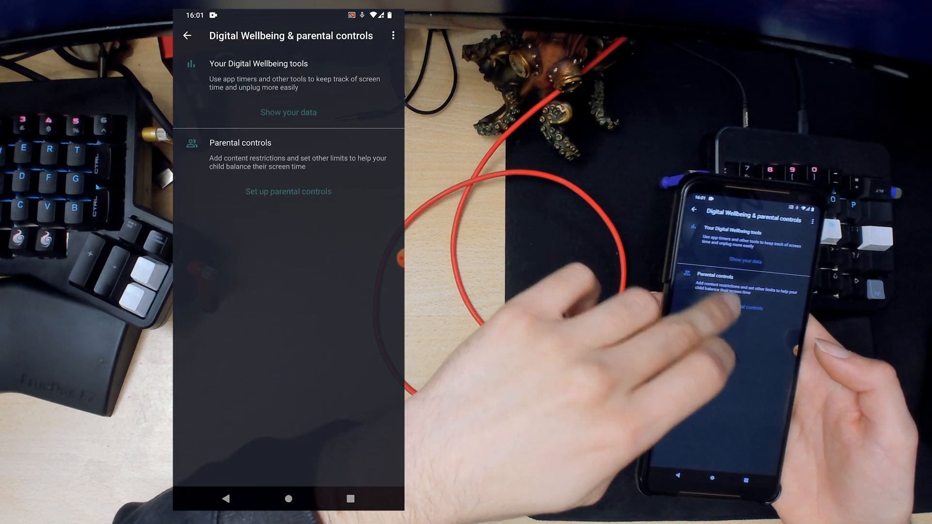
{"action": "left_click", "coordinate": [393, 35]}
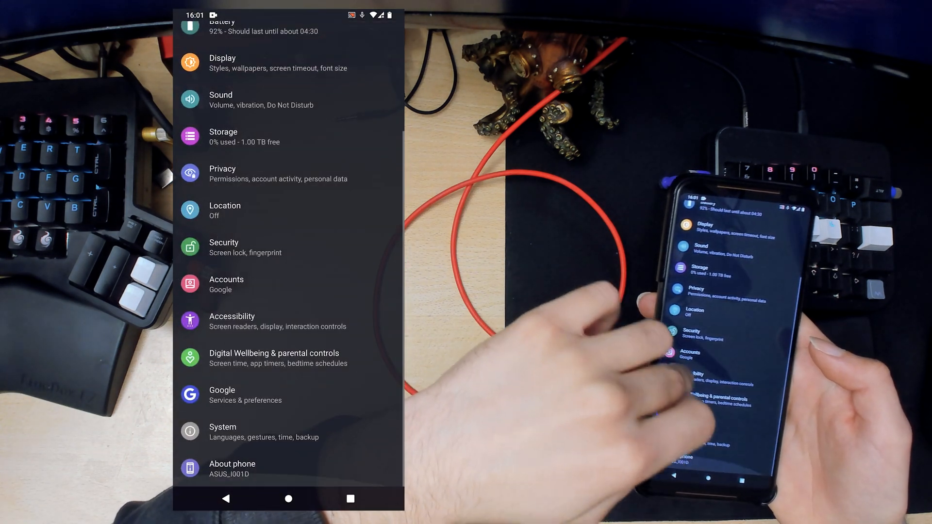
Review Languages & input with its Advanced tools expanded, ending on the System page.
{"action": "left_click", "coordinate": [222, 431]}
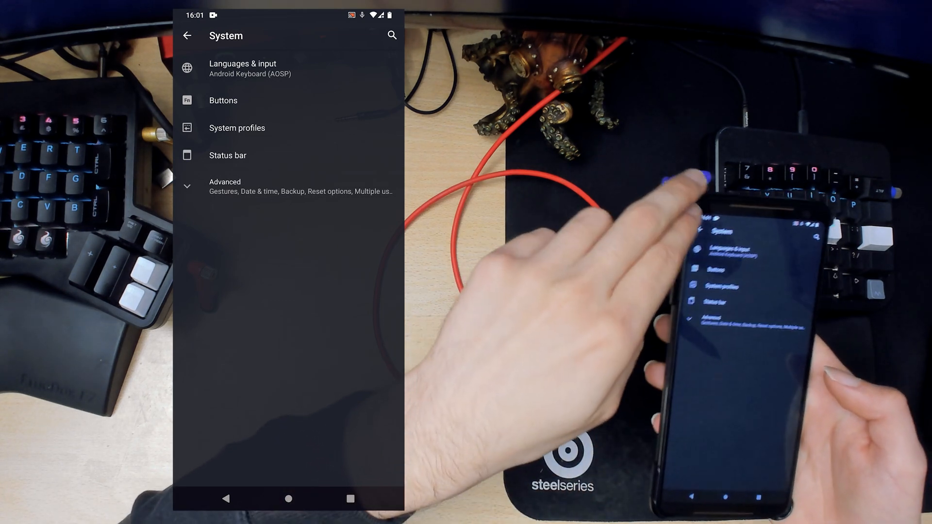
{"action": "left_click", "coordinate": [242, 68]}
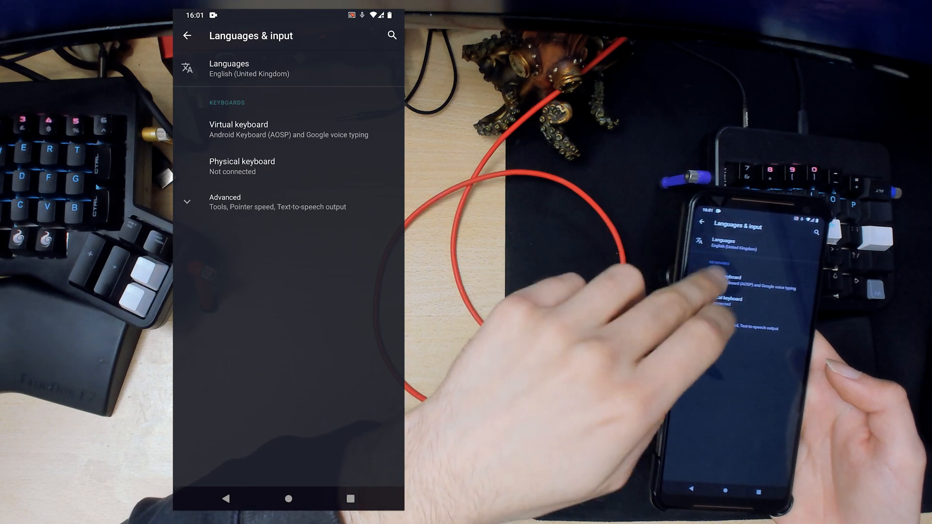
{"action": "left_click", "coordinate": [224, 202]}
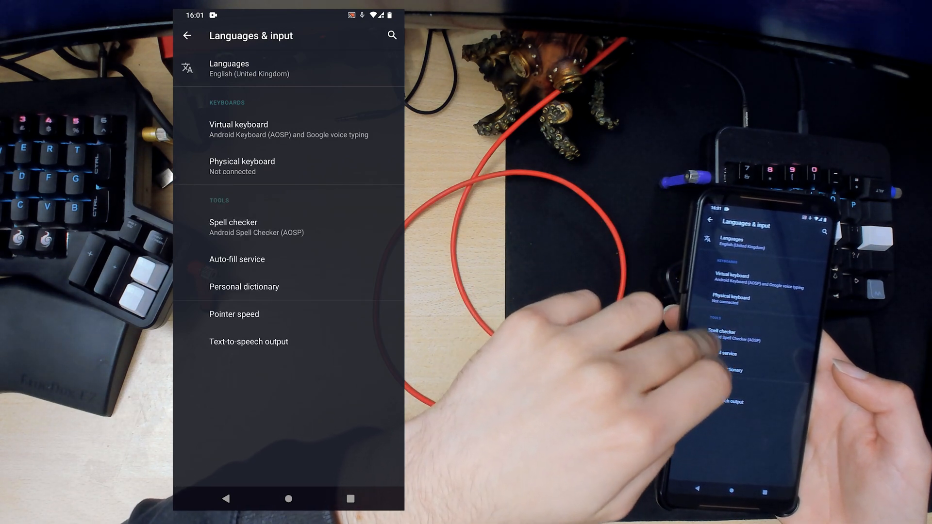
{"action": "left_click", "coordinate": [186, 36]}
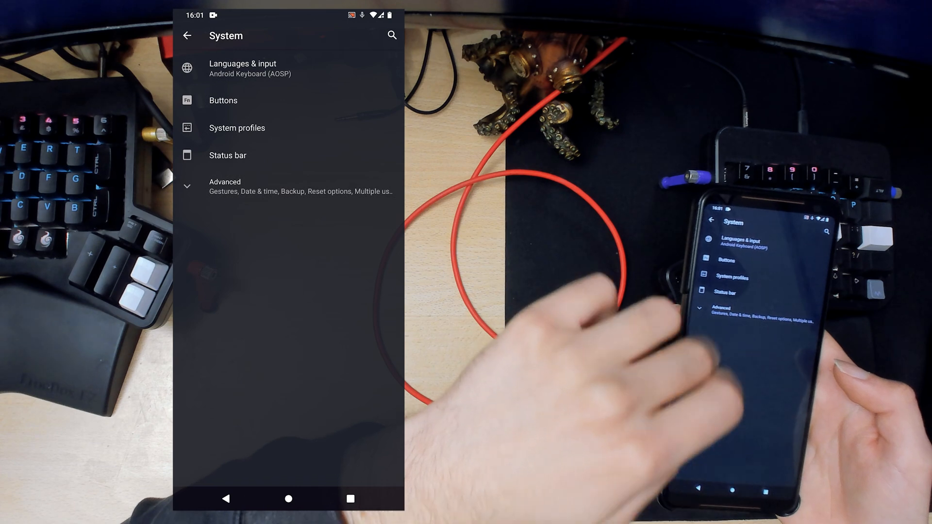
Browse Buttons, then choose Gesture navigation under Gestures > System navigation and go back to System.
{"action": "left_click", "coordinate": [223, 100]}
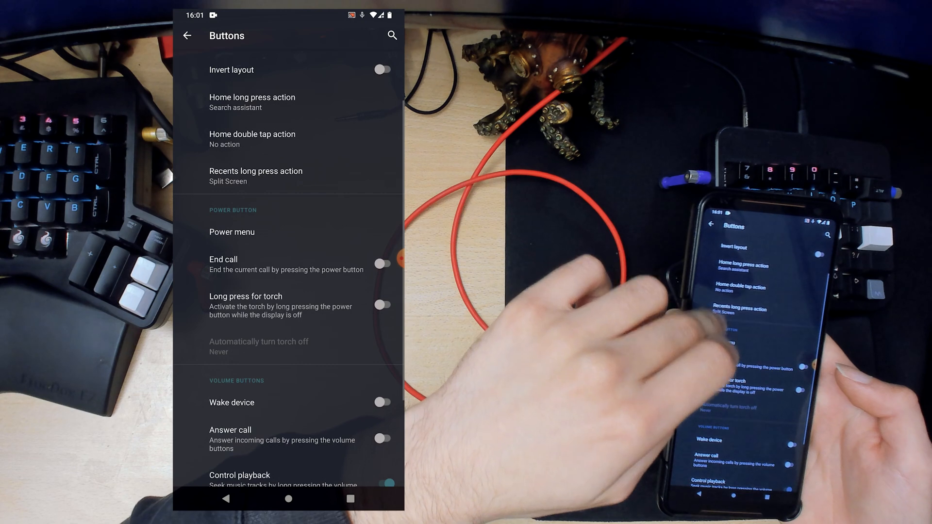
{"action": "scroll", "scroll_direction": "down", "scroll_amount": 3}
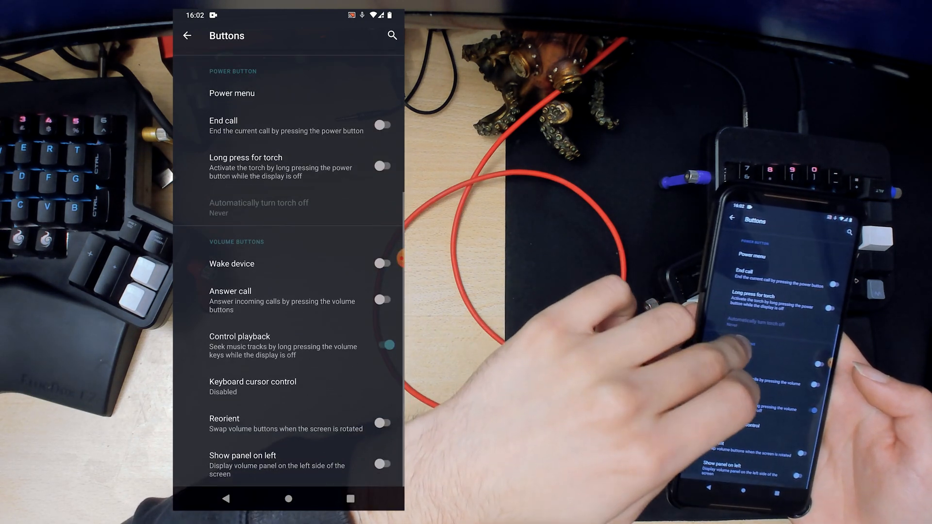
{"action": "scroll", "scroll_direction": "up", "scroll_amount": 3}
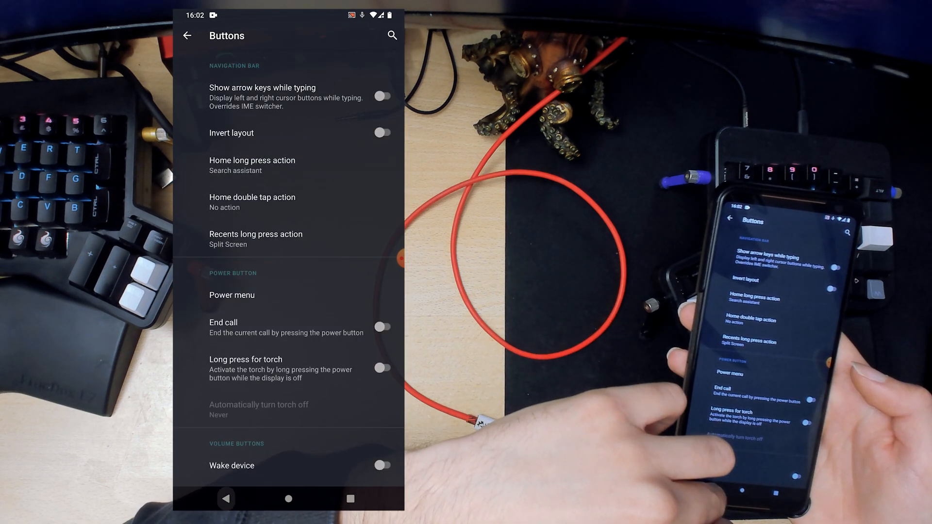
{"action": "left_click", "coordinate": [186, 36]}
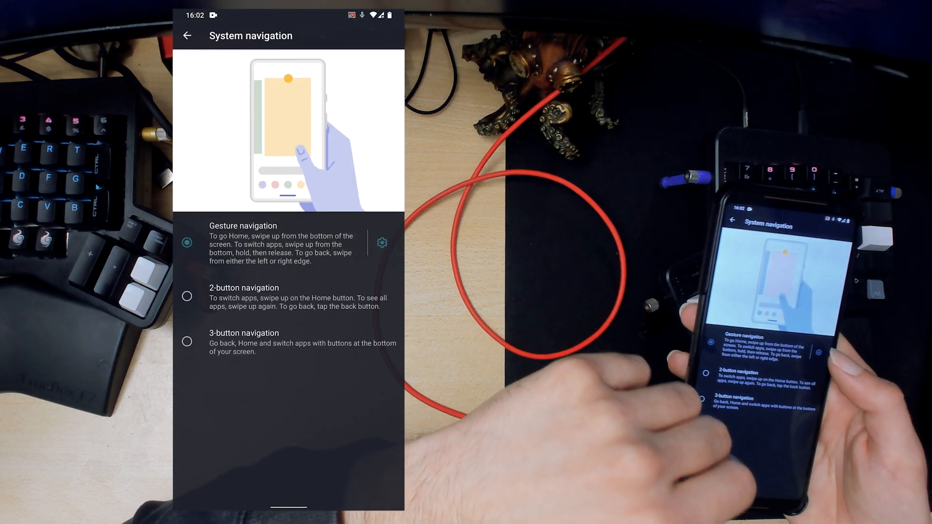
{"action": "left_click", "coordinate": [186, 36]}
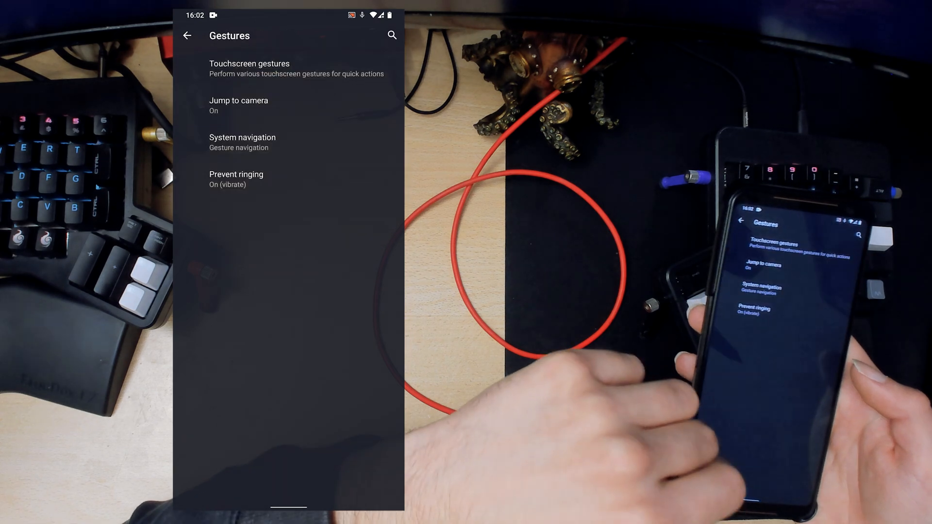
{"action": "left_click", "coordinate": [187, 36]}
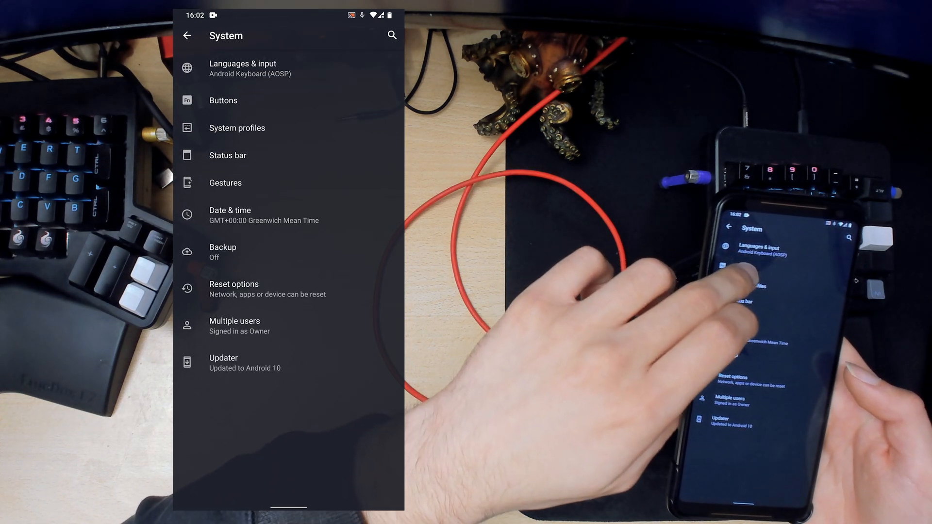
In Buttons, enable Long press for torch and set Automatically turn torch off to 2 minutes.
{"action": "left_click", "coordinate": [223, 100]}
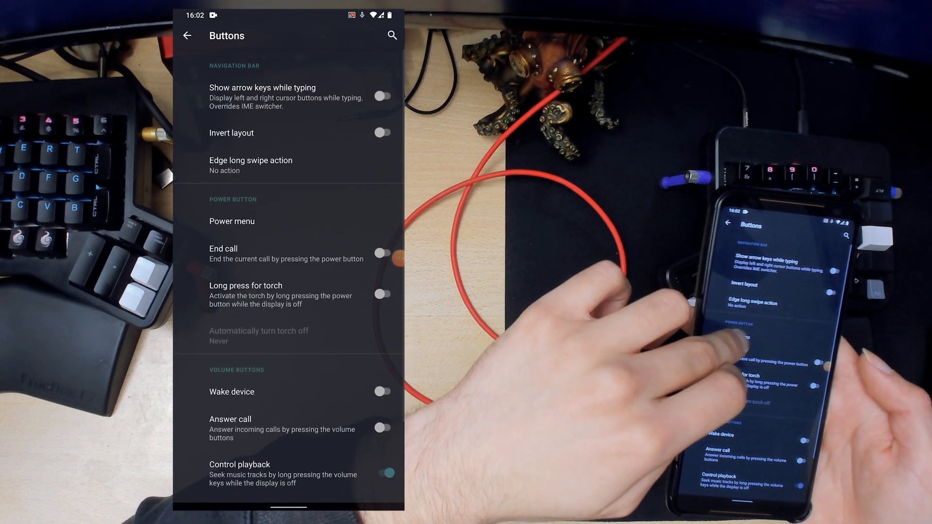
{"action": "left_click", "coordinate": [232, 221]}
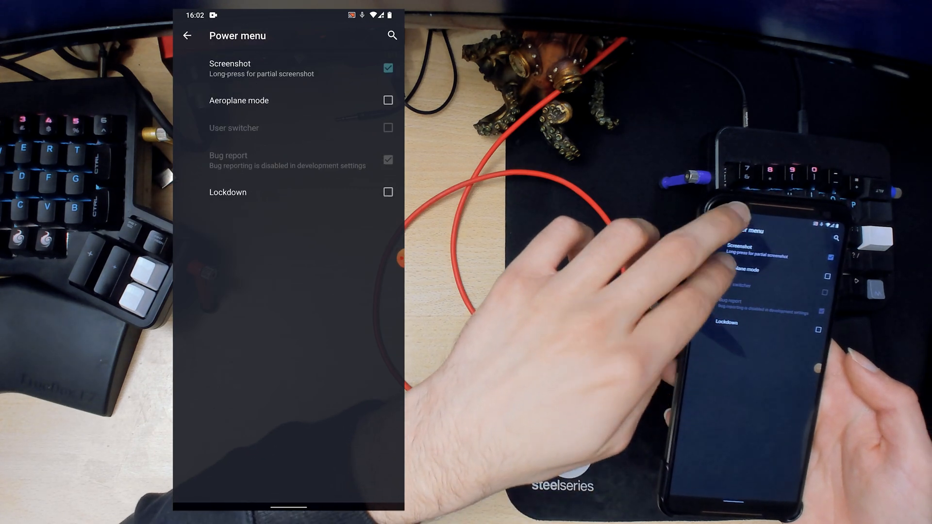
{"action": "left_click", "coordinate": [389, 100]}
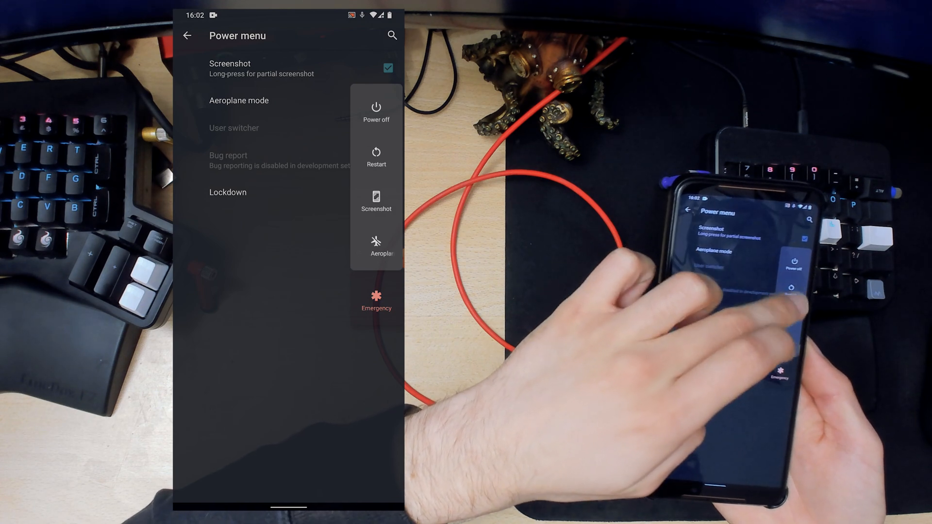
{"action": "left_click", "coordinate": [186, 36]}
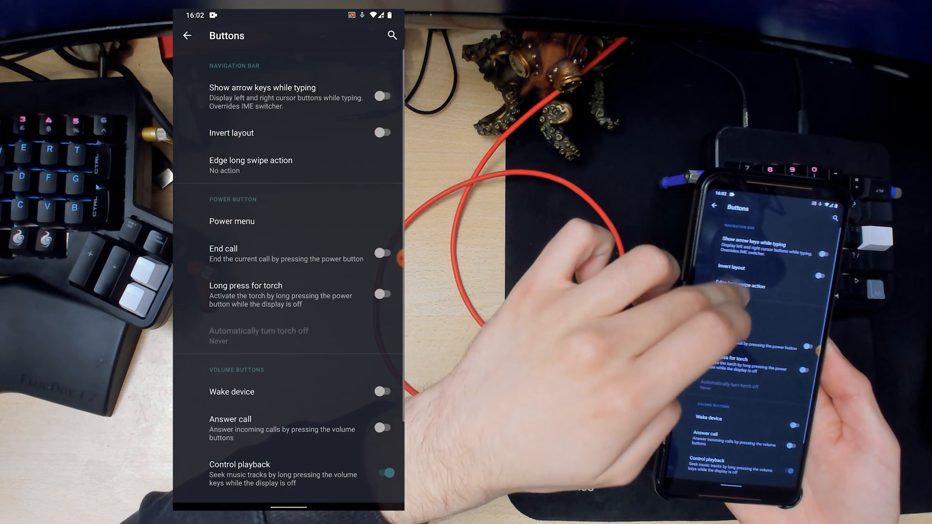
{"action": "scroll", "scroll_direction": "up", "scroll_amount": 3}
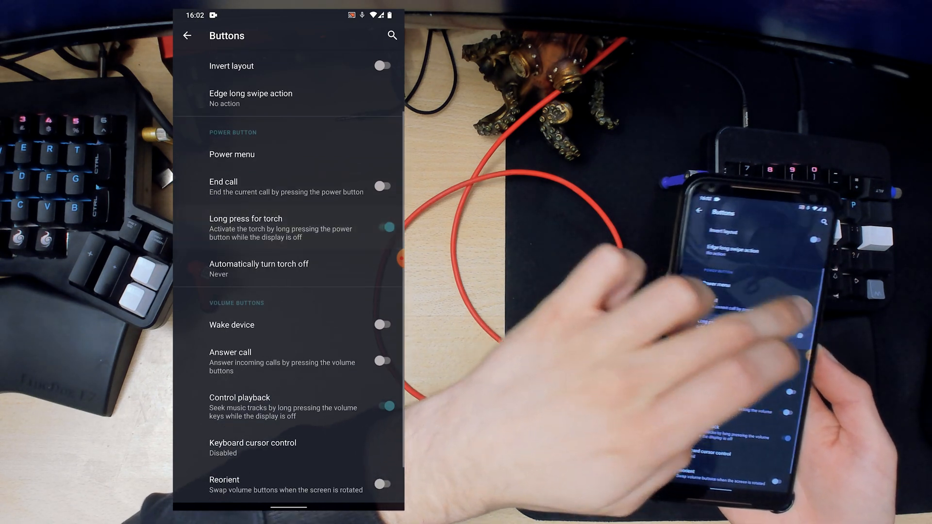
{"action": "left_click", "coordinate": [258, 268]}
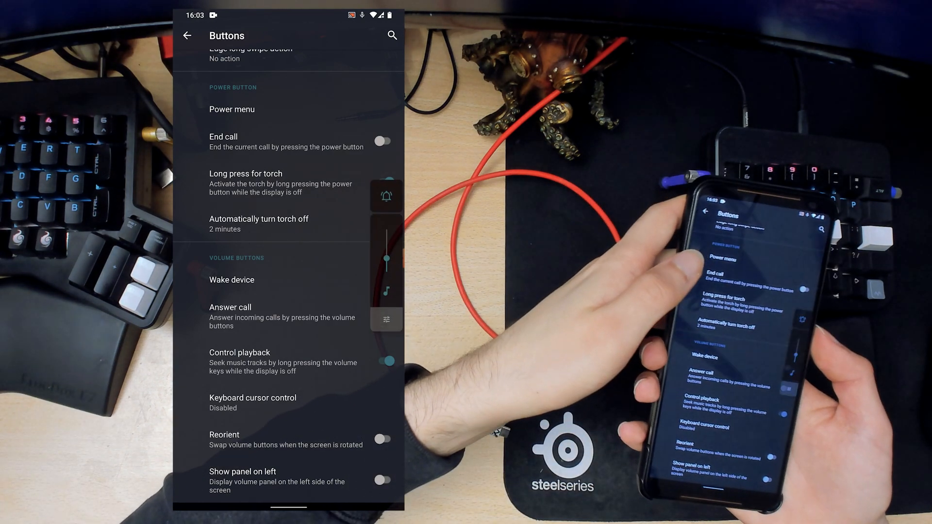
Enable Show panel on left and Reorient volume buttons, leave edge long swipe unchanged, return to System.
{"action": "left_click", "coordinate": [382, 479]}
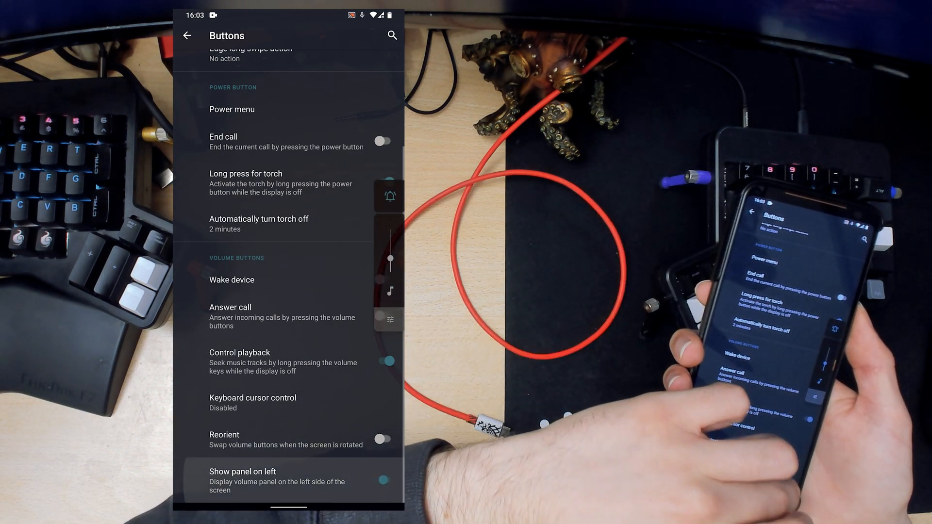
{"action": "left_click", "coordinate": [382, 182]}
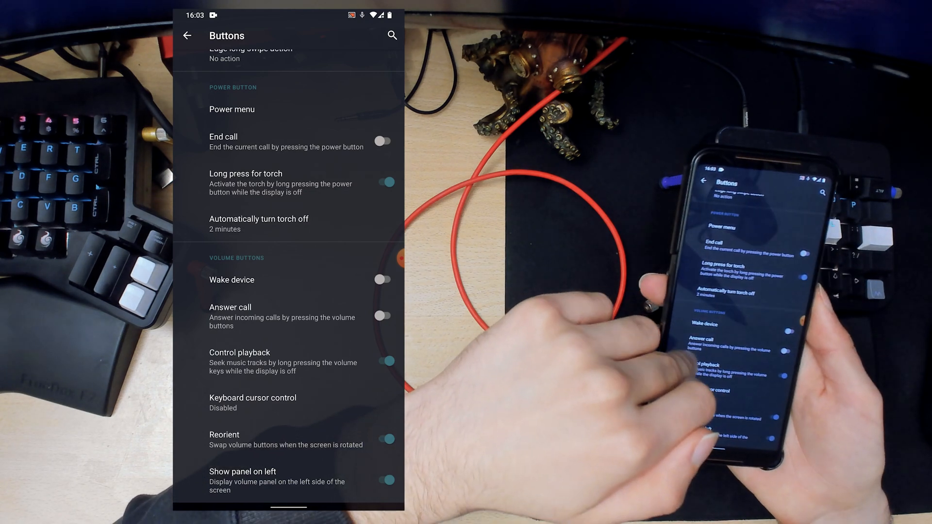
{"action": "scroll", "scroll_direction": "up", "scroll_amount": 3}
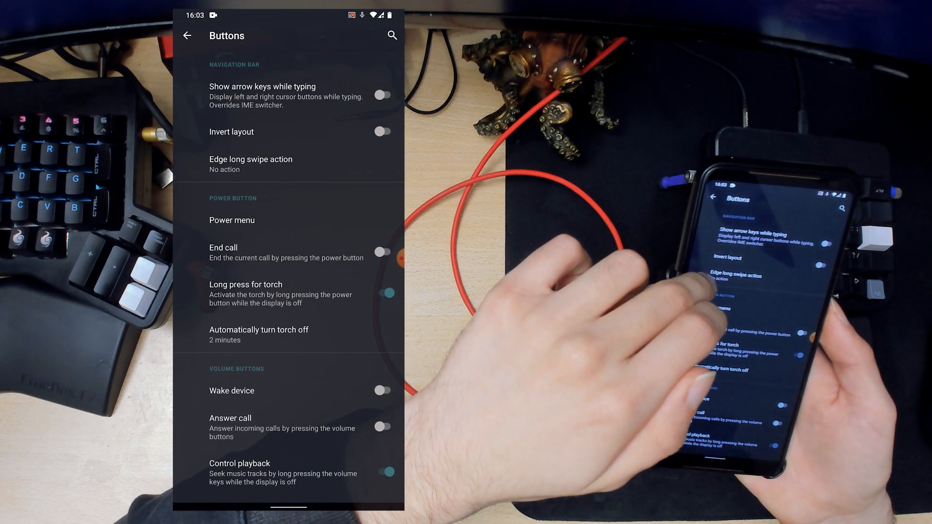
{"action": "left_click", "coordinate": [250, 163]}
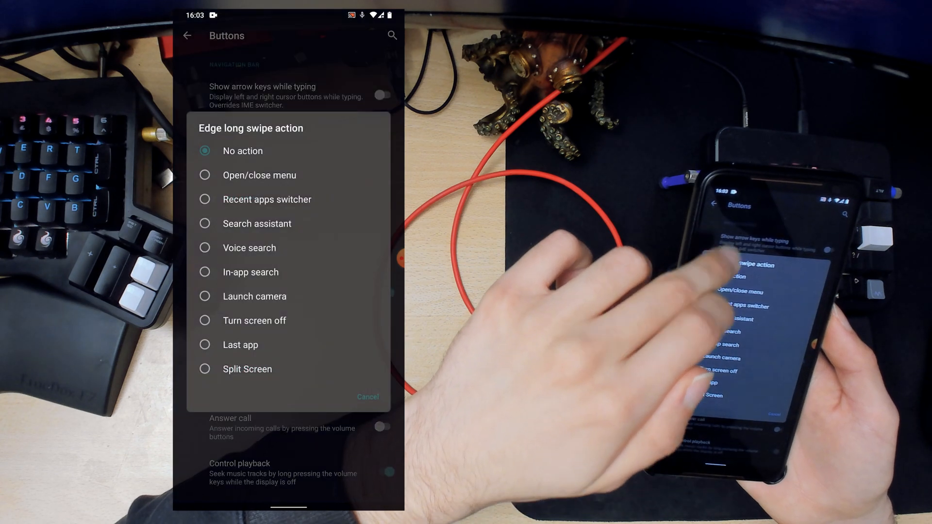
{"action": "left_click", "coordinate": [367, 396]}
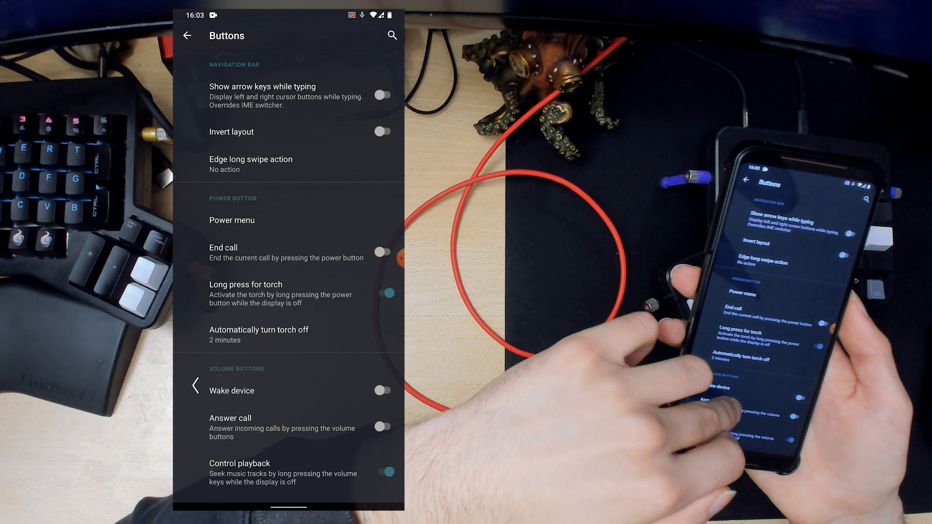
{"action": "left_click", "coordinate": [186, 36]}
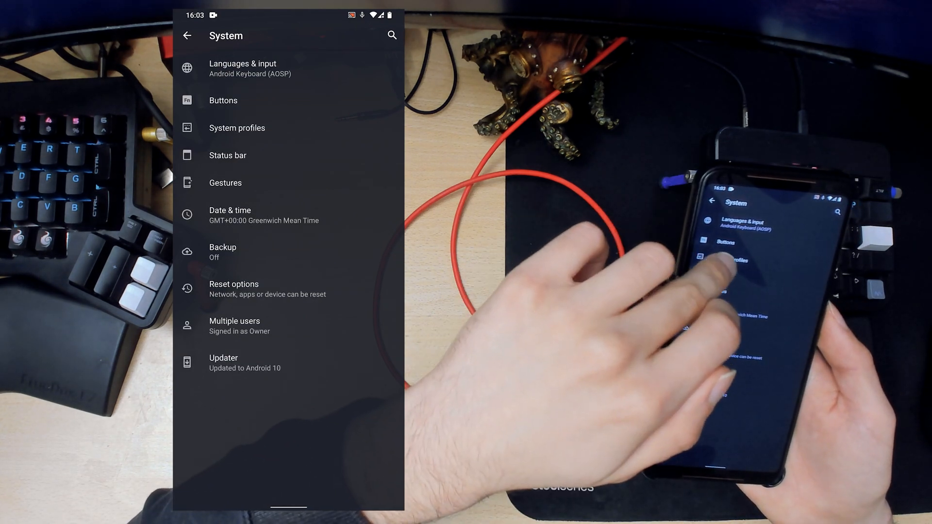
In Status bar > Network traffic monitor, set display to Upload and download with MB/s units.
{"action": "left_click", "coordinate": [237, 128]}
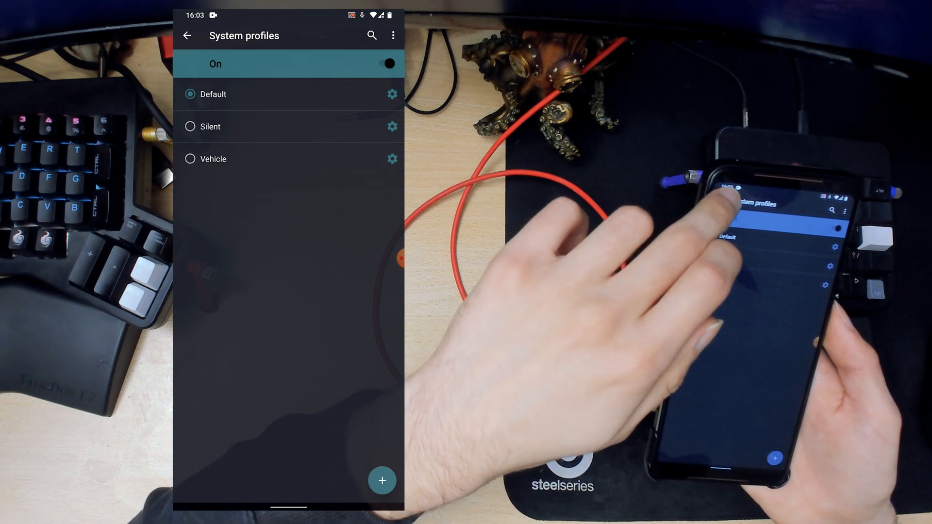
{"action": "left_click", "coordinate": [186, 35]}
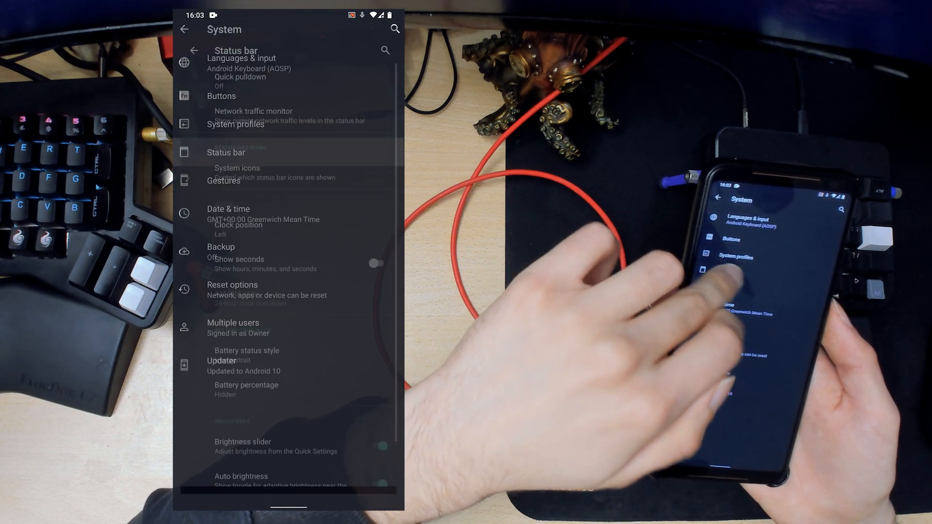
{"action": "left_click", "coordinate": [237, 68]}
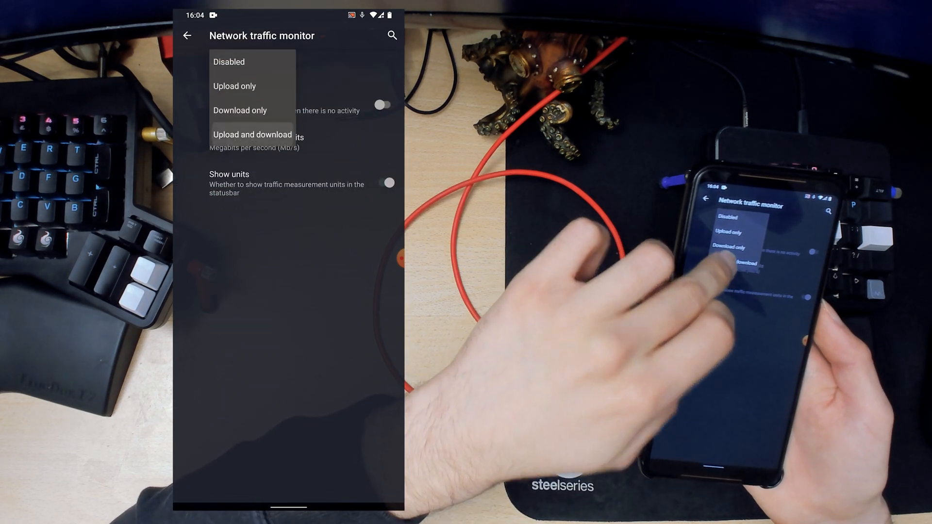
{"action": "left_click", "coordinate": [252, 134]}
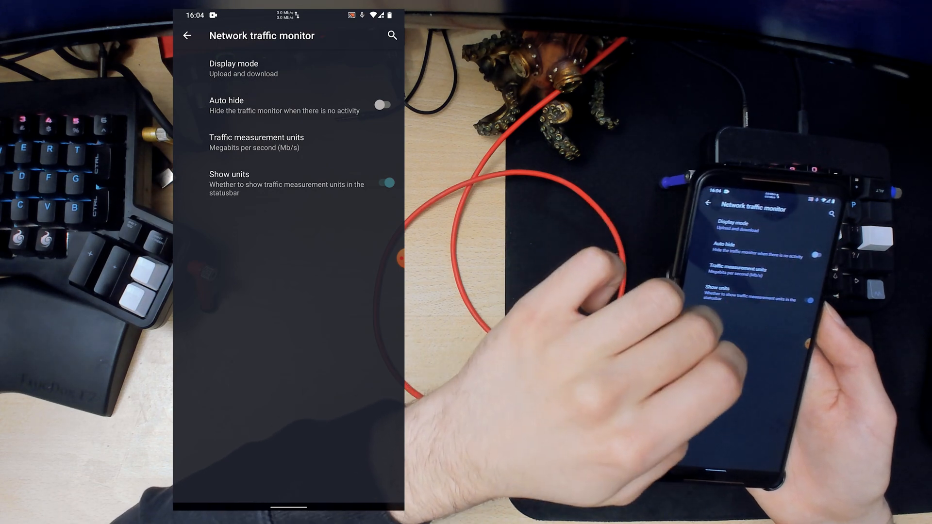
{"action": "left_click", "coordinate": [256, 143]}
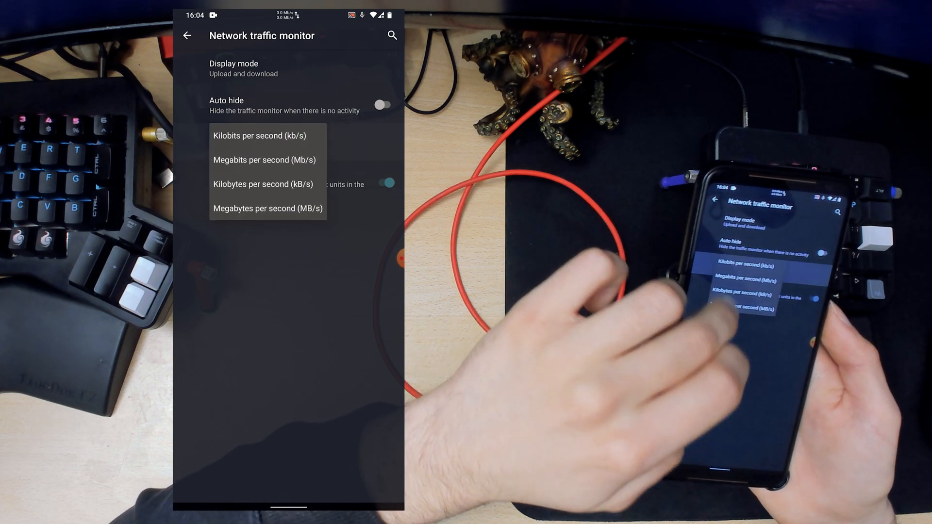
{"action": "left_click", "coordinate": [268, 207]}
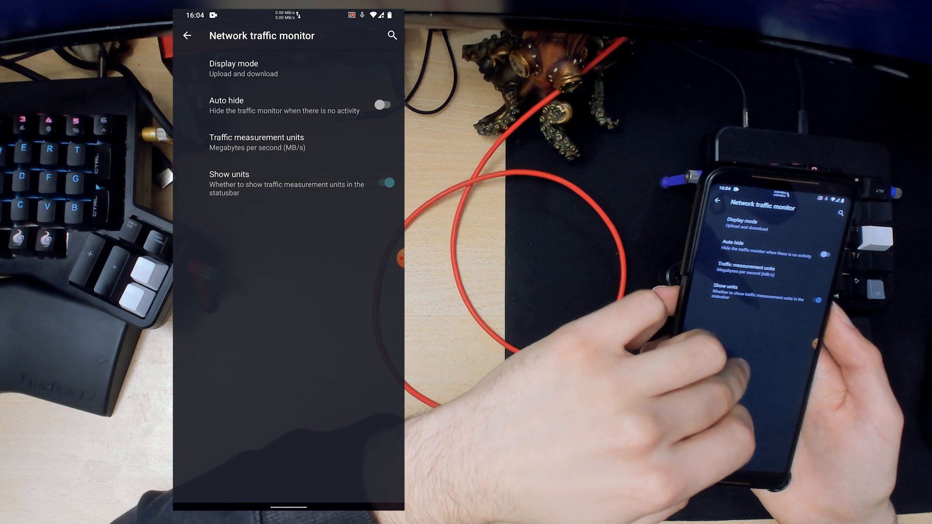
{"action": "left_click", "coordinate": [187, 36]}
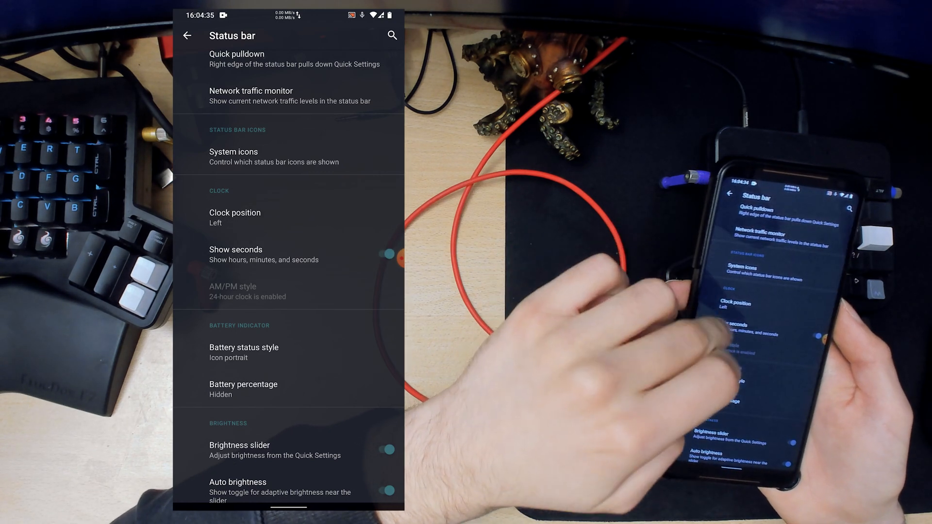
Set Battery status style to Text and enable status-bar Brightness control, then back to System.
{"action": "left_click", "coordinate": [244, 352]}
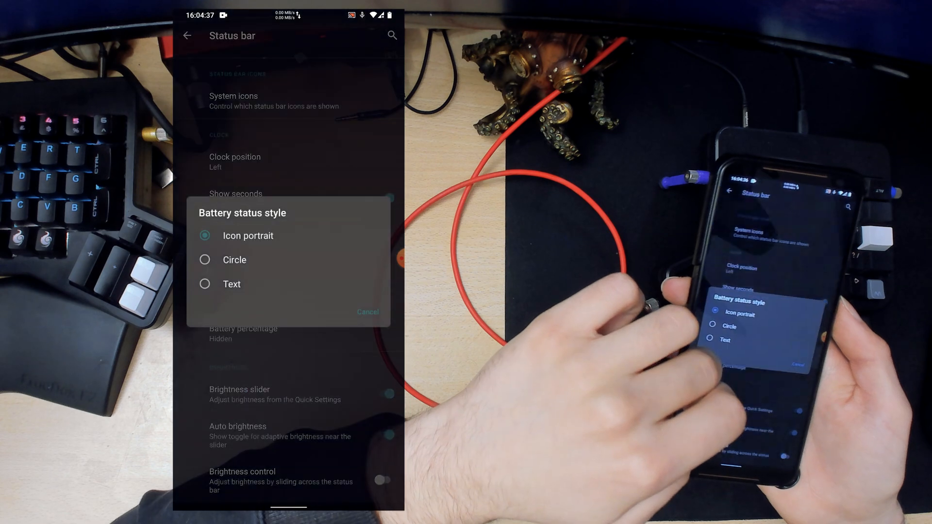
{"action": "left_click", "coordinate": [231, 283]}
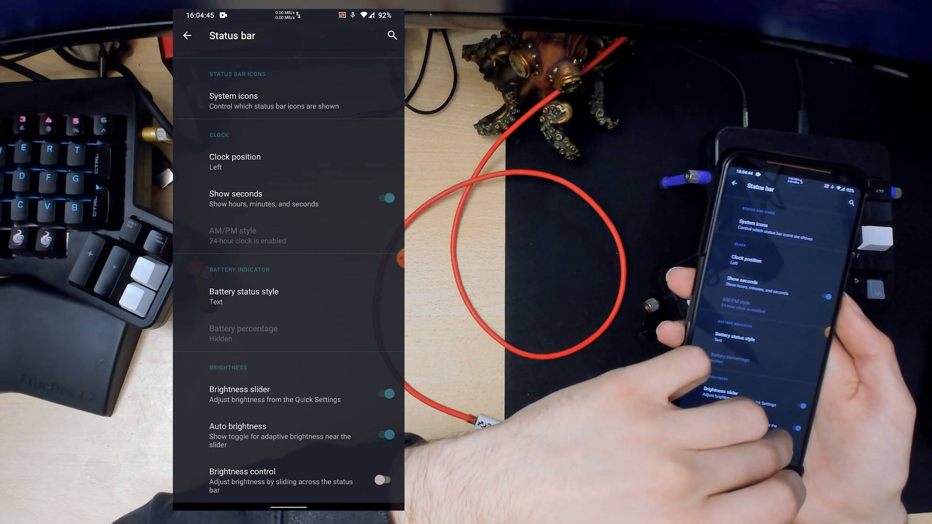
{"action": "left_click", "coordinate": [382, 480]}
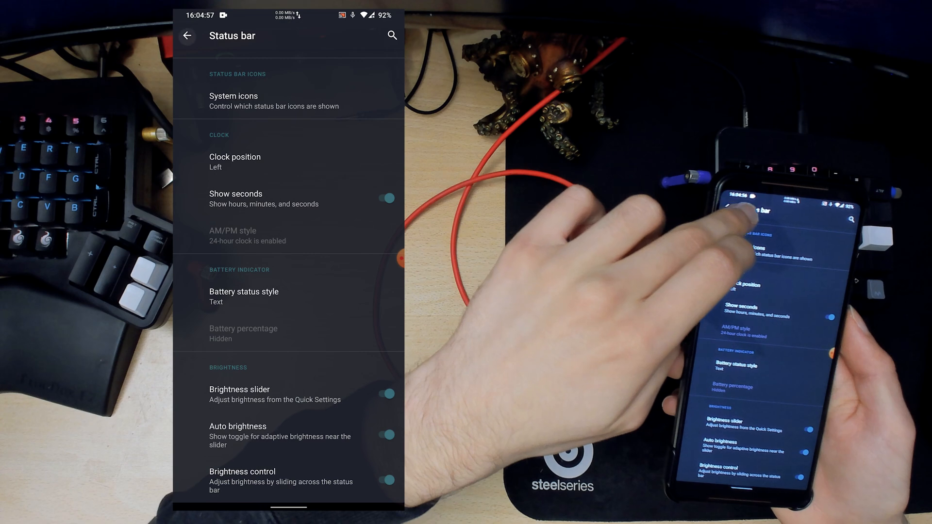
{"action": "left_click", "coordinate": [186, 36]}
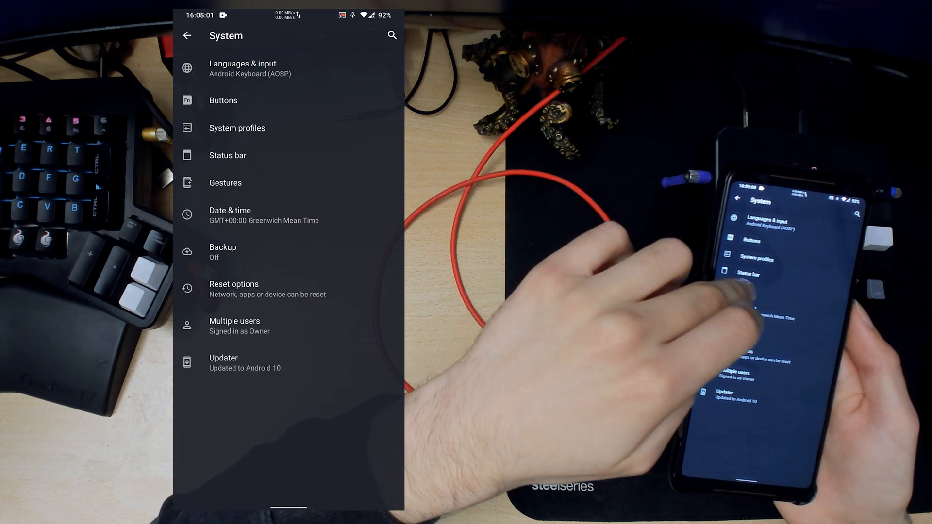
{"action": "left_click", "coordinate": [225, 183]}
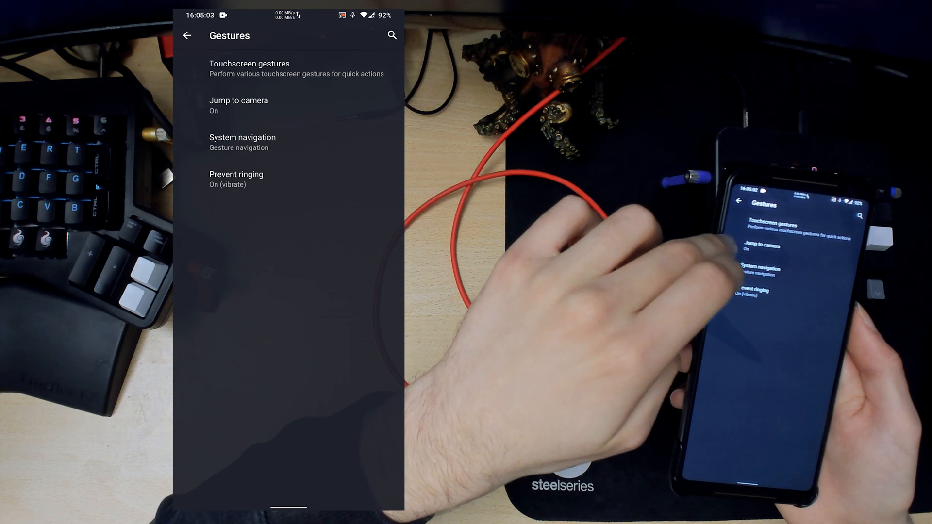
{"action": "left_click", "coordinate": [250, 68]}
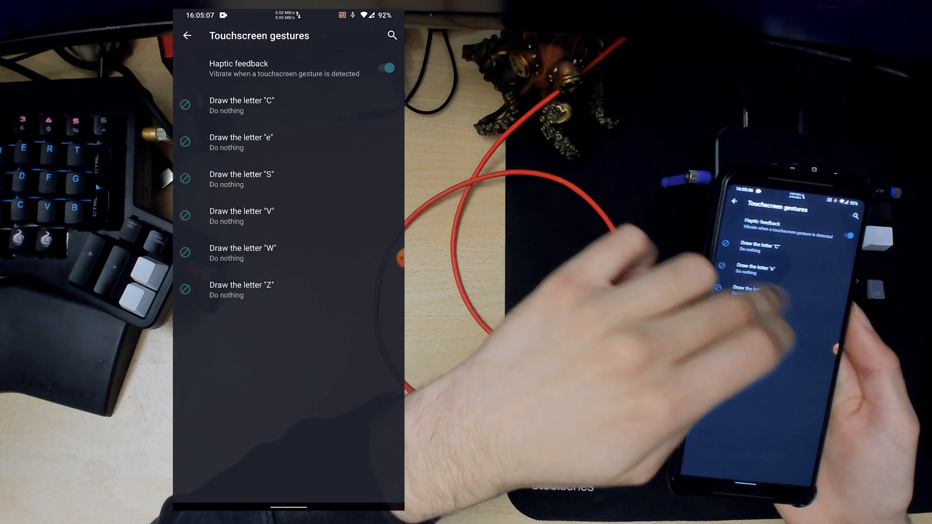
{"action": "left_click", "coordinate": [187, 35]}
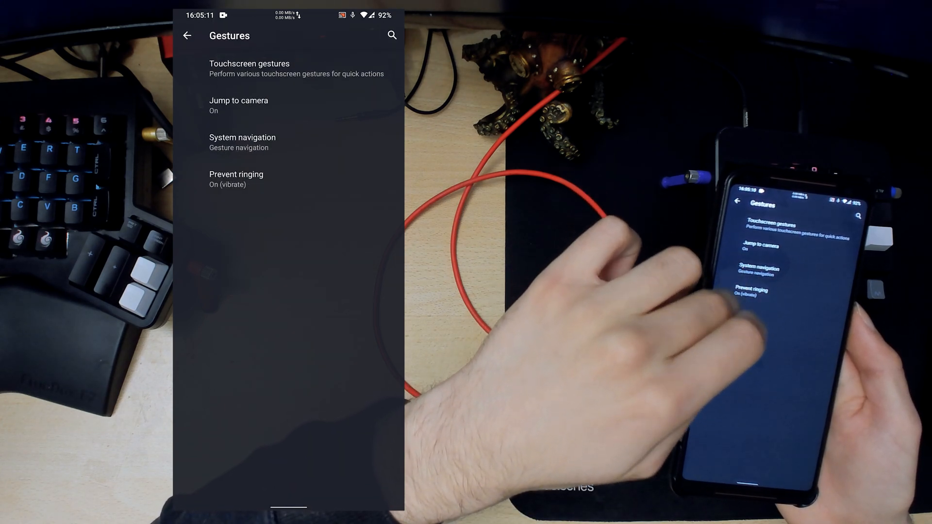
{"action": "left_click", "coordinate": [186, 35]}
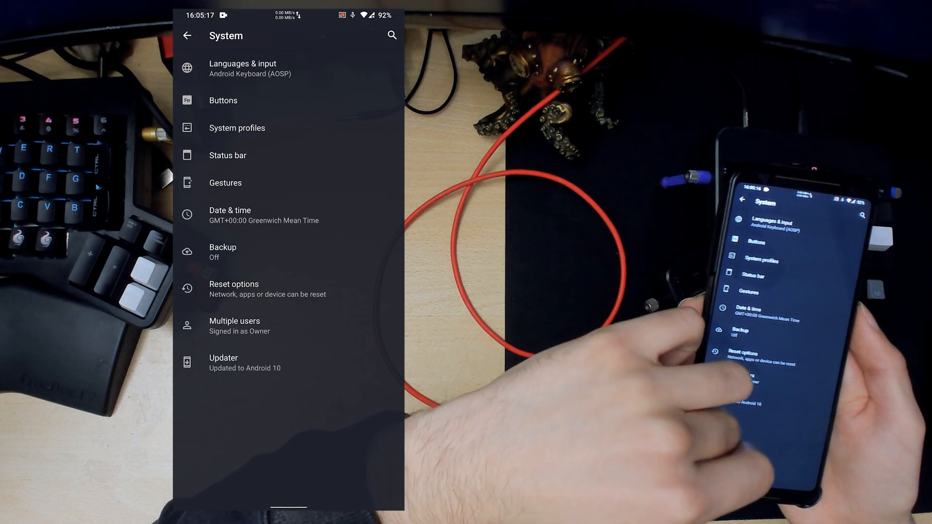
View Updater, then in About phone tap Build number repeatedly to unlock developer mode.
{"action": "left_click", "coordinate": [223, 362]}
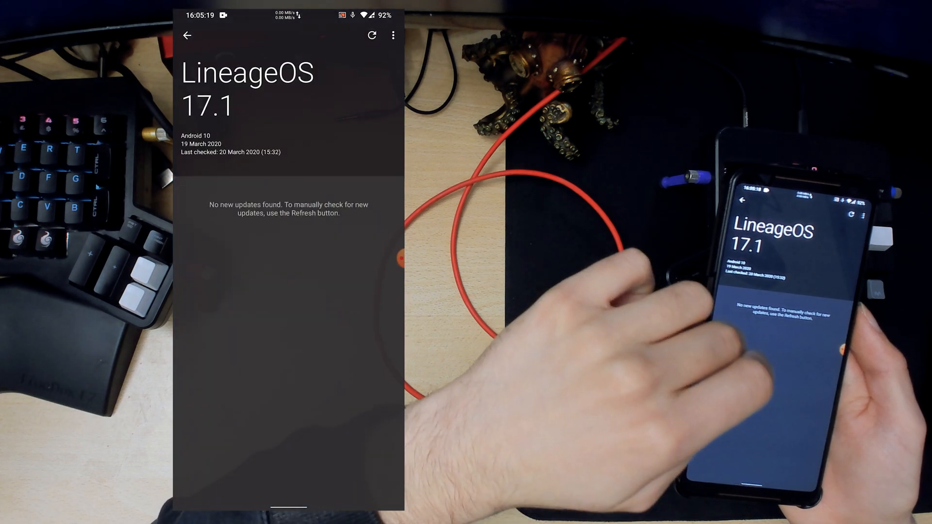
{"action": "left_click", "coordinate": [186, 36]}
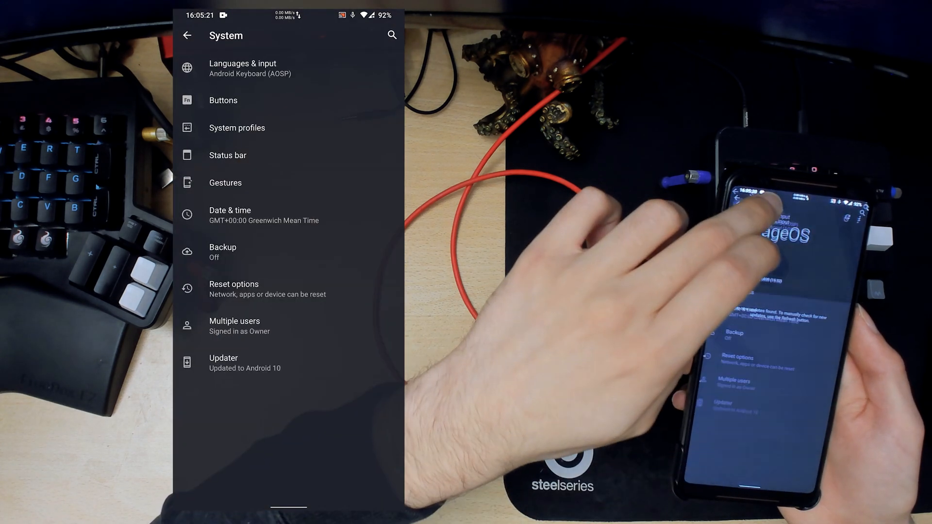
{"action": "left_click", "coordinate": [186, 36]}
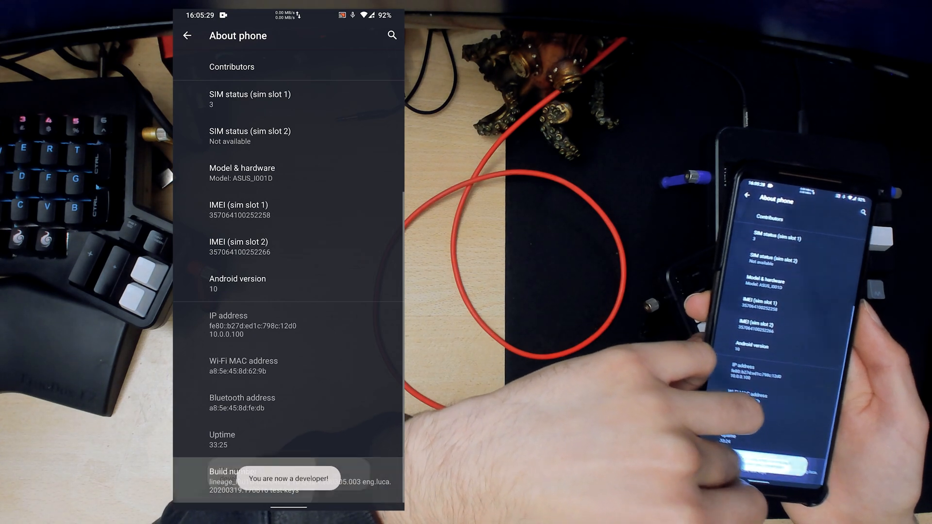
{"action": "left_click", "coordinate": [186, 36]}
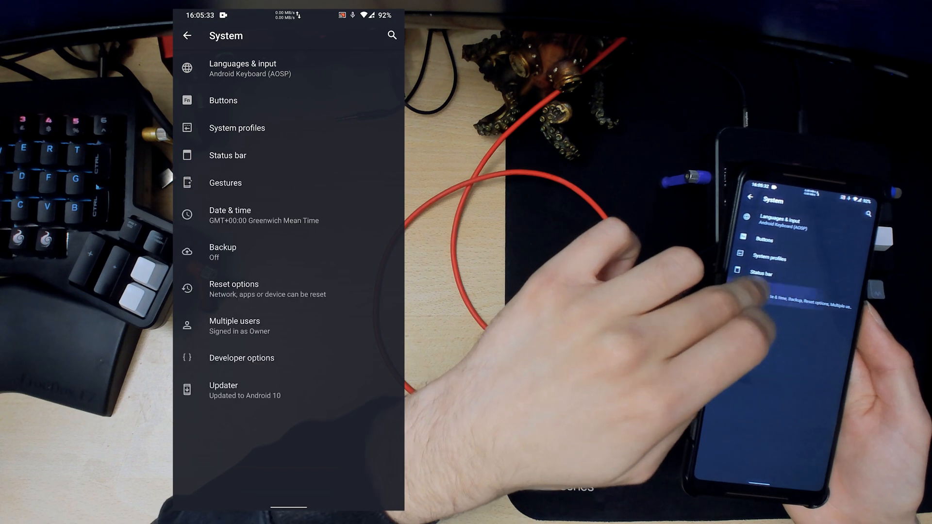
In Developer options enable Advanced restart, Android debugging and the Local terminal app.
{"action": "left_click", "coordinate": [242, 358]}
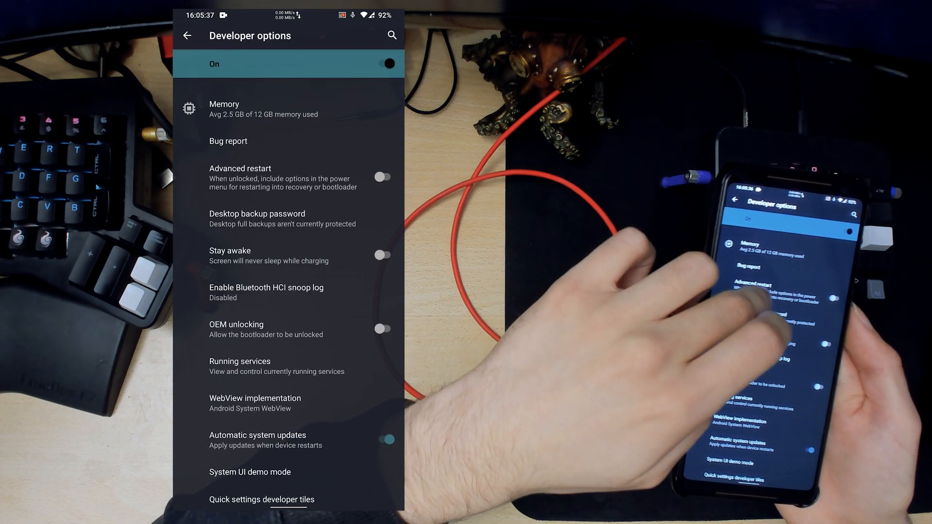
{"action": "left_click", "coordinate": [382, 177]}
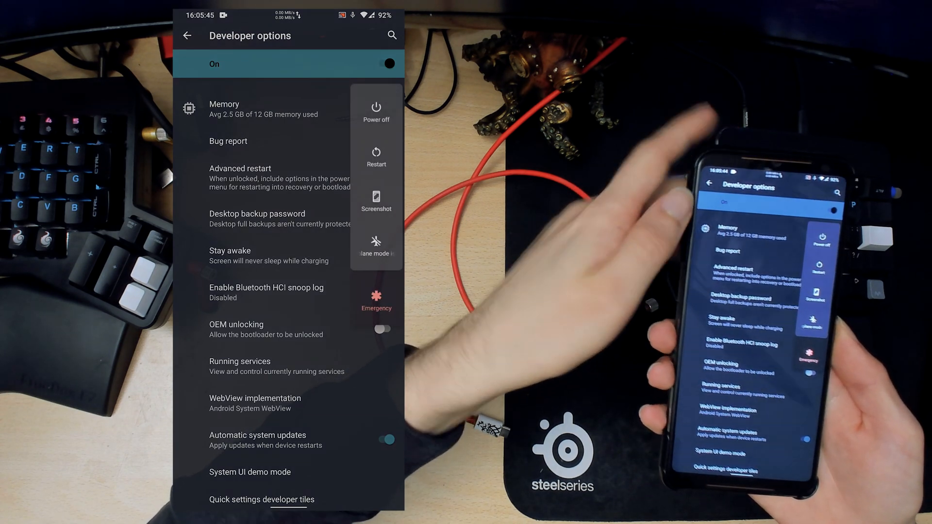
{"action": "left_click", "coordinate": [375, 155]}
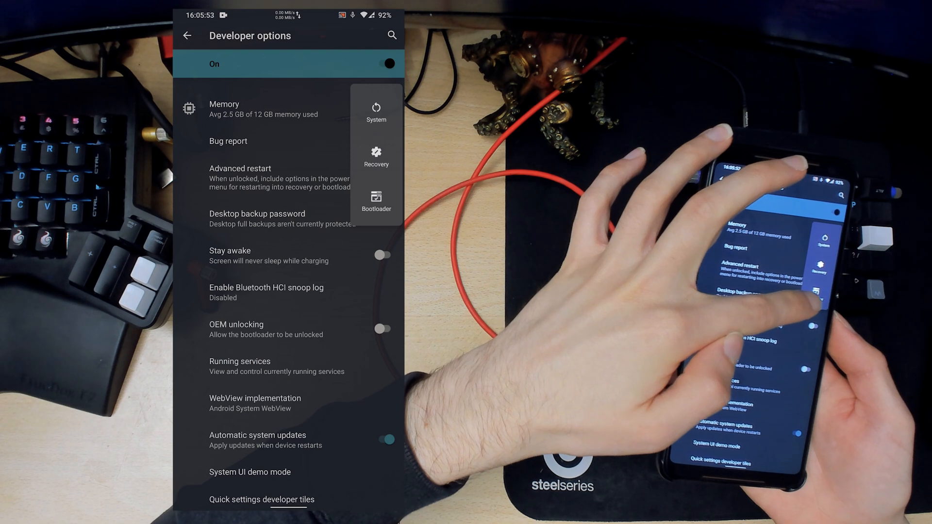
{"action": "left_click", "coordinate": [386, 177]}
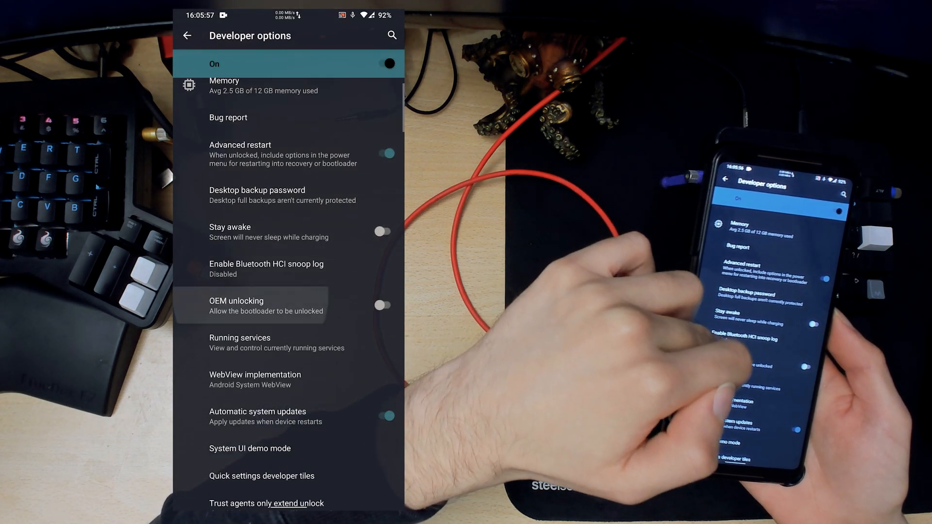
{"action": "scroll", "scroll_direction": "down", "scroll_amount": 3}
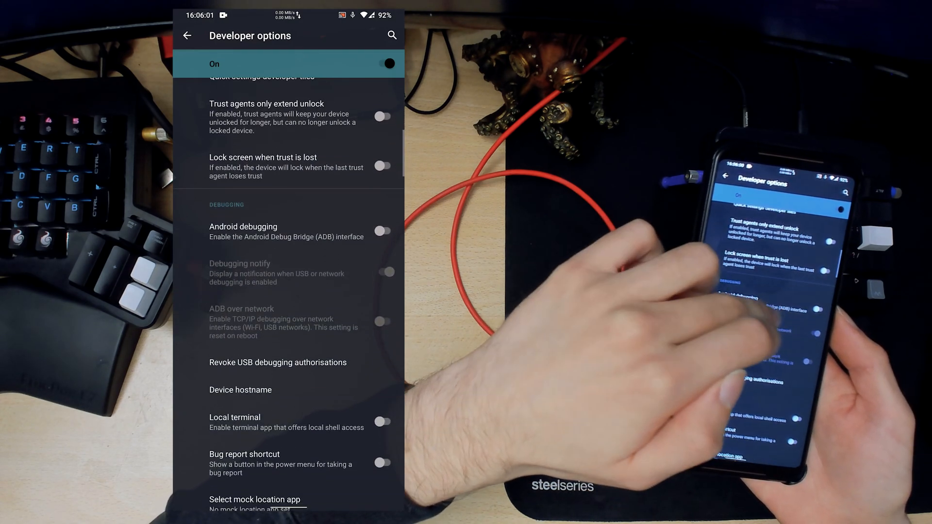
{"action": "left_click", "coordinate": [381, 231]}
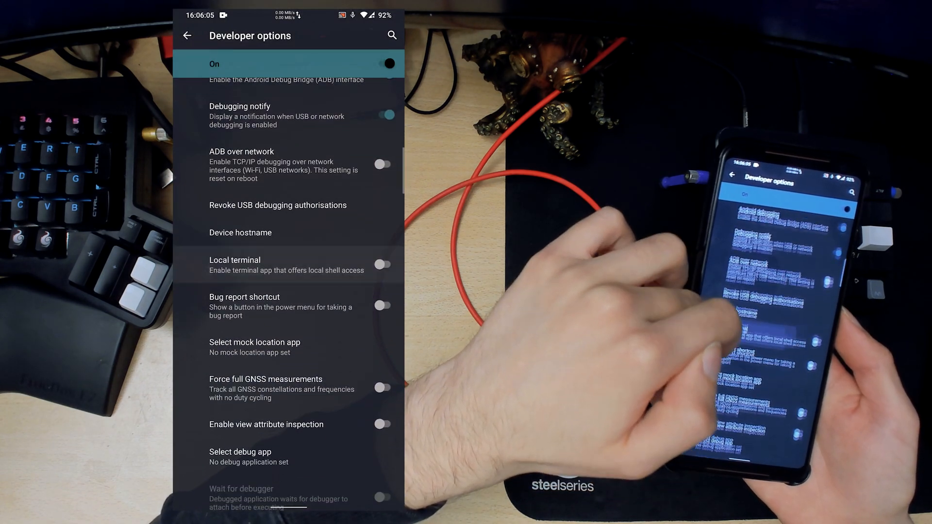
{"action": "left_click", "coordinate": [383, 264]}
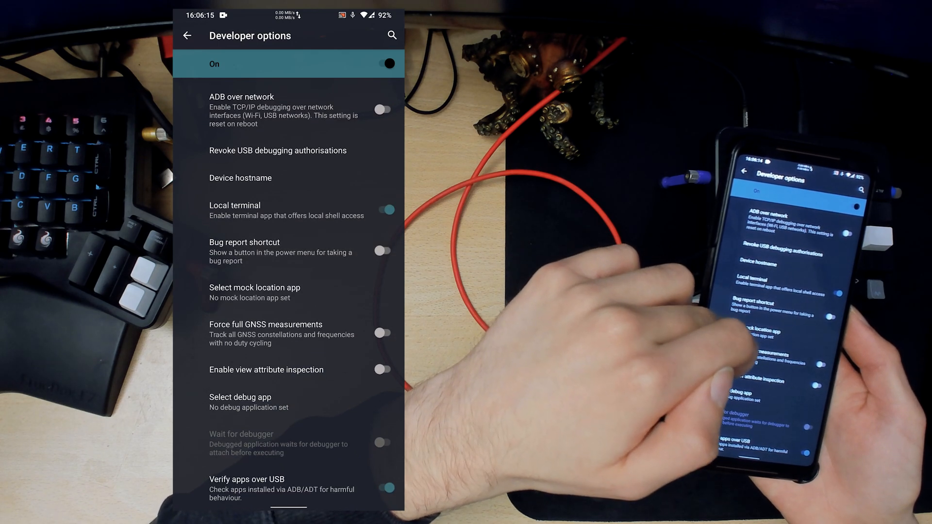
Scroll through the remaining developer options to the bottom and return to the System list.
{"action": "scroll", "scroll_direction": "down", "scroll_amount": 3}
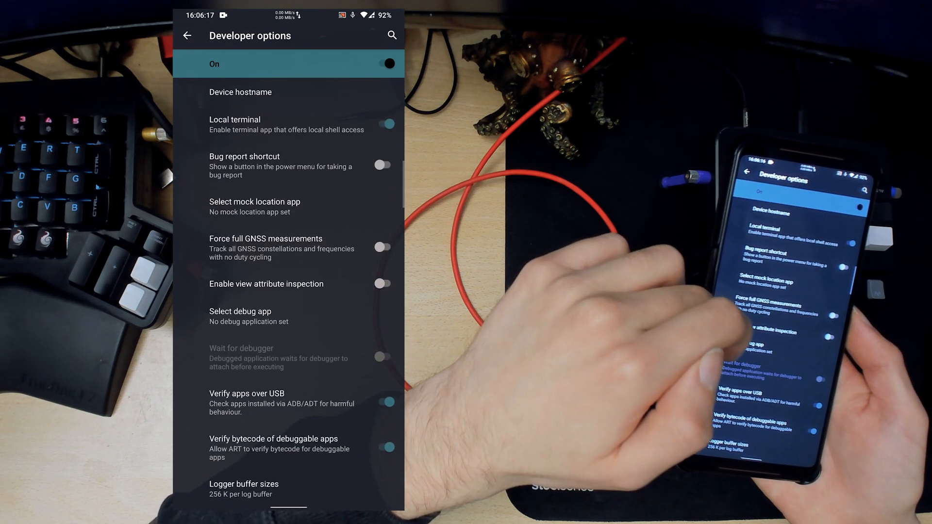
{"action": "scroll", "scroll_direction": "down", "scroll_amount": 3}
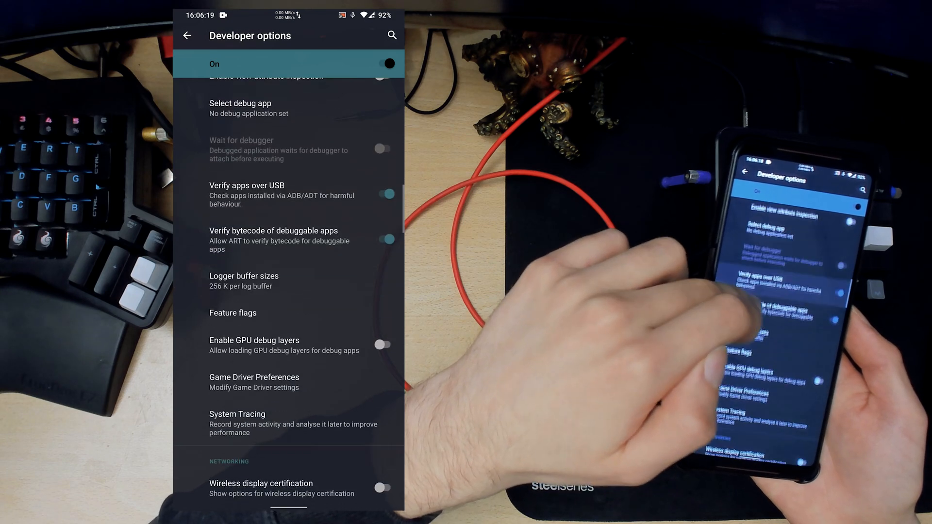
{"action": "scroll", "scroll_direction": "down", "scroll_amount": 3}
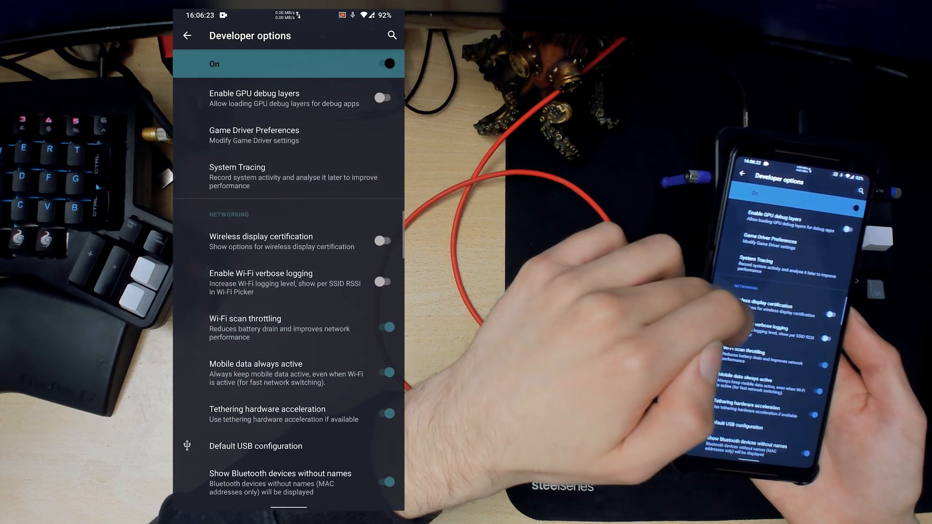
{"action": "scroll", "scroll_direction": "down", "scroll_amount": 3}
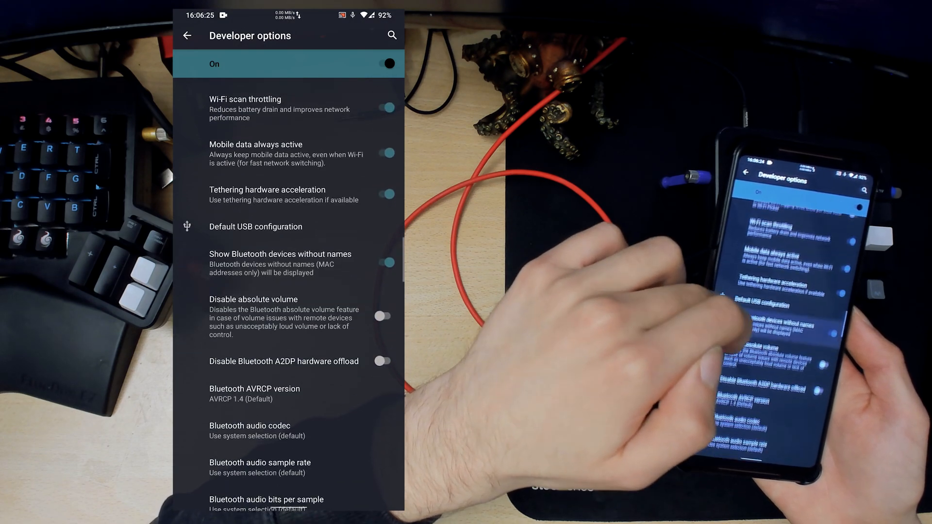
{"action": "scroll", "scroll_direction": "up", "scroll_amount": 3}
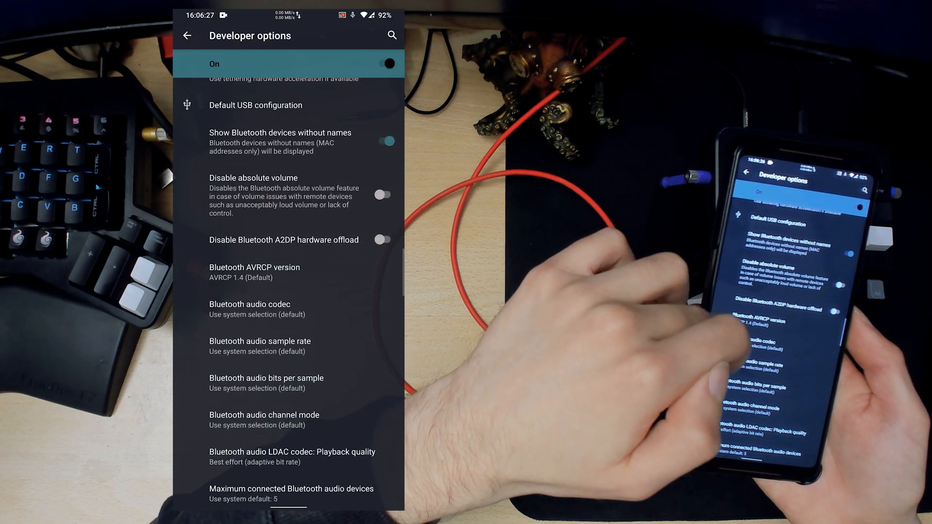
{"action": "scroll", "scroll_direction": "down", "scroll_amount": 3}
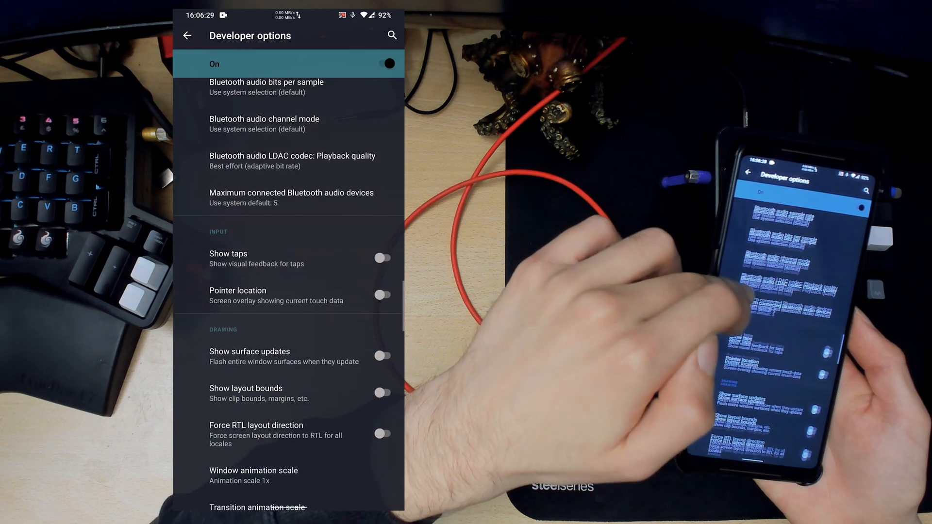
{"action": "left_click", "coordinate": [253, 475]}
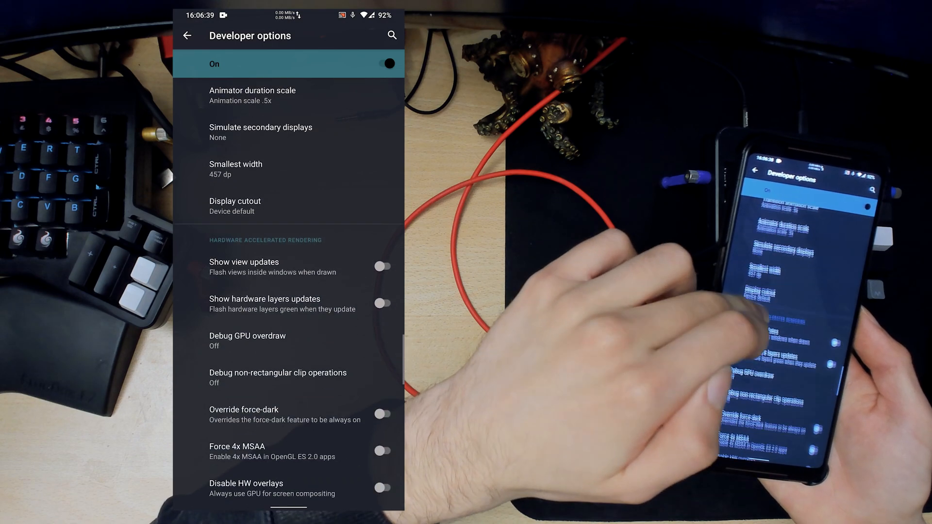
{"action": "scroll", "scroll_direction": "down", "scroll_amount": 3}
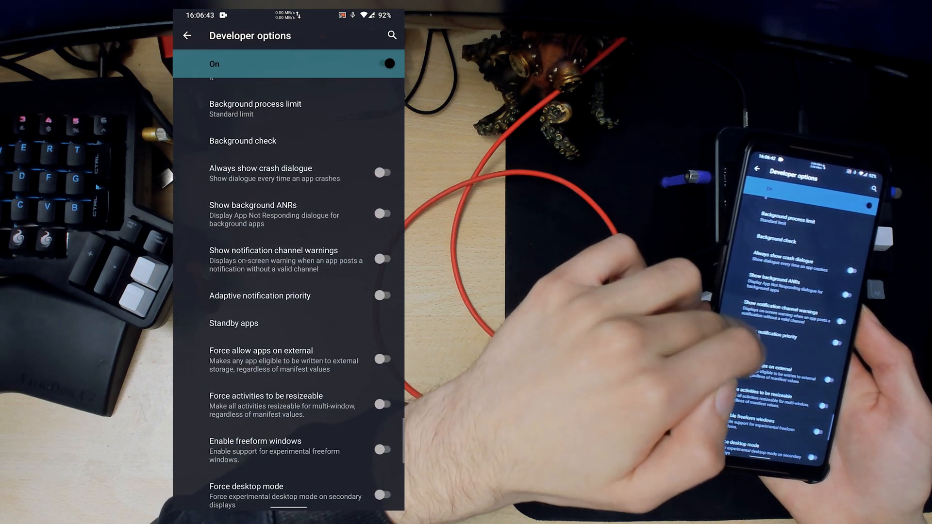
{"action": "scroll", "scroll_direction": "down", "scroll_amount": 3}
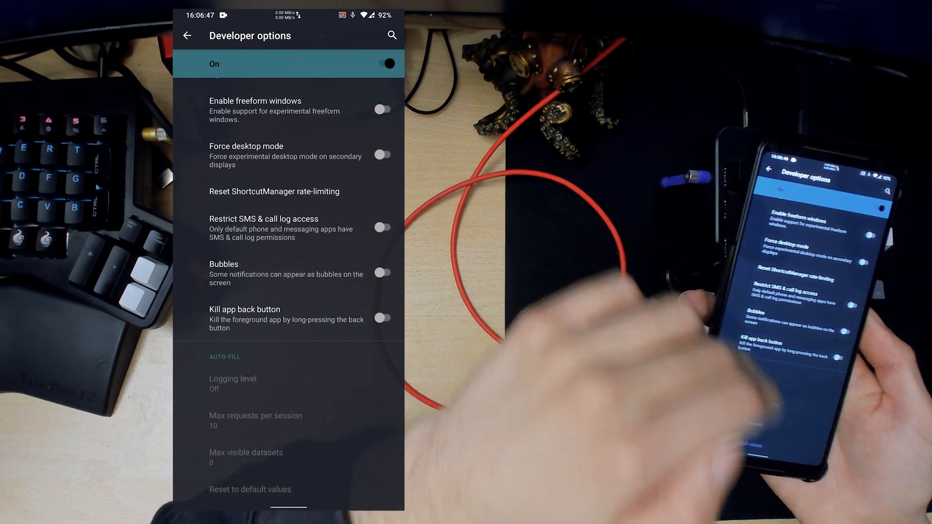
{"action": "left_click", "coordinate": [187, 35]}
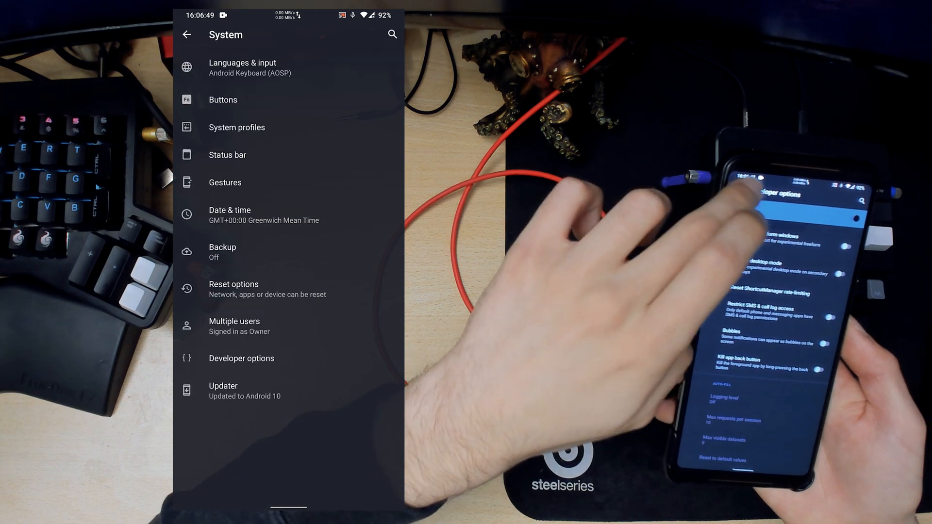
In Terminal run whoami and ls, then su and Grant the Superuser Request, and go Home.
{"action": "left_click", "coordinate": [186, 35]}
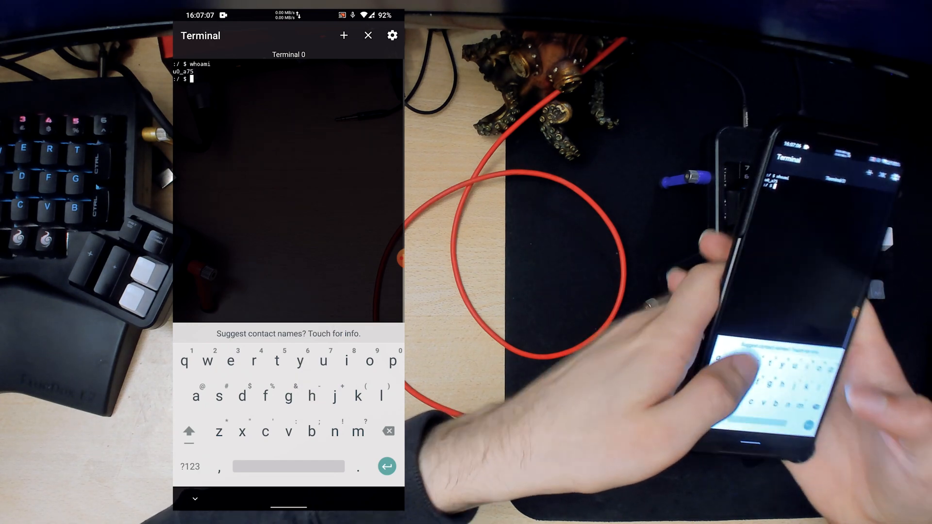
{"action": "type", "text": "ls"}
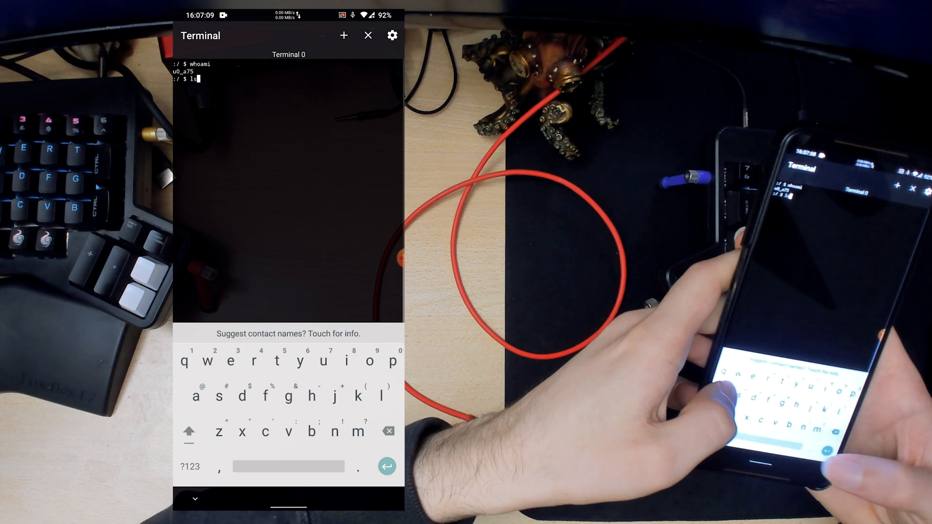
{"action": "left_click", "coordinate": [386, 466]}
{"action": "type", "text": "cd"}
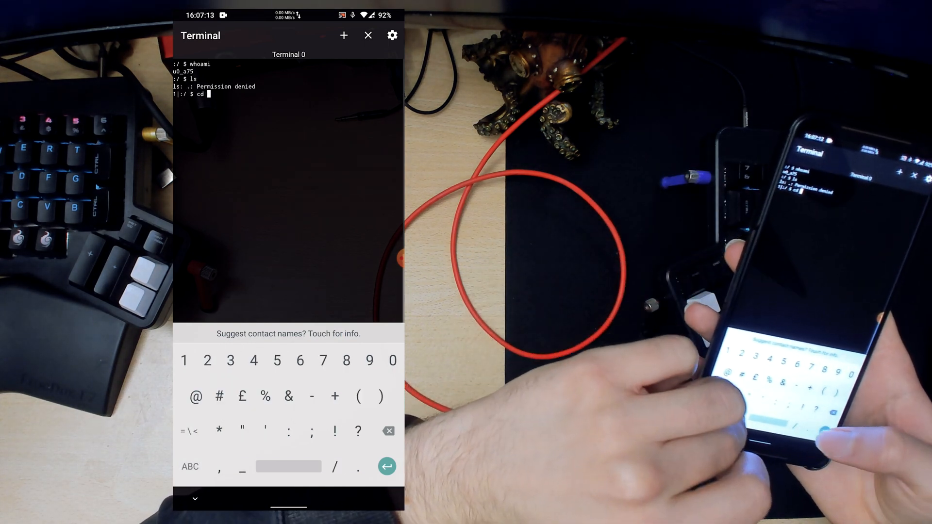
{"action": "left_click", "coordinate": [387, 430]}
{"action": "type", "text": "su"}
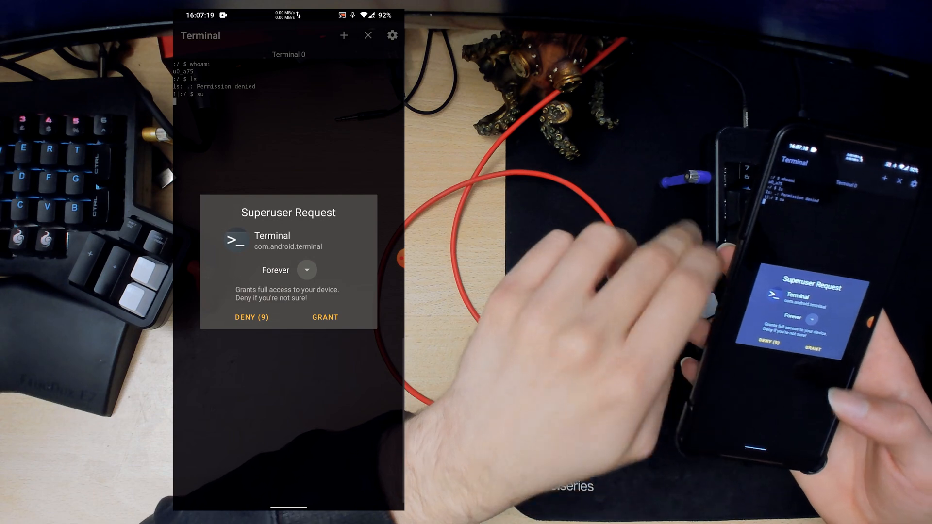
{"action": "left_click", "coordinate": [324, 317]}
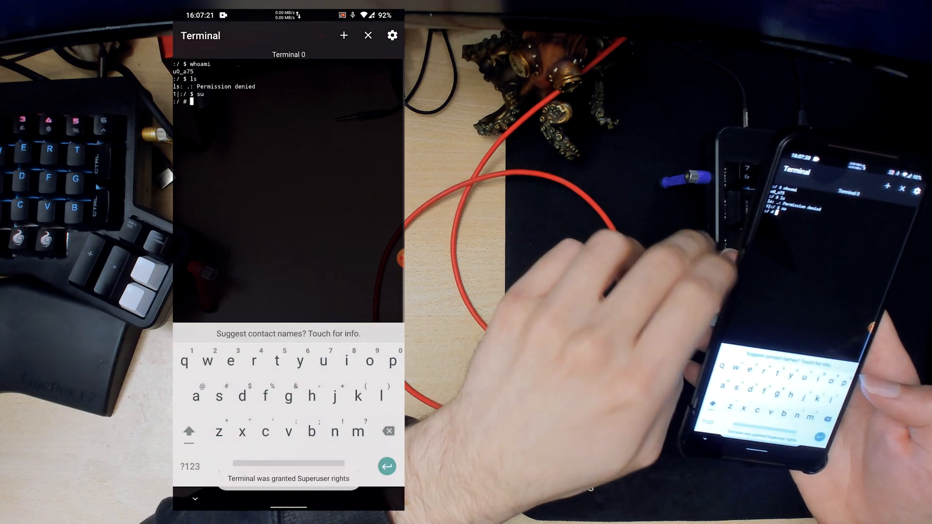
{"action": "left_click", "coordinate": [388, 466]}
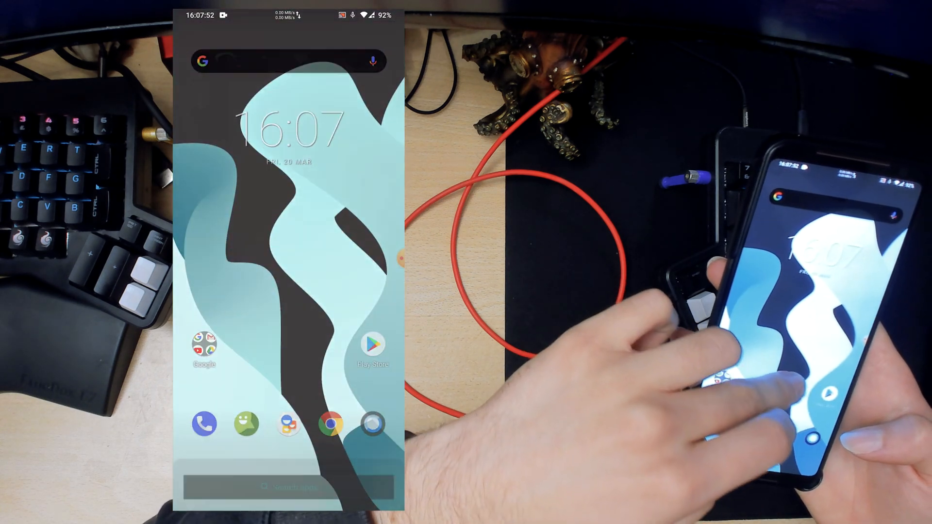
Launch Magisk Manager, open Downloads and search the modules for 'iper'.
{"action": "scroll", "scroll_direction": "up", "scroll_amount": 3}
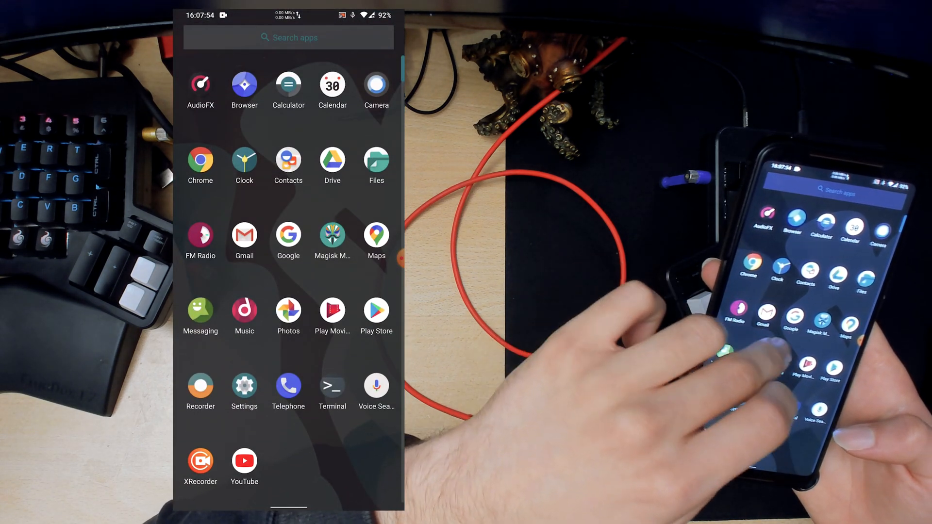
{"action": "left_click", "coordinate": [332, 234]}
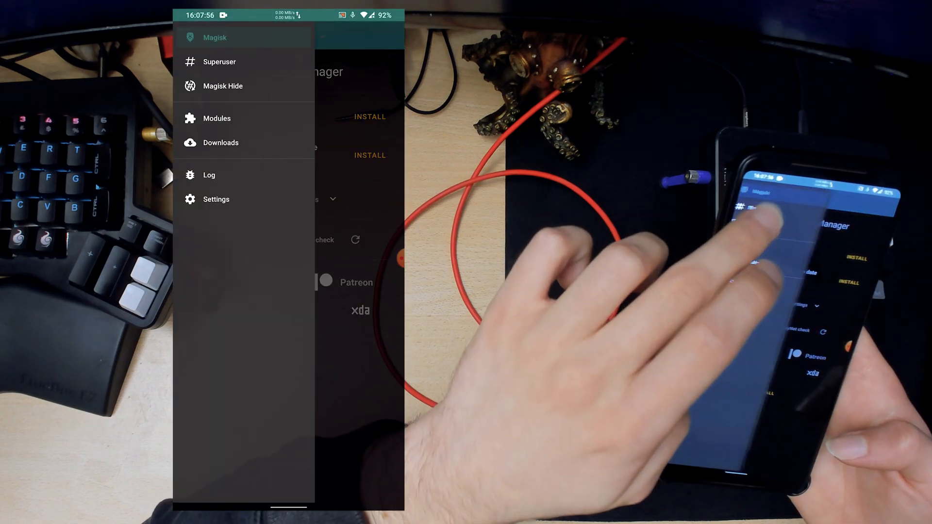
{"action": "left_click", "coordinate": [220, 141]}
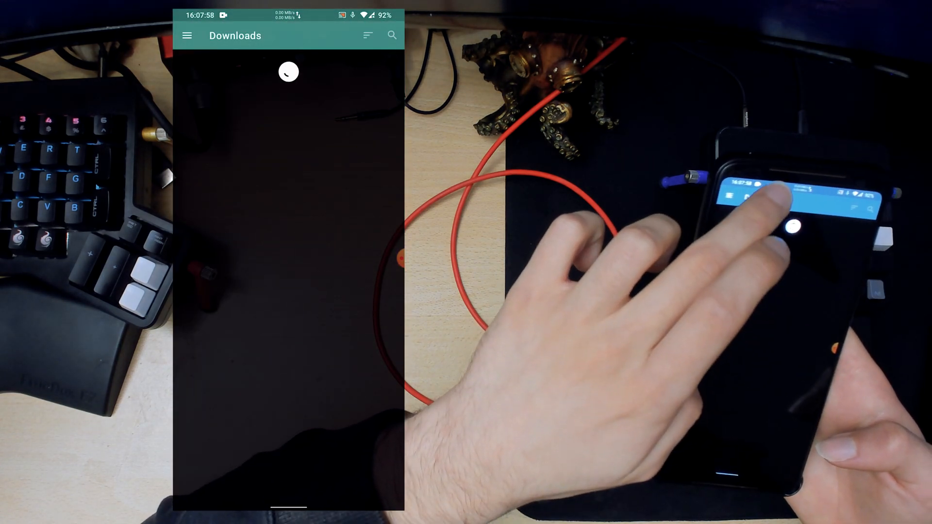
{"action": "left_click", "coordinate": [391, 35]}
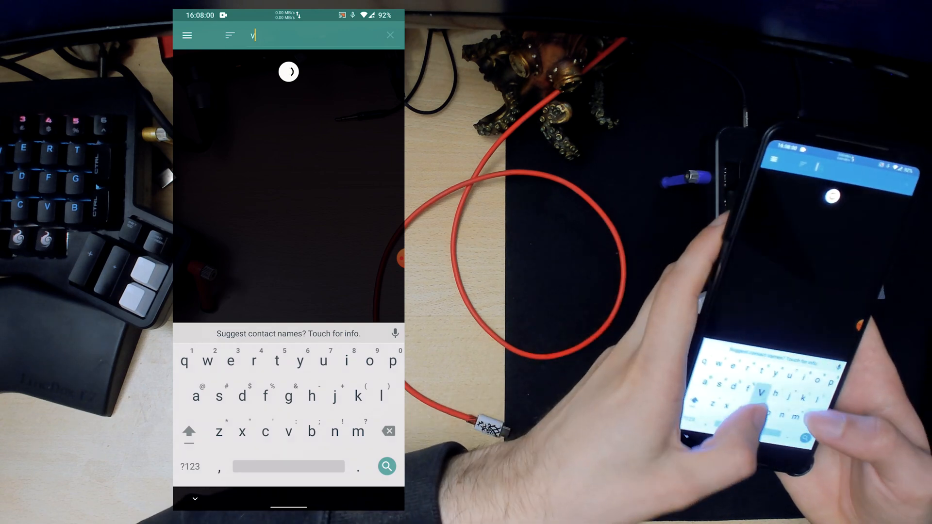
{"action": "type", "text": "iper"}
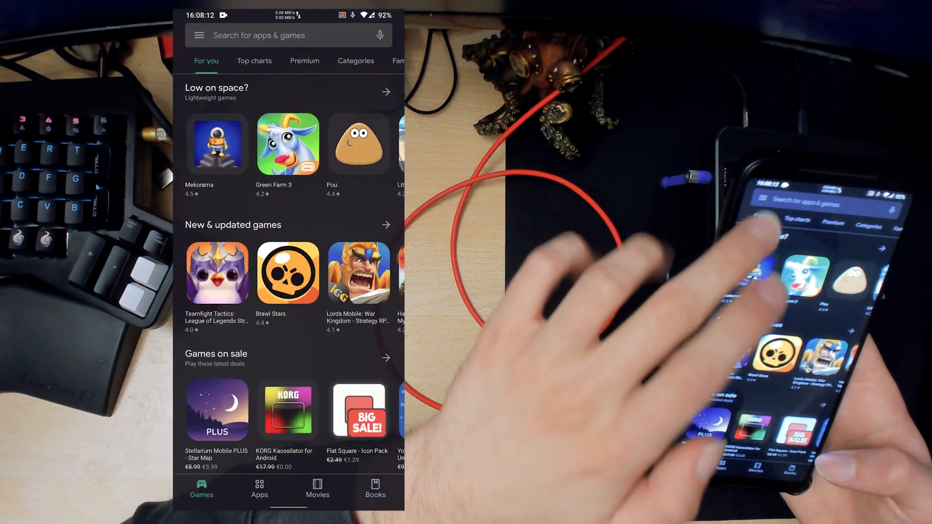
Search the Play Store for 'smart lau' to reach the Smart Launcher 5 page.
{"action": "left_click", "coordinate": [288, 34]}
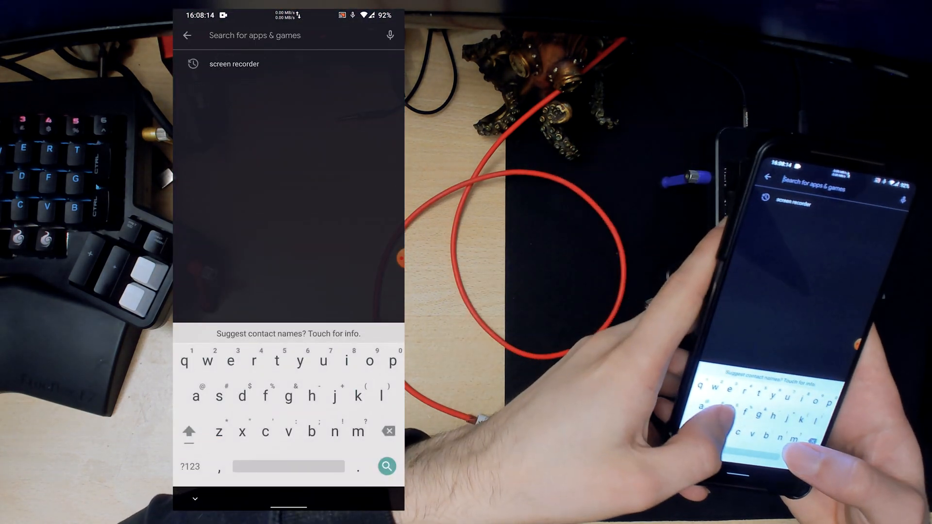
{"action": "type", "text": "smart"}
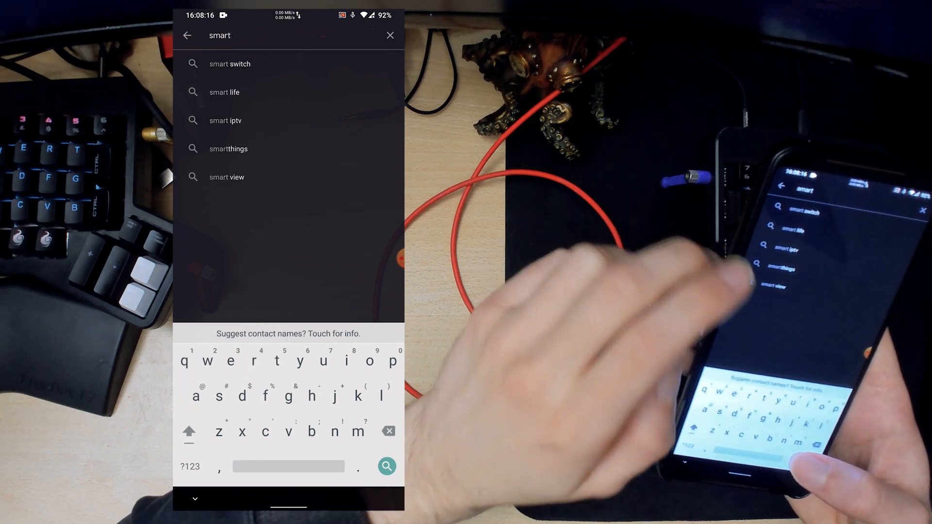
{"action": "type", "text": "lau"}
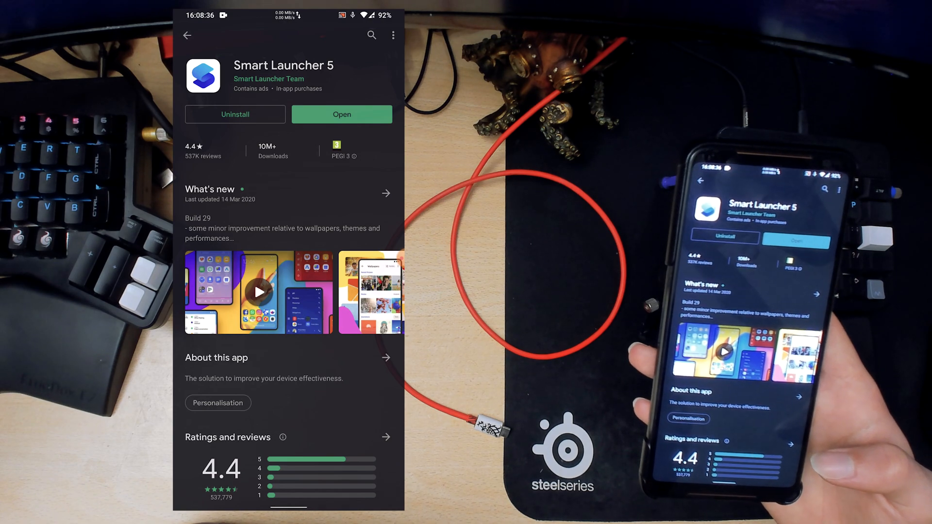
Open Smart Launcher 5, get started, confirm the terms and allow calendar and files access.
{"action": "left_click", "coordinate": [341, 115]}
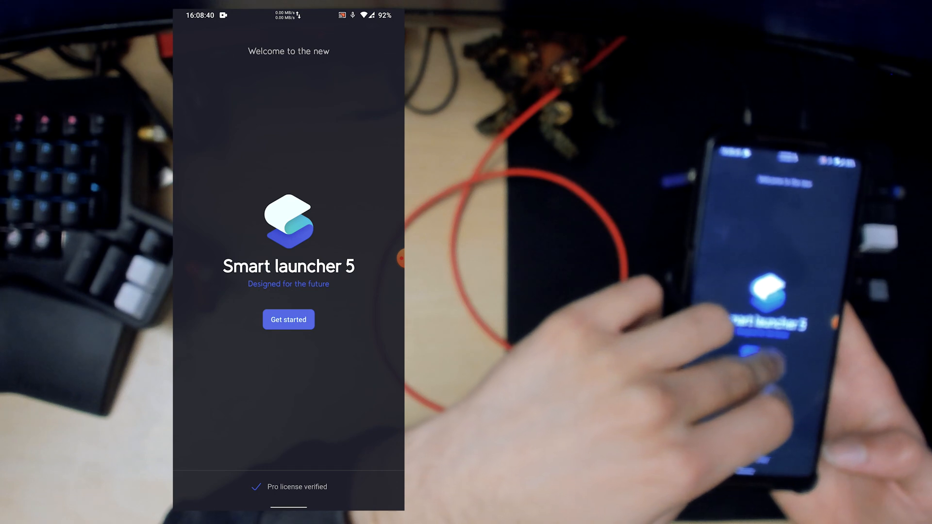
{"action": "left_click", "coordinate": [288, 319]}
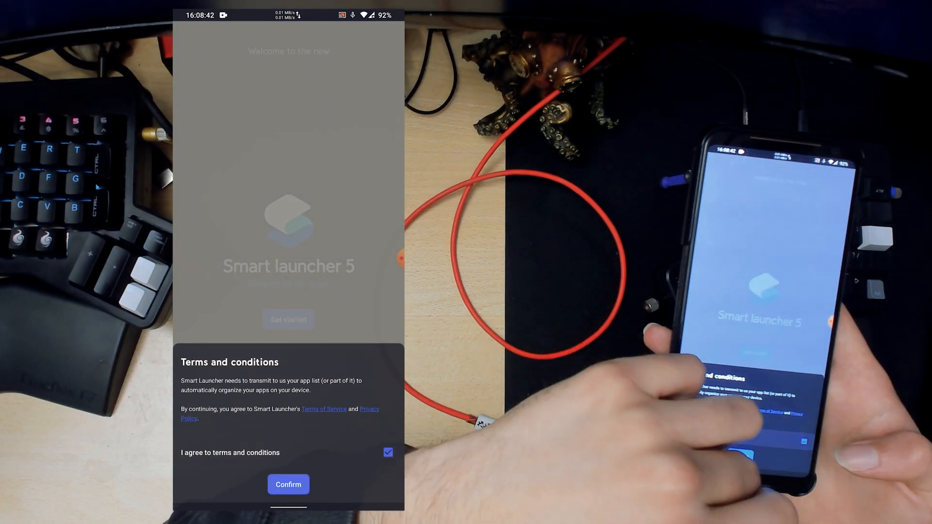
{"action": "left_click", "coordinate": [288, 484]}
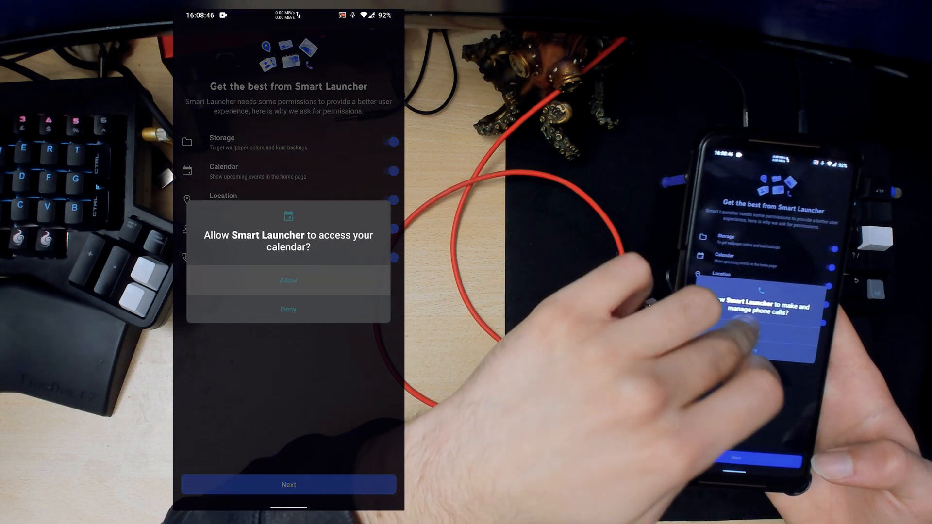
{"action": "left_click", "coordinate": [288, 279]}
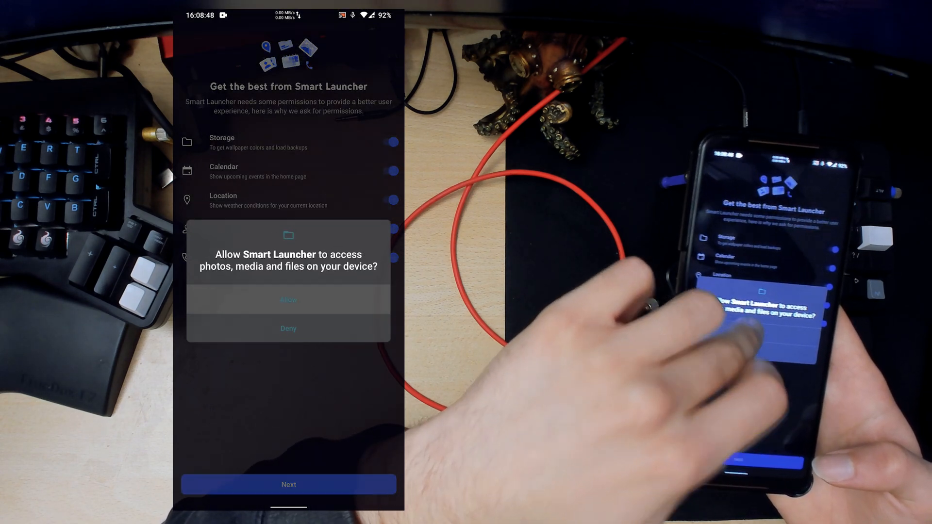
{"action": "left_click", "coordinate": [288, 300]}
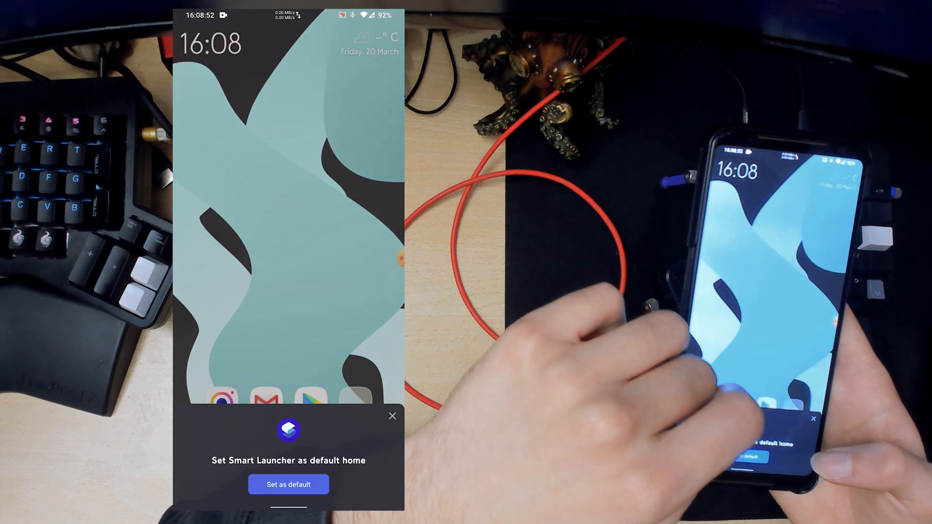
Set Smart Launcher as the default home app, choosing Always.
{"action": "left_click", "coordinate": [287, 484]}
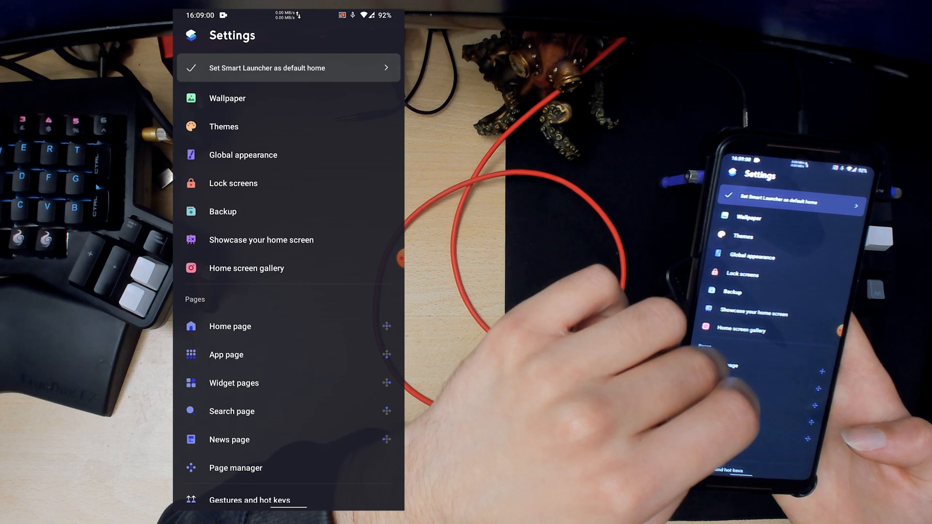
{"action": "left_click", "coordinate": [267, 68]}
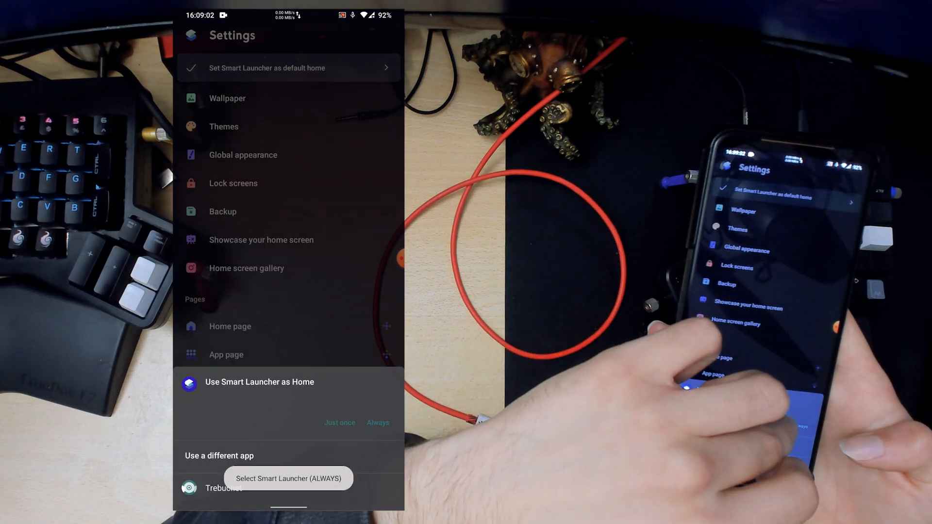
{"action": "left_click", "coordinate": [377, 422]}
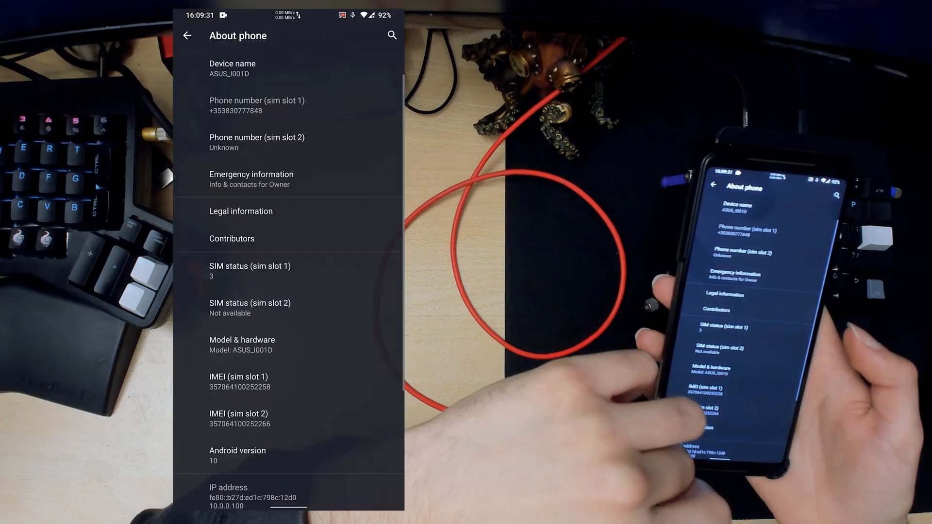
Show the Android version page listing LineageOS 17.1, security patch levels, kernel and build number.
{"action": "scroll", "scroll_direction": "down", "scroll_amount": 3}
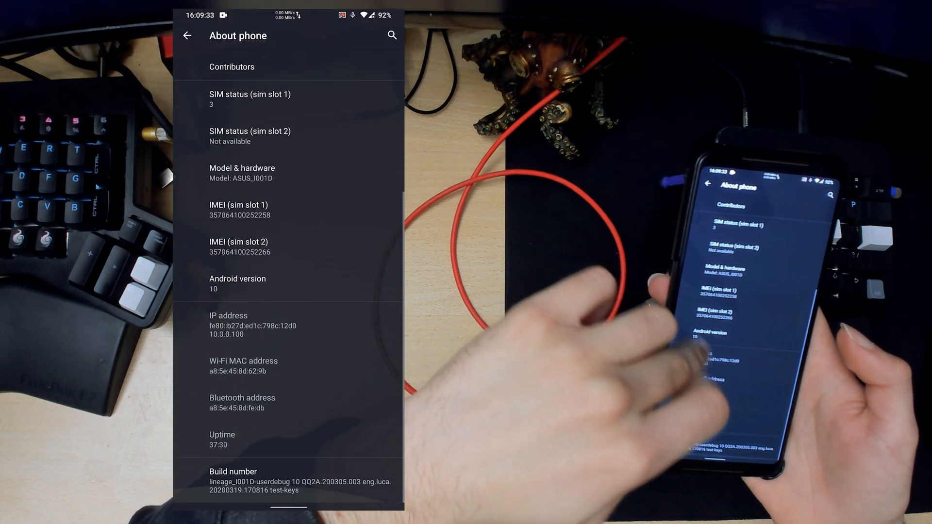
{"action": "left_click", "coordinate": [237, 279]}
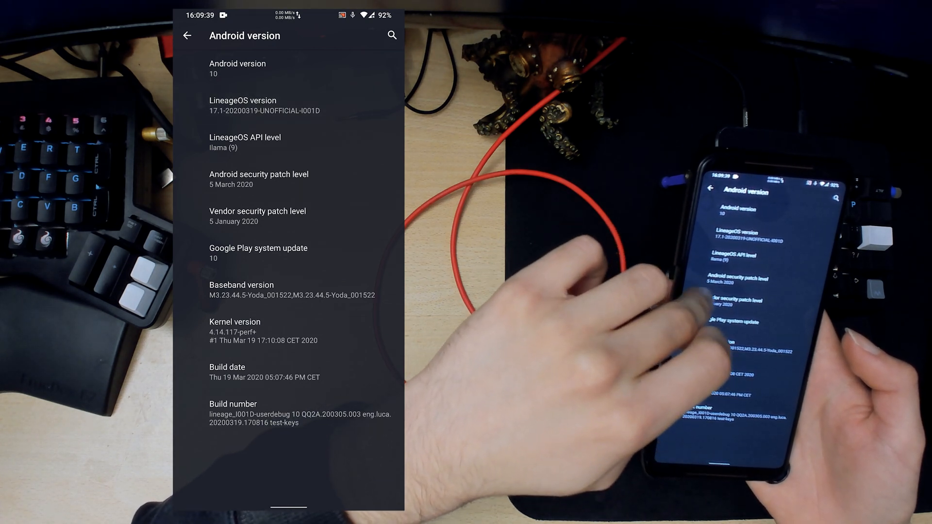
{"action": "left_click", "coordinate": [274, 178]}
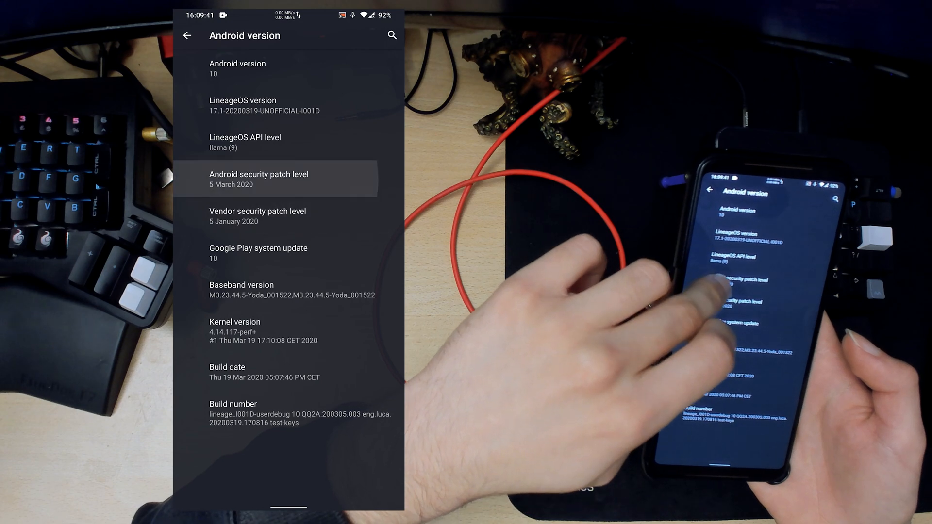